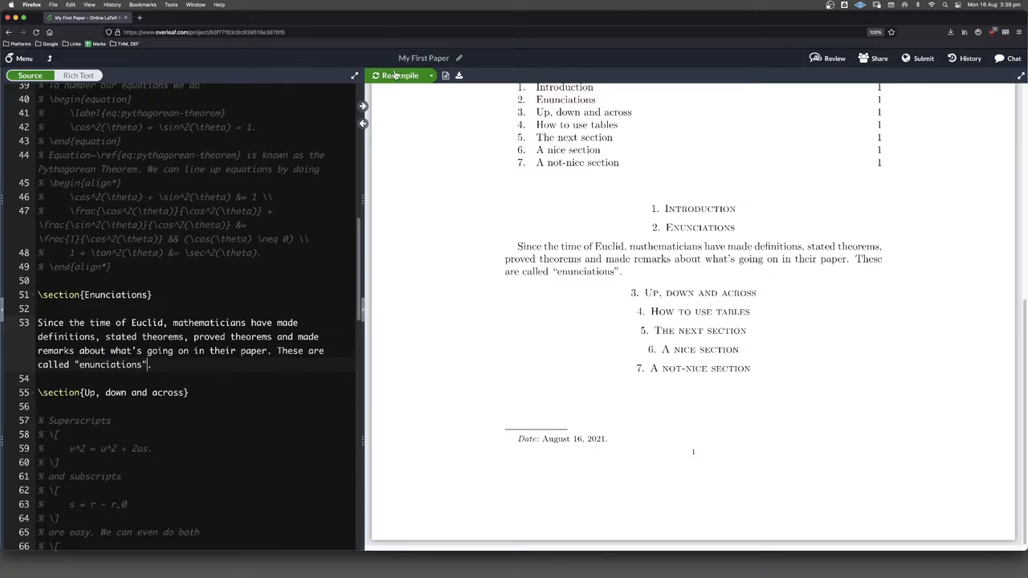
Step: Wrap 'enunciations' in LaTeX `` '' quotes and recompile to show curly quotes
{"action": "left_click", "coordinate": [401, 75]}
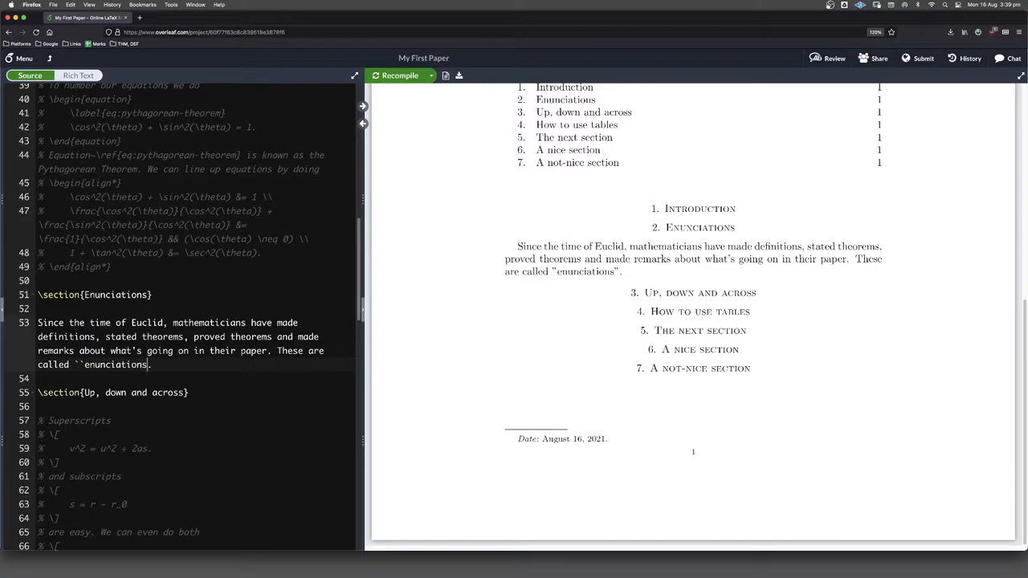
{"action": "type", "text": "''"}
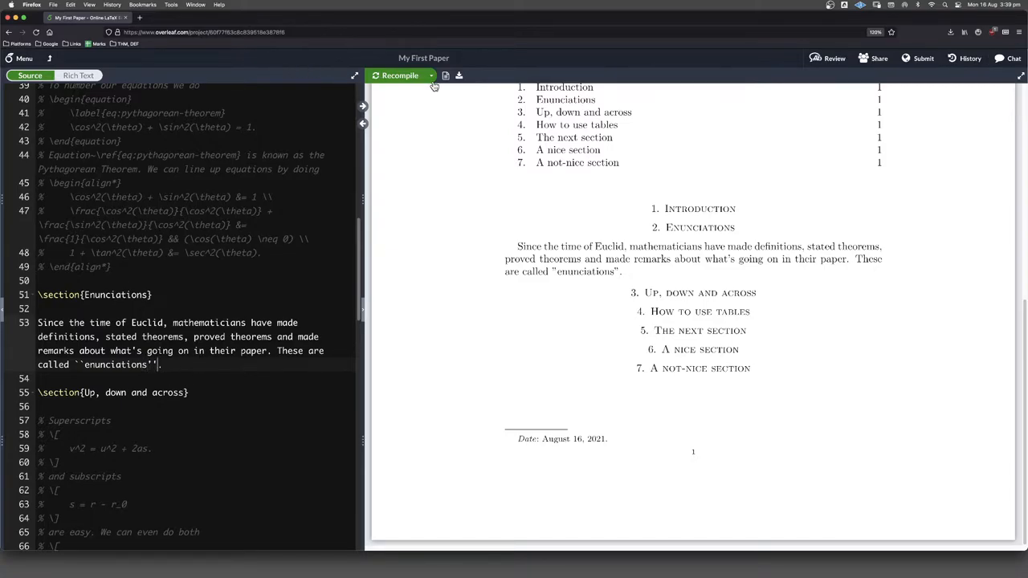
{"action": "left_click", "coordinate": [399, 76]}
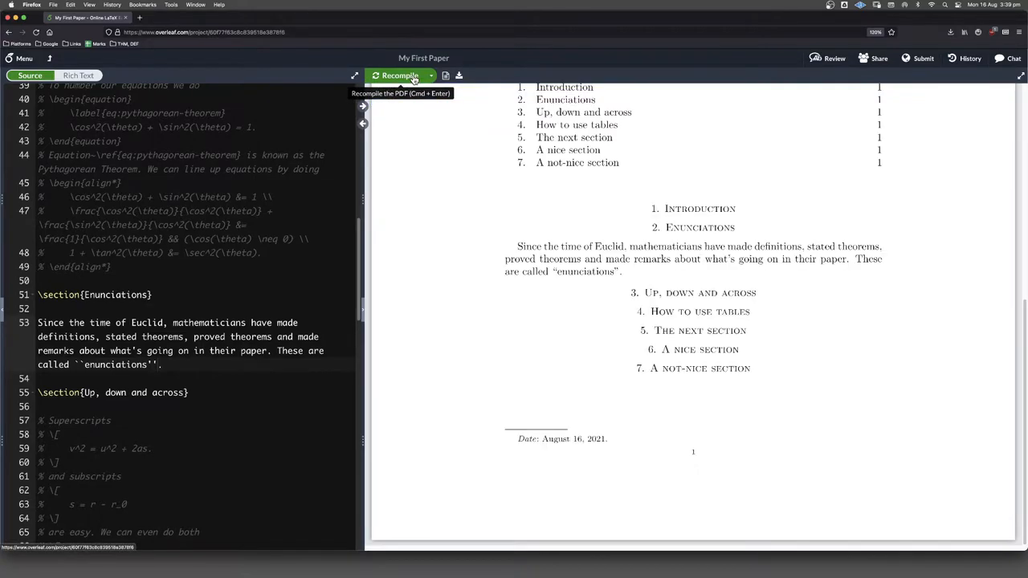
{"action": "mouse_move", "coordinate": [575, 202]}
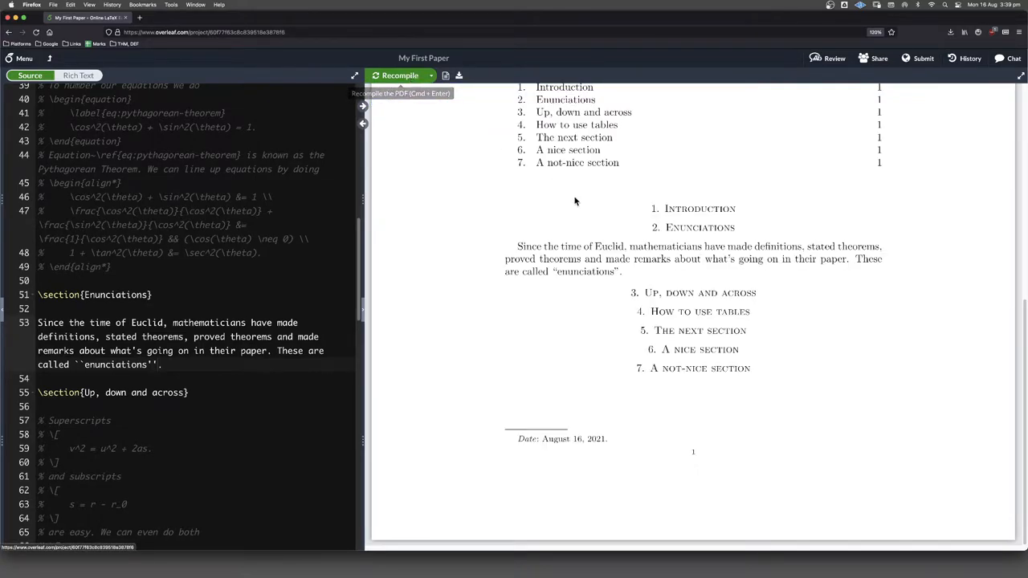
{"action": "mouse_move", "coordinate": [543, 289]}
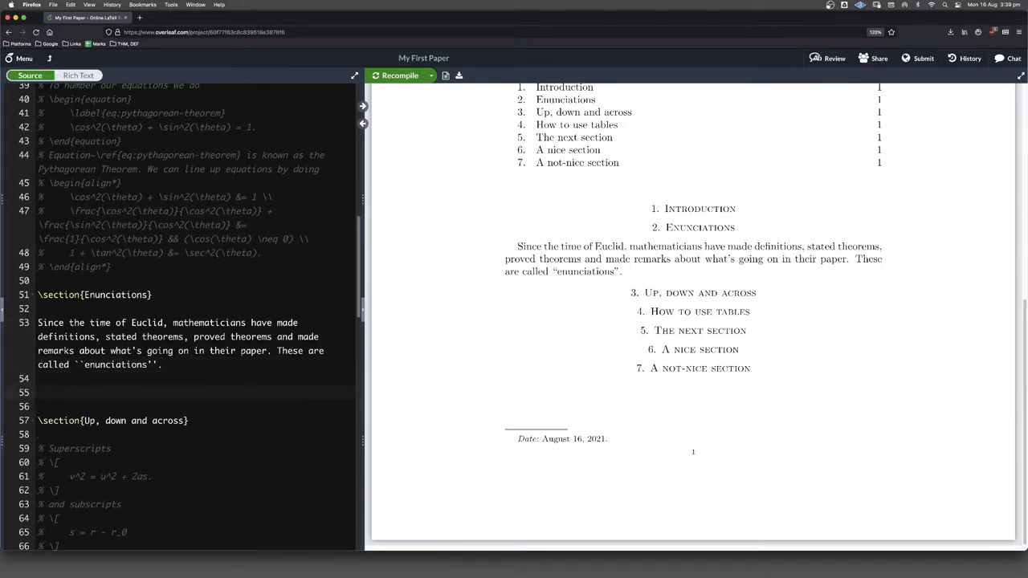
Step: Add \newtheorem{theorem}{Theorem} to the preamble after the package list
{"action": "scroll", "scroll_direction": "up", "scroll_amount": 3}
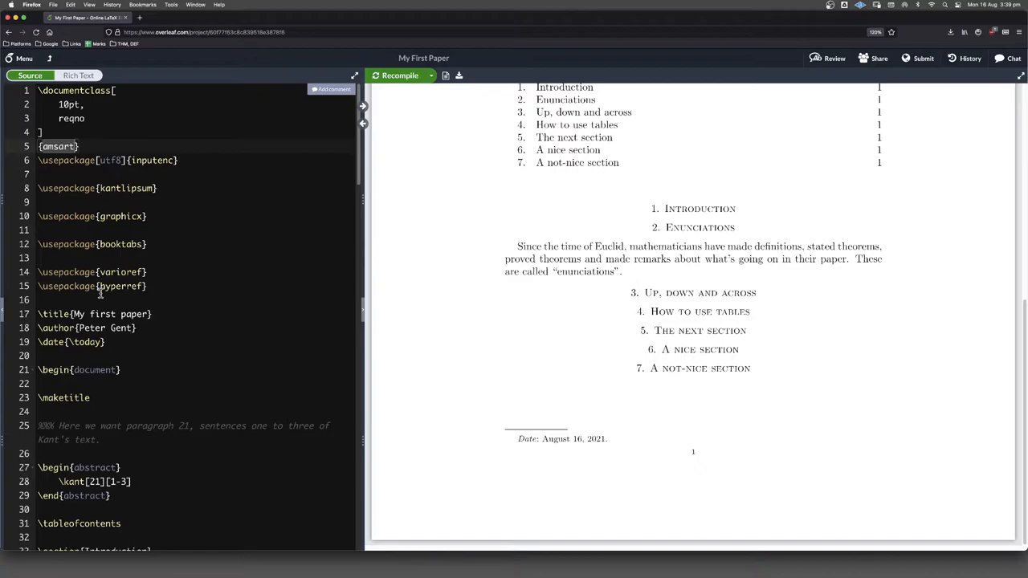
{"action": "key", "text": "Return"}
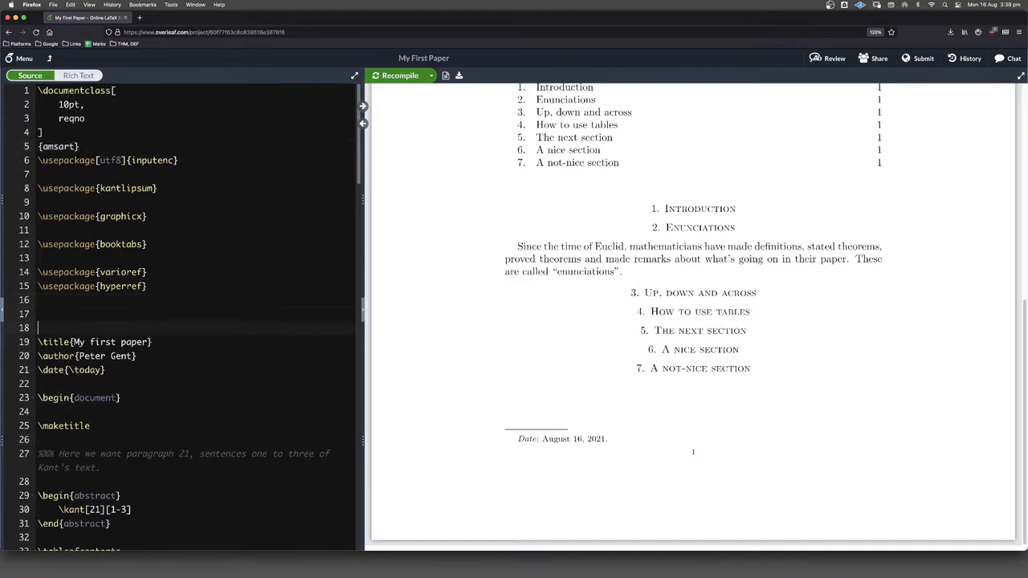
{"action": "type", "text": "\\n"}
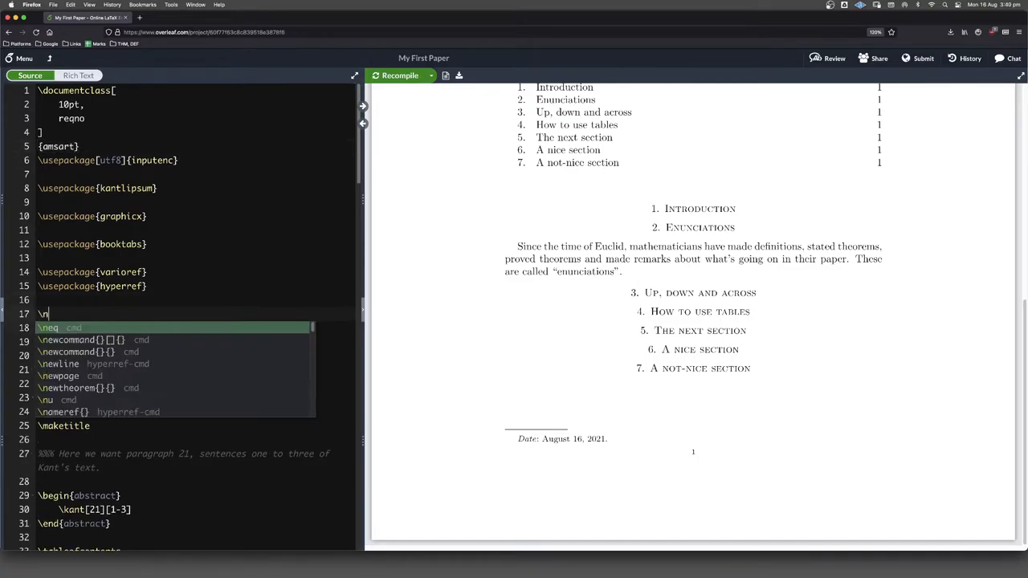
{"action": "left_click", "coordinate": [67, 387]}
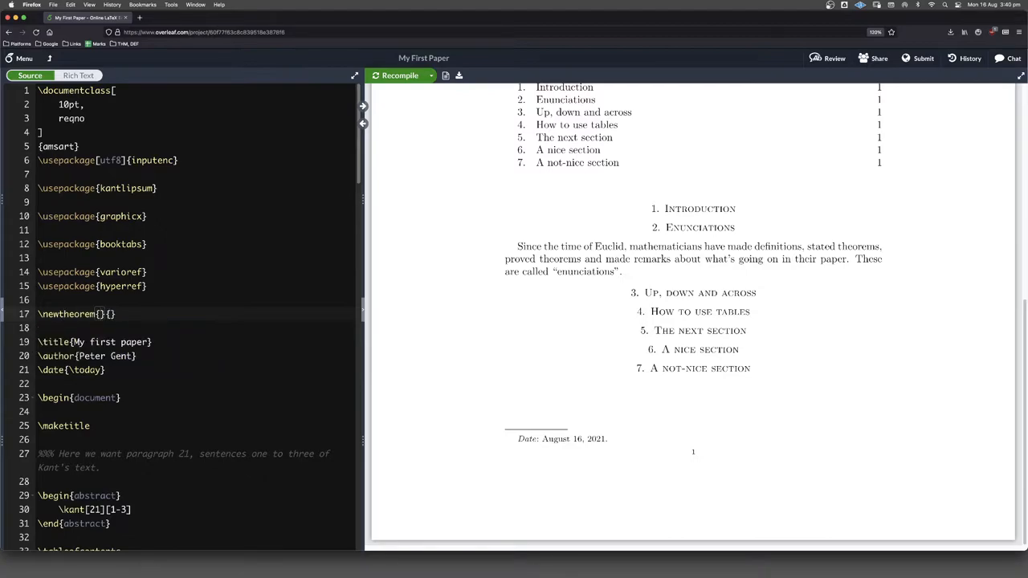
{"action": "type", "text": "theorem"}
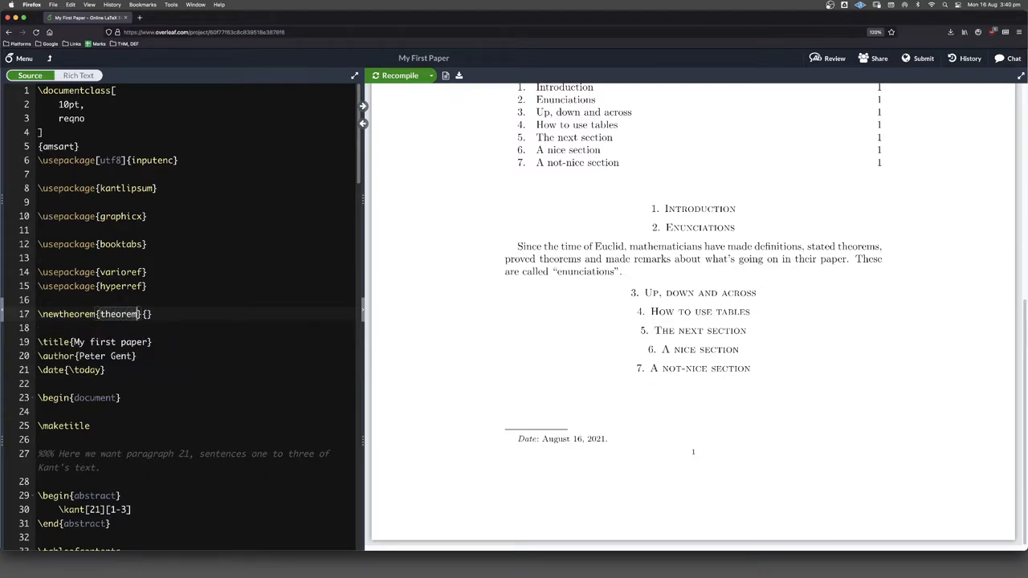
{"action": "type", "text": "Theo"}
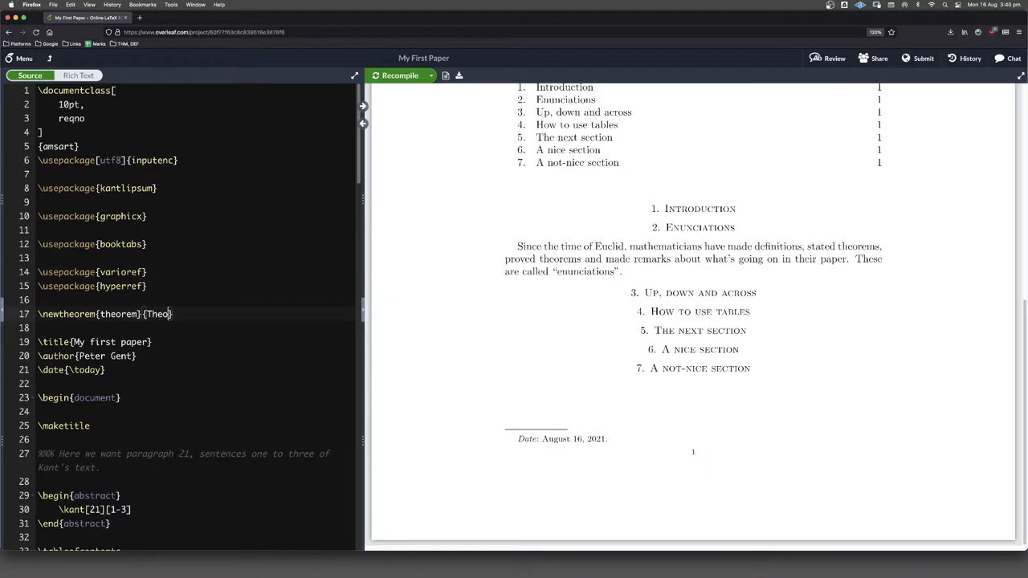
{"action": "type", "text": "rem"}
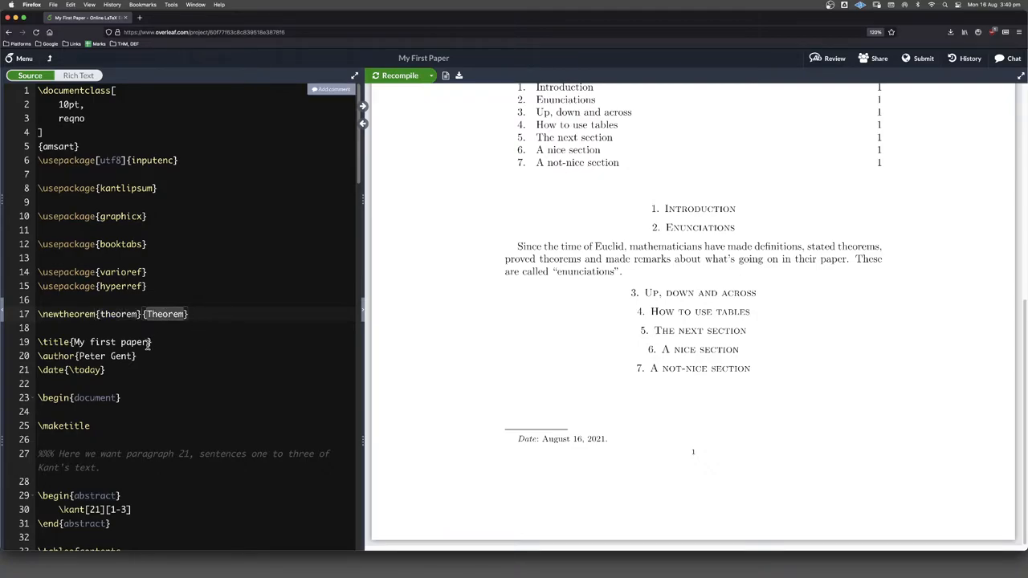
{"action": "scroll", "scroll_direction": "down", "scroll_amount": 3}
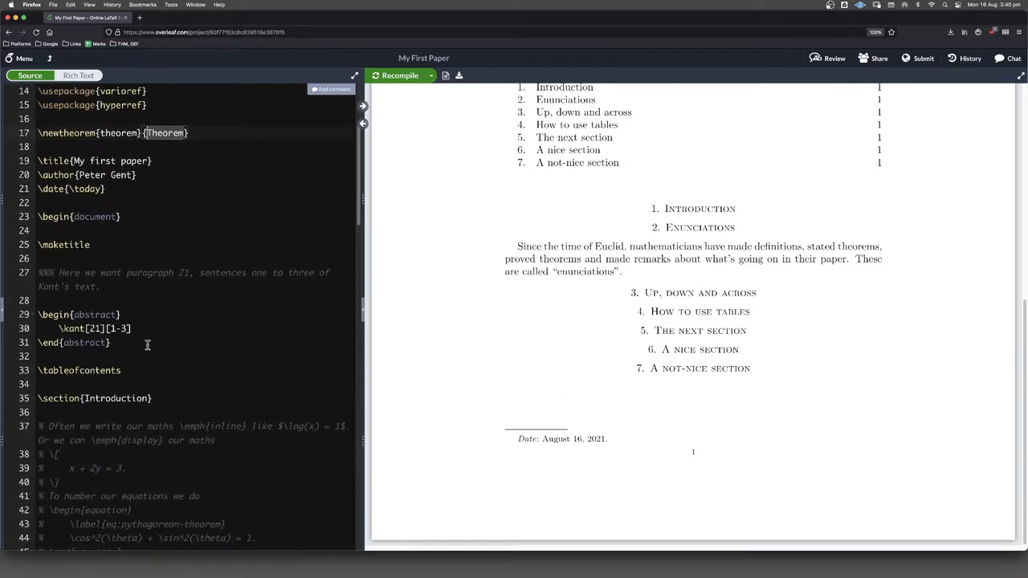
{"action": "scroll", "scroll_direction": "down", "scroll_amount": 3}
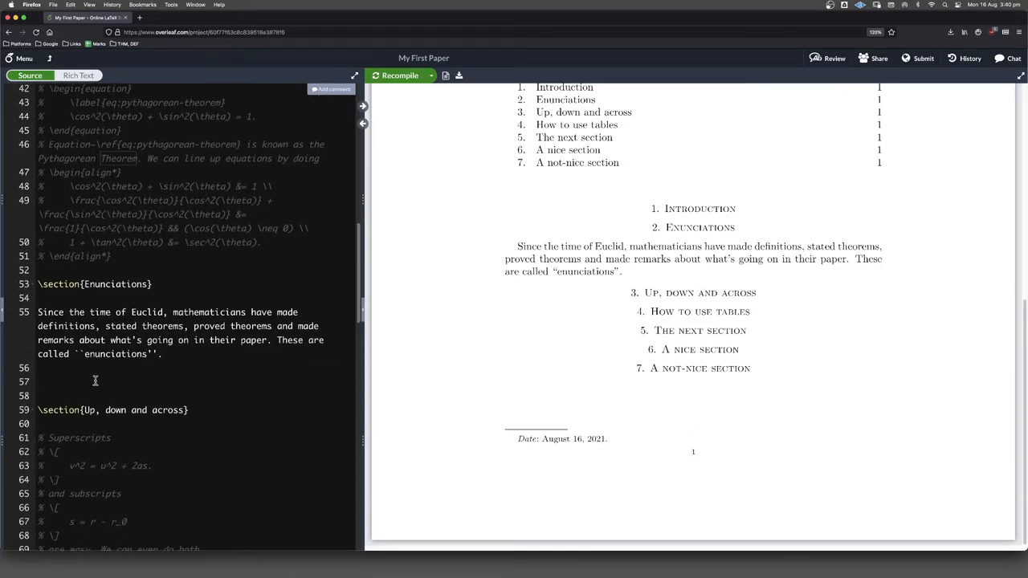
Step: Write a theorem block: 'In a right triangle we have' with displayed equation a^2 + b^2 = c^2
{"action": "type", "text": "\\begin{theorem"}
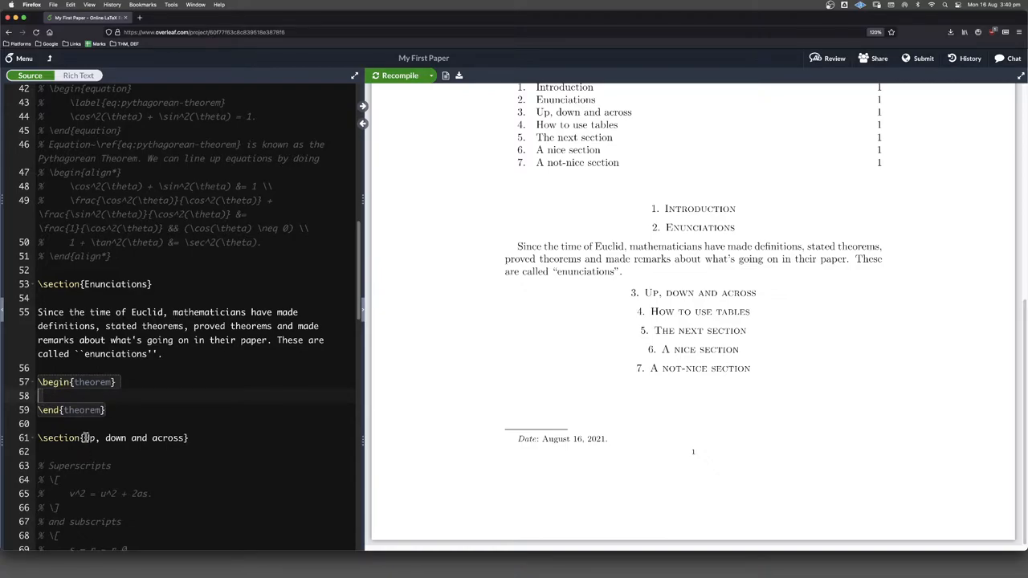
{"action": "type", "text": "In a right triangle we have"}
{"action": "type", "text": "\\["}
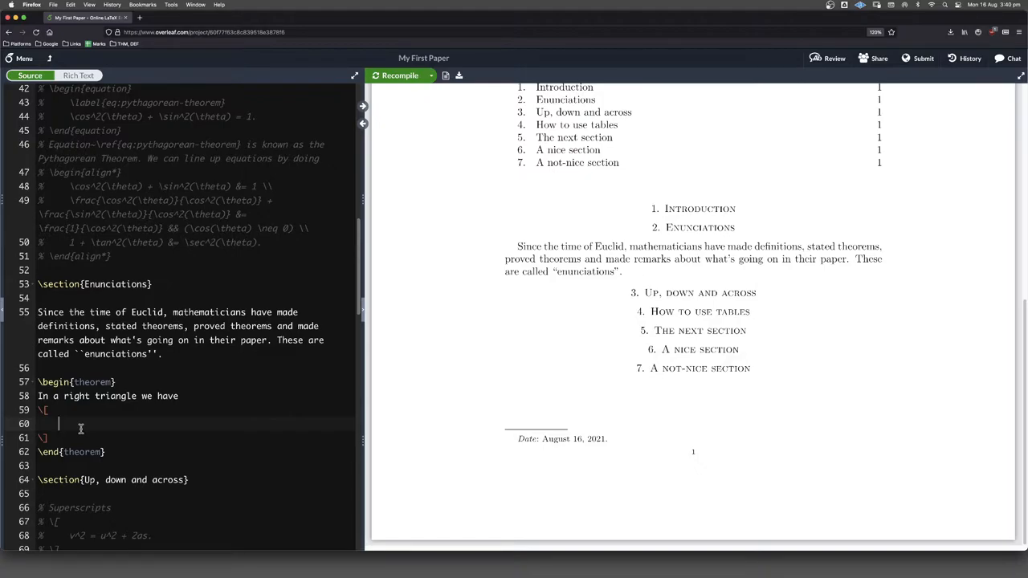
{"action": "type", "text": "a"}
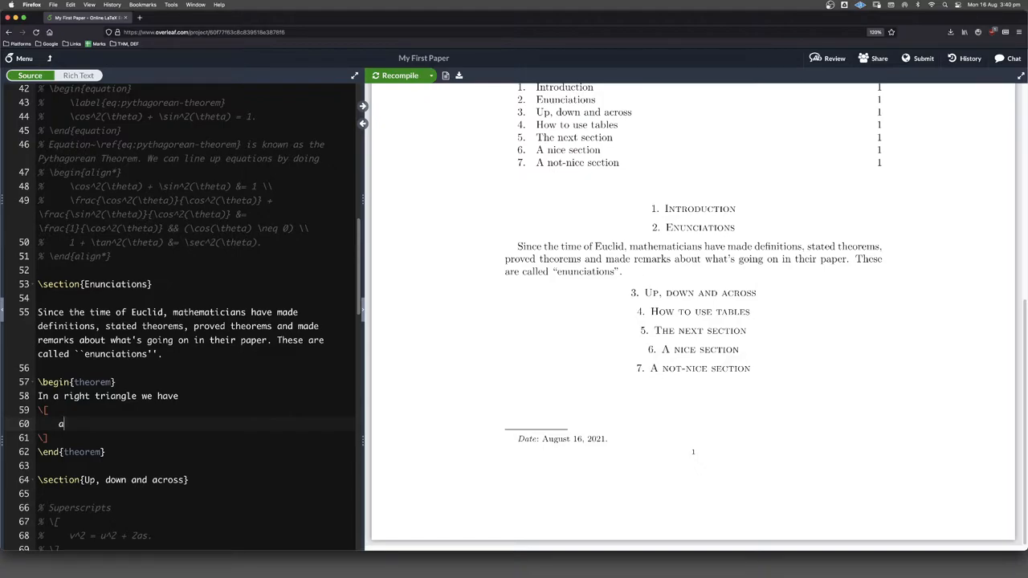
{"action": "type", "text": "^2 +"}
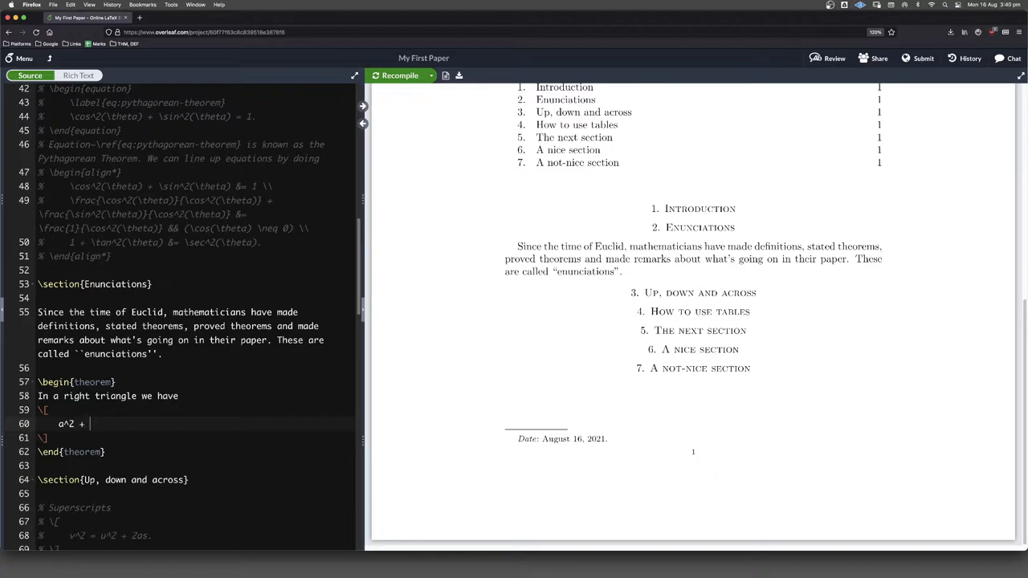
{"action": "type", "text": "b^2 ="}
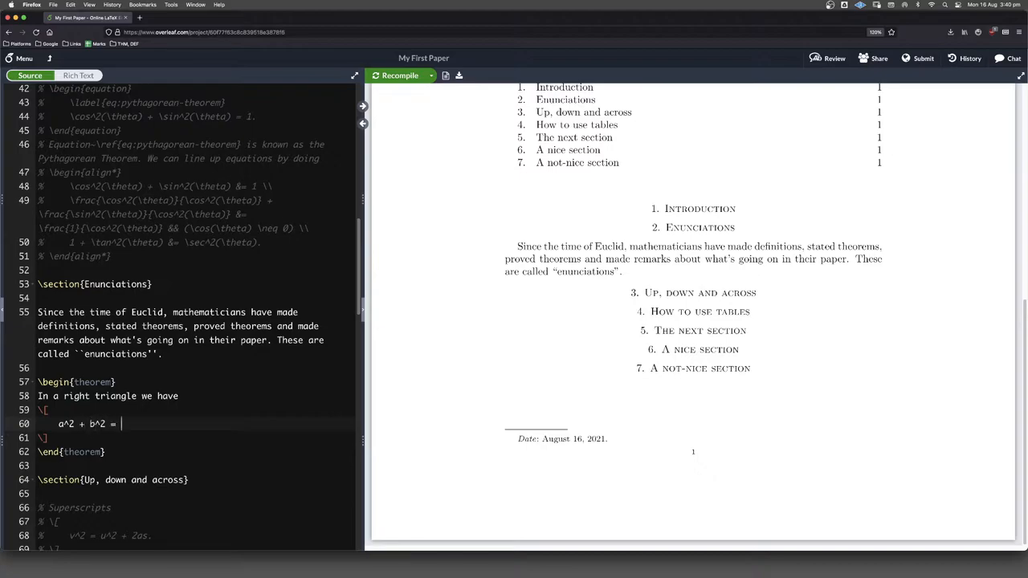
{"action": "type", "text": "c^2"}
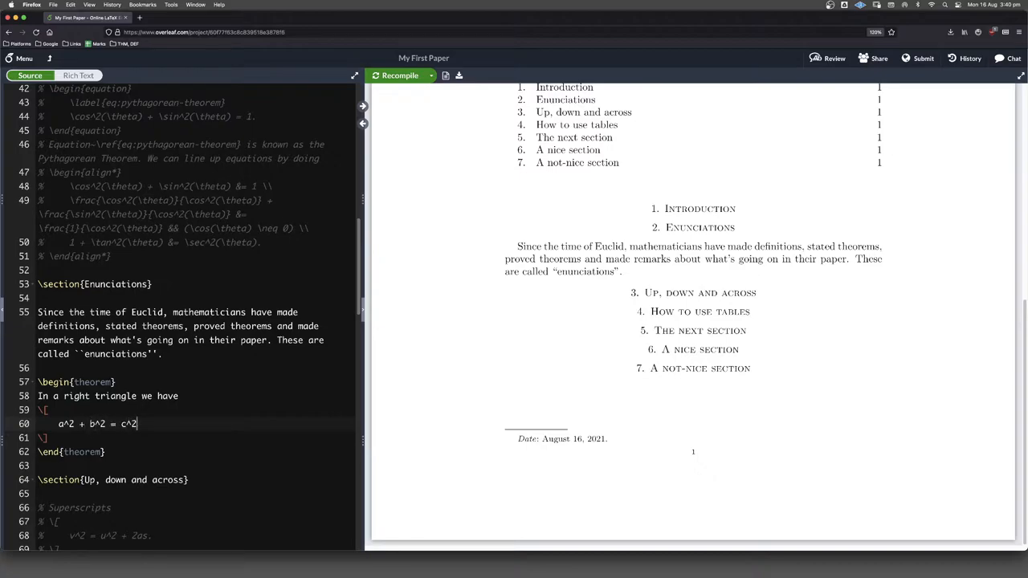
{"action": "type", "text": "."}
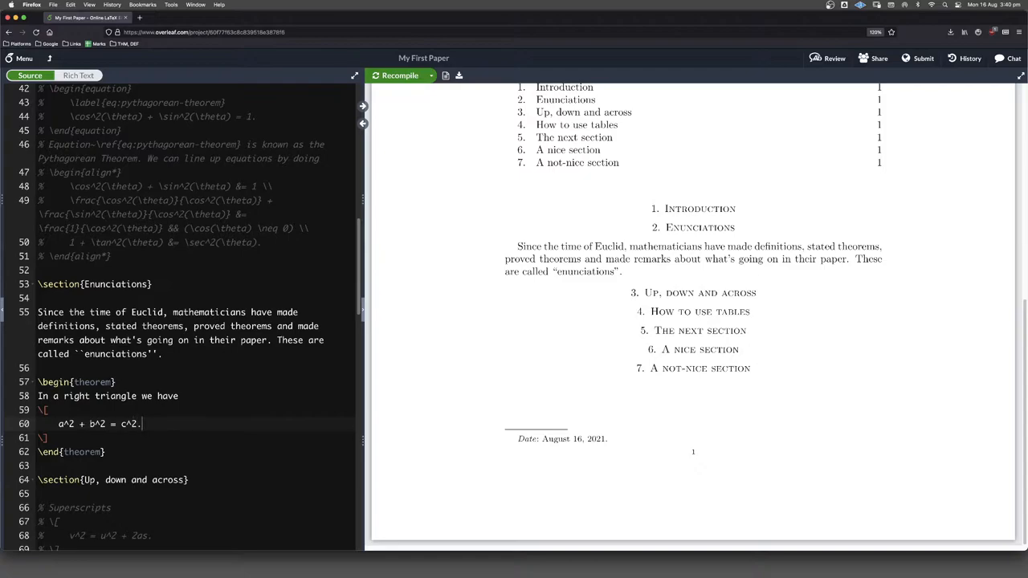
Step: Recompile so the PDF renders the statement as Theorem 1
{"action": "left_click", "coordinate": [398, 76]}
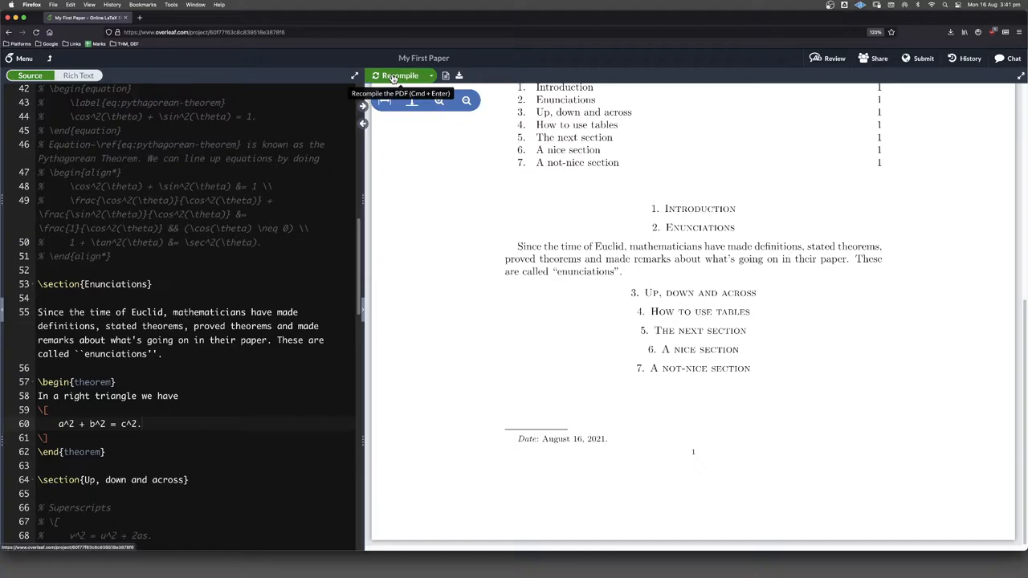
{"action": "left_click", "coordinate": [395, 75]}
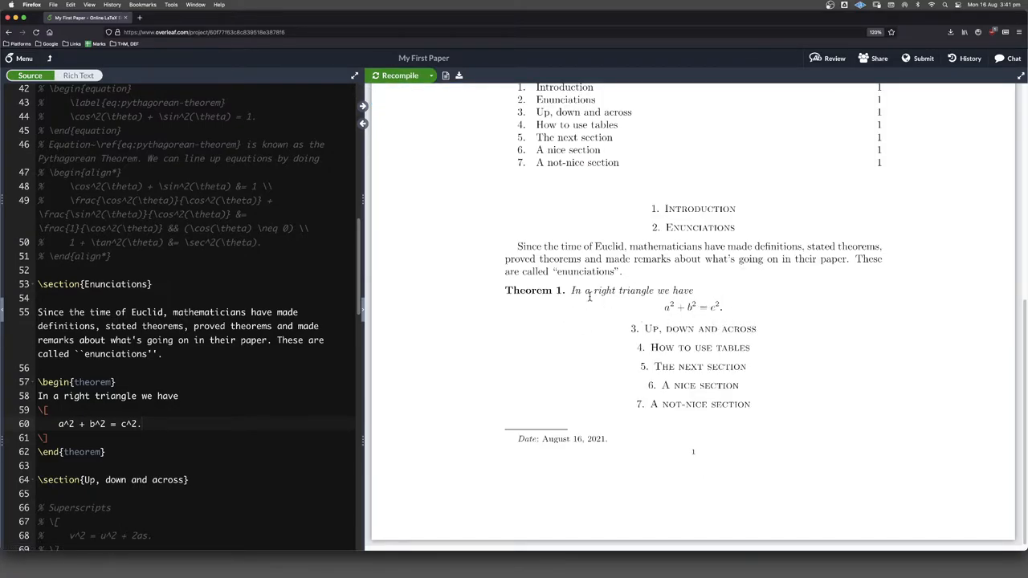
{"action": "mouse_move", "coordinate": [559, 312]}
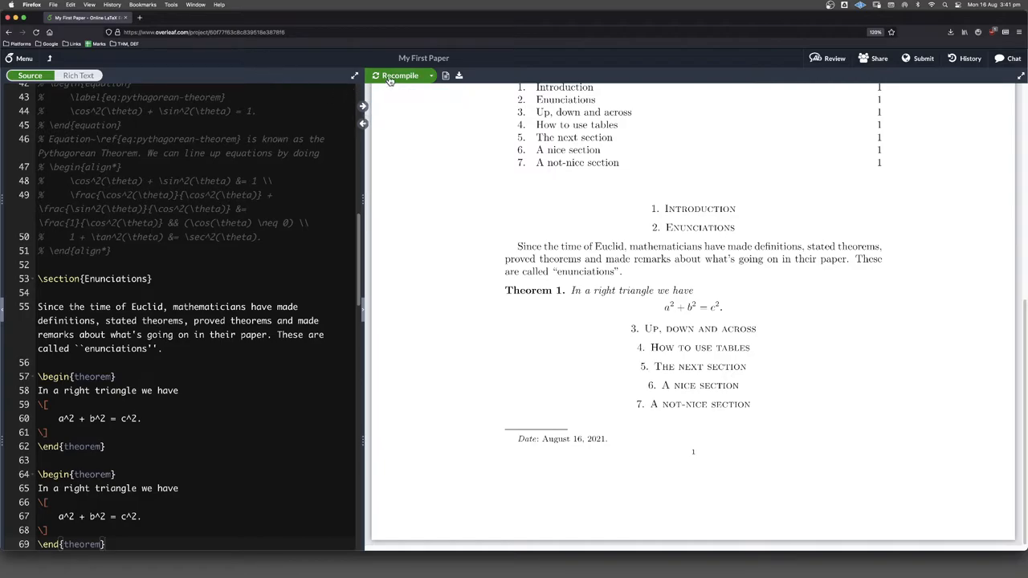
Step: Recompile with a duplicated theorem to confirm it numbers as Theorem 2
{"action": "left_click", "coordinate": [398, 76]}
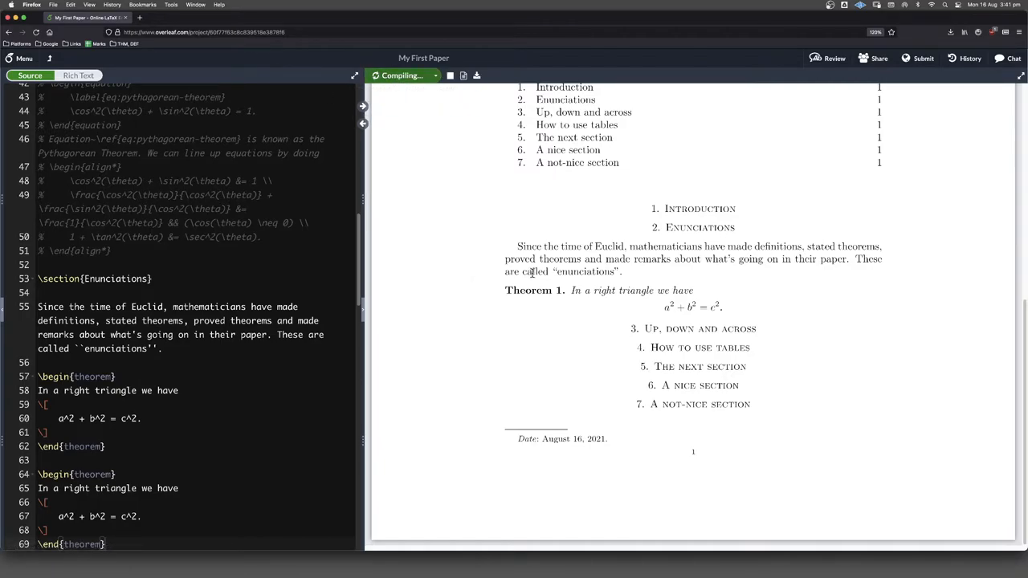
{"action": "left_click", "coordinate": [402, 75]}
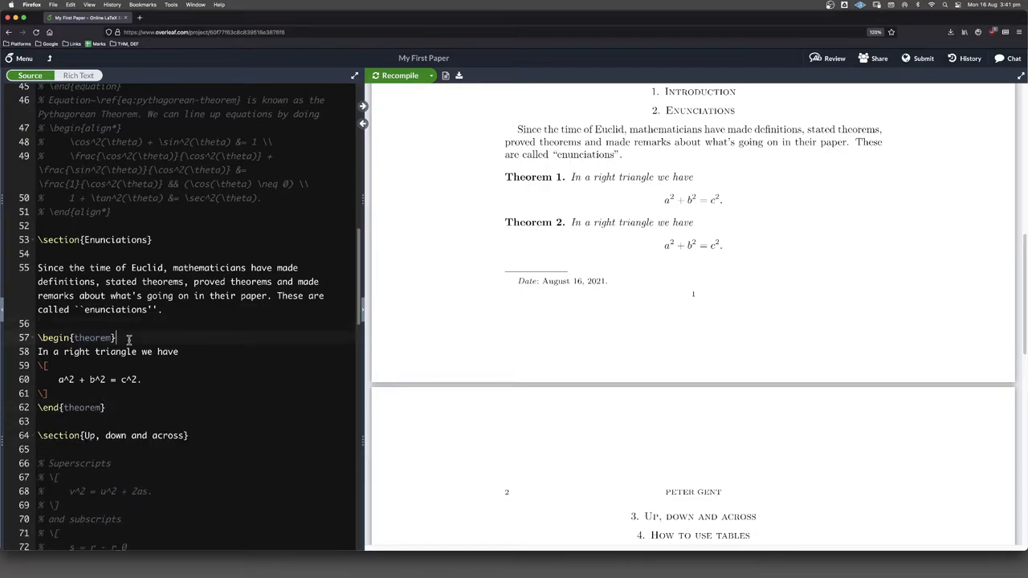
Step: Label the theorem thm:pythagorean-theorem and recompile to show only Theorem 1
{"action": "key", "text": "Return"}
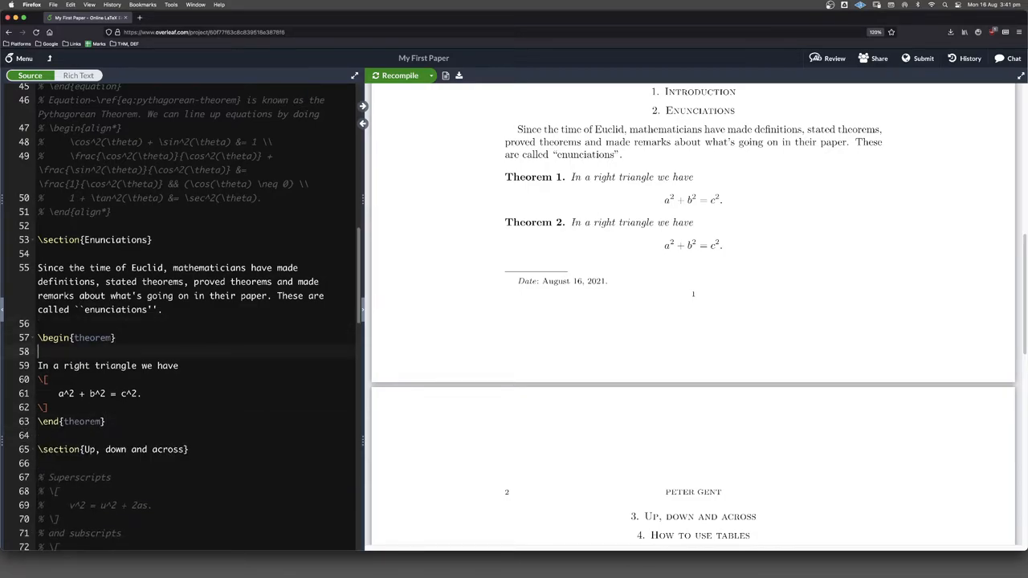
{"action": "type", "text": "\\label{thm:"}
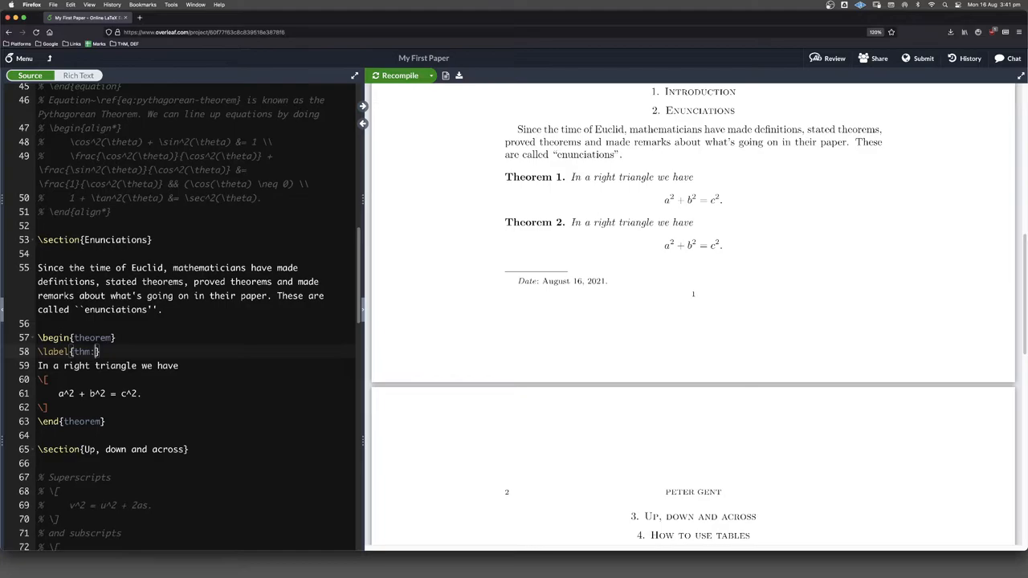
{"action": "type", "text": "pytha"}
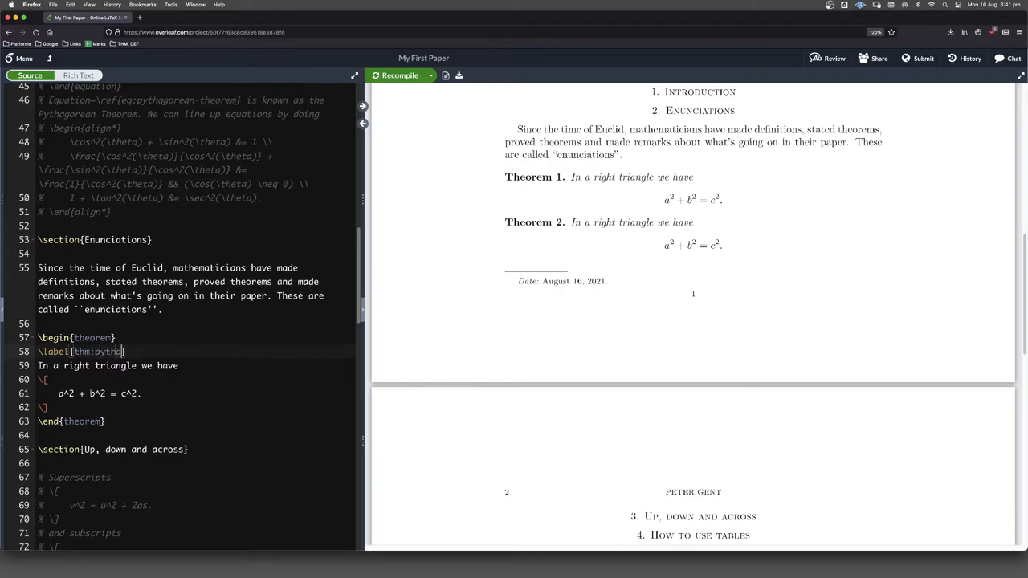
{"action": "type", "text": "orean"}
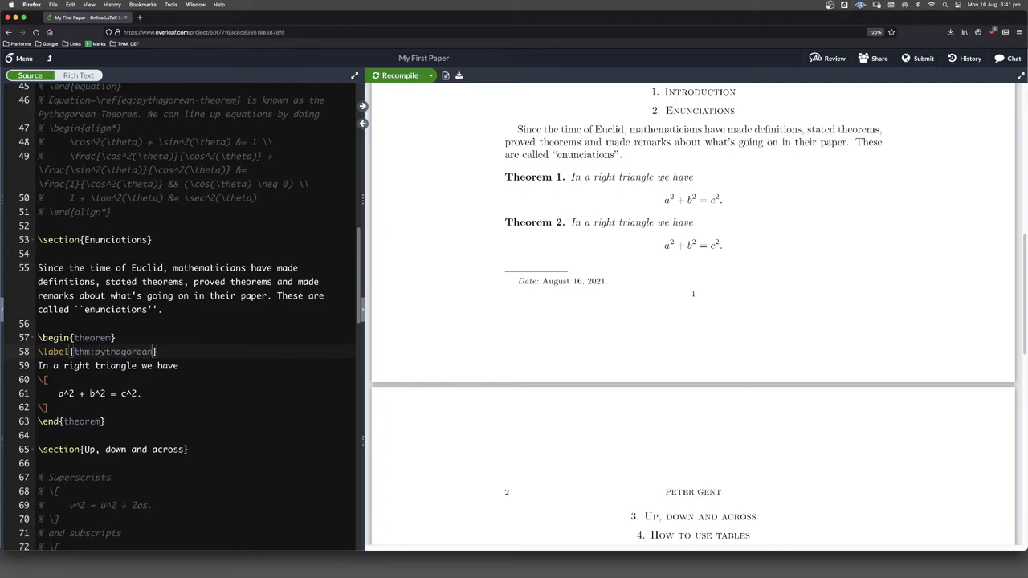
{"action": "type", "text": "-theorem"}
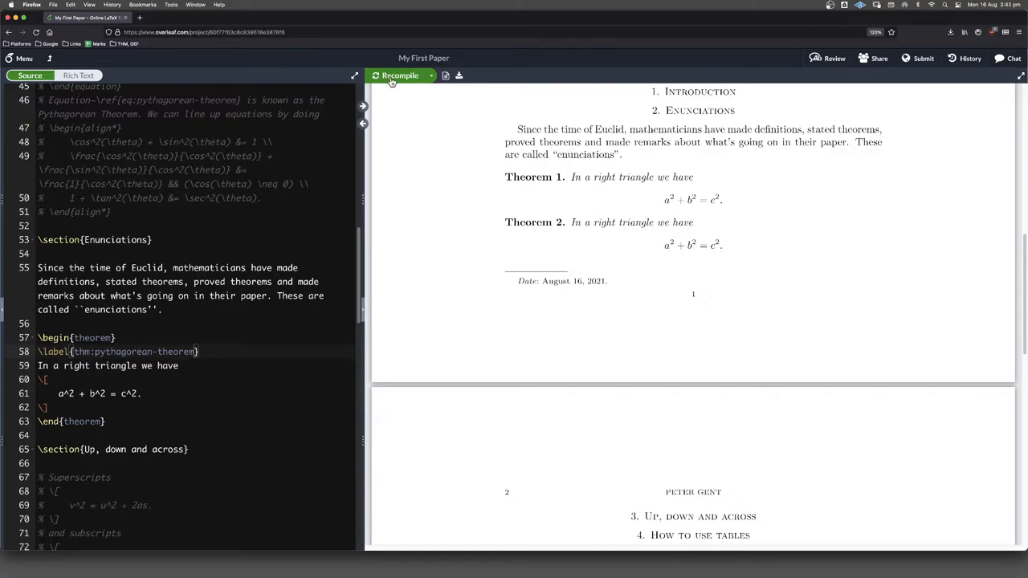
{"action": "left_click", "coordinate": [398, 75]}
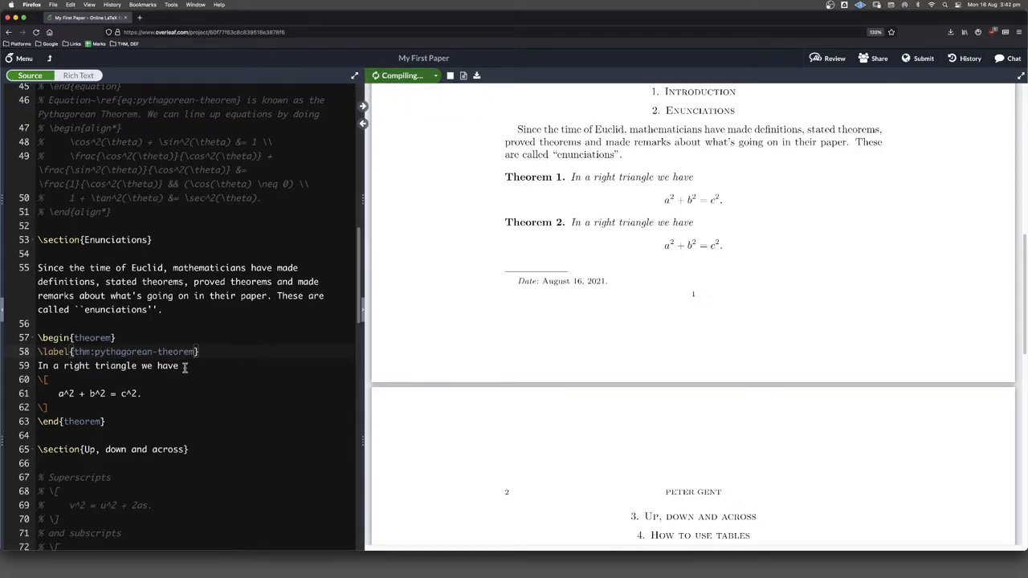
{"action": "left_click", "coordinate": [399, 75]}
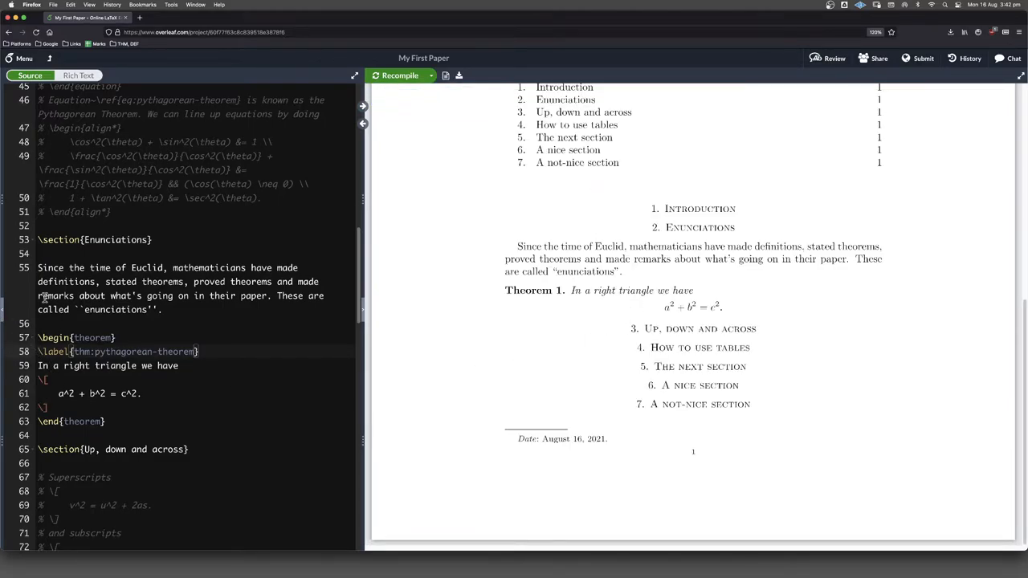
Step: End the Enunciations paragraph with 'An example is shown in Theorem~\ref{thm:pythagorean-theorem}.'
{"action": "left_click", "coordinate": [164, 308]}
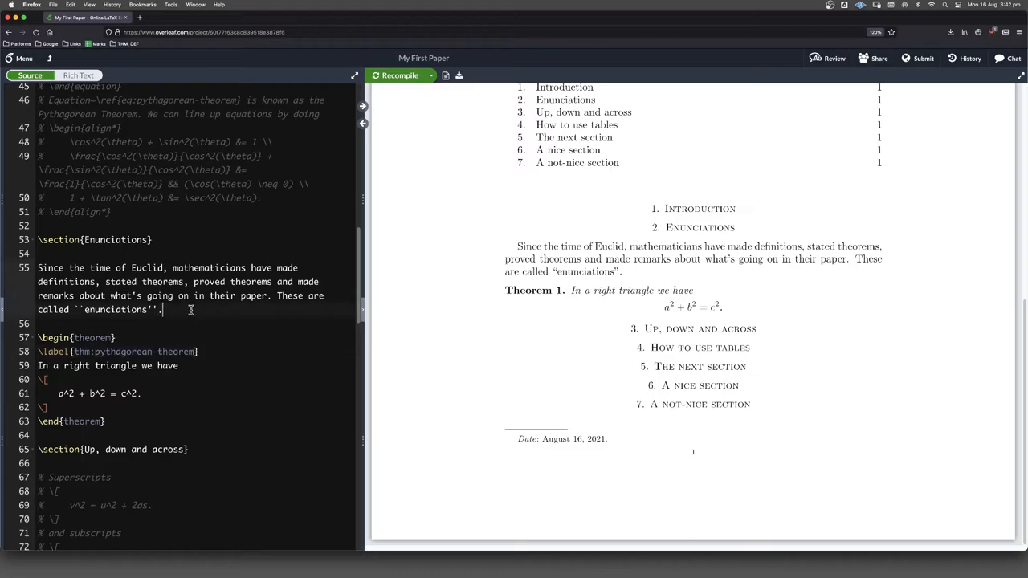
{"action": "type", "text": "A"}
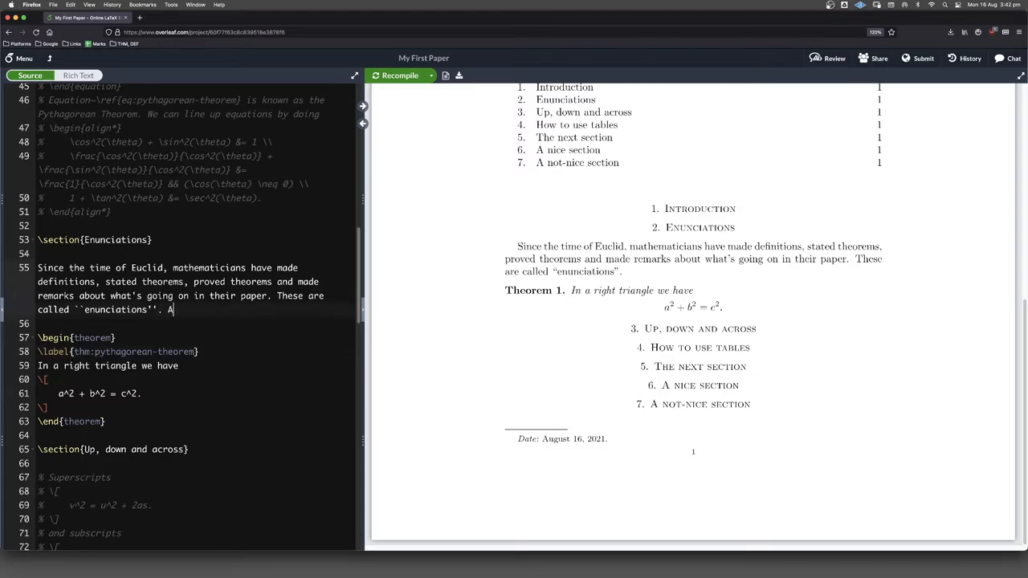
{"action": "type", "text": "n example i"}
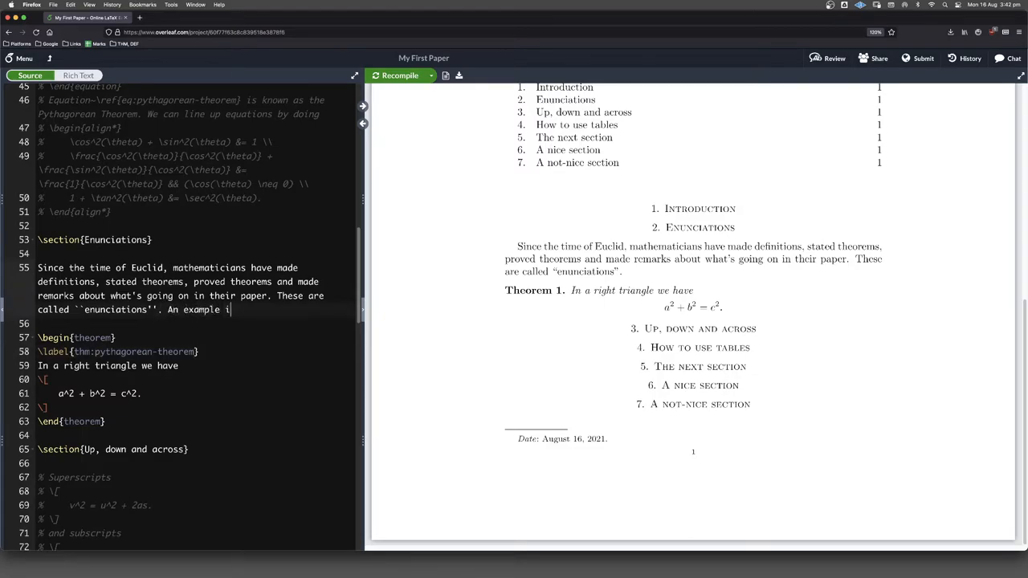
{"action": "type", "text": "s shown"}
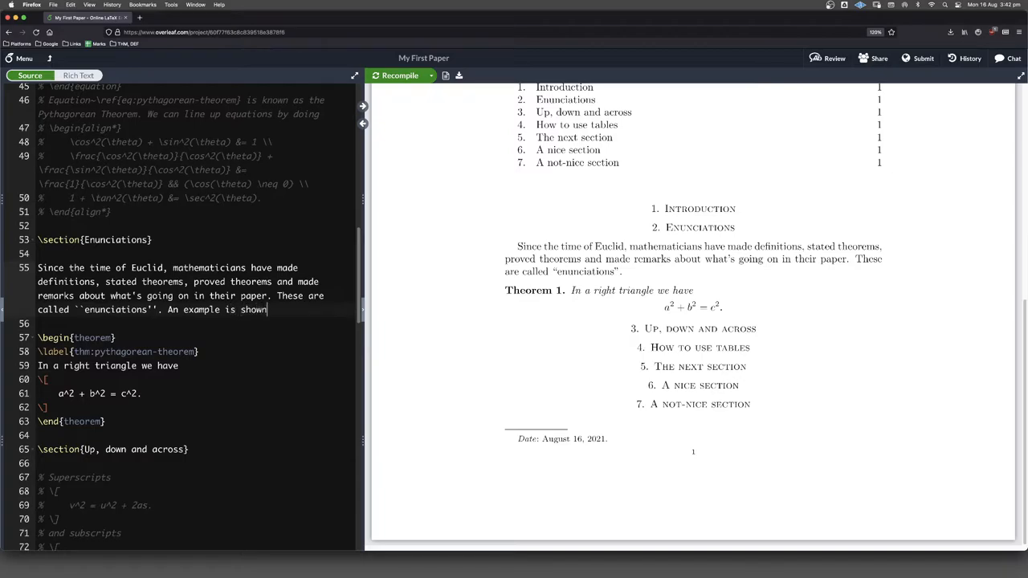
{"action": "type", "text": "in Theorem~"}
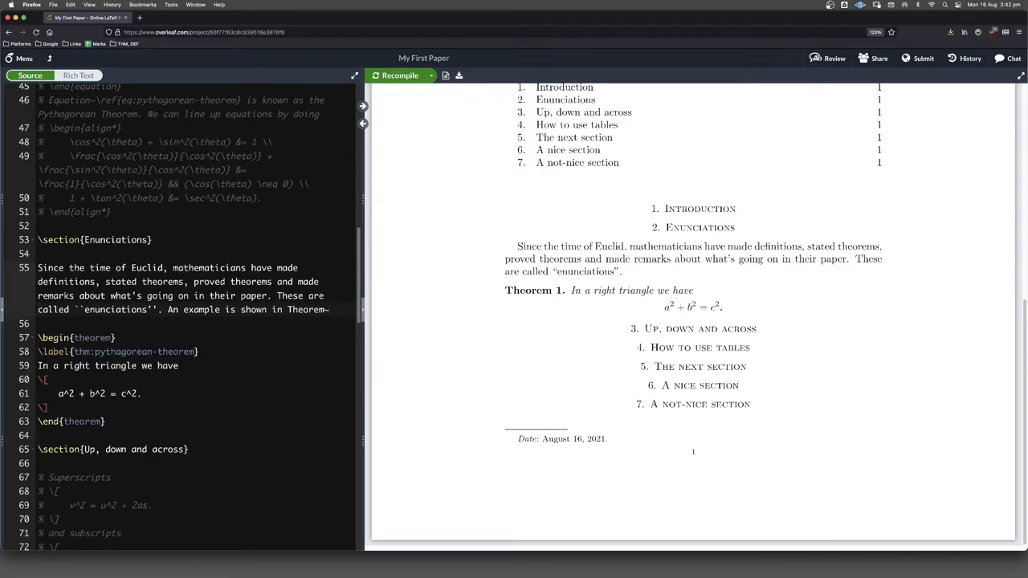
{"action": "type", "text": "\\ref{thm:pythagorean-theorem}."}
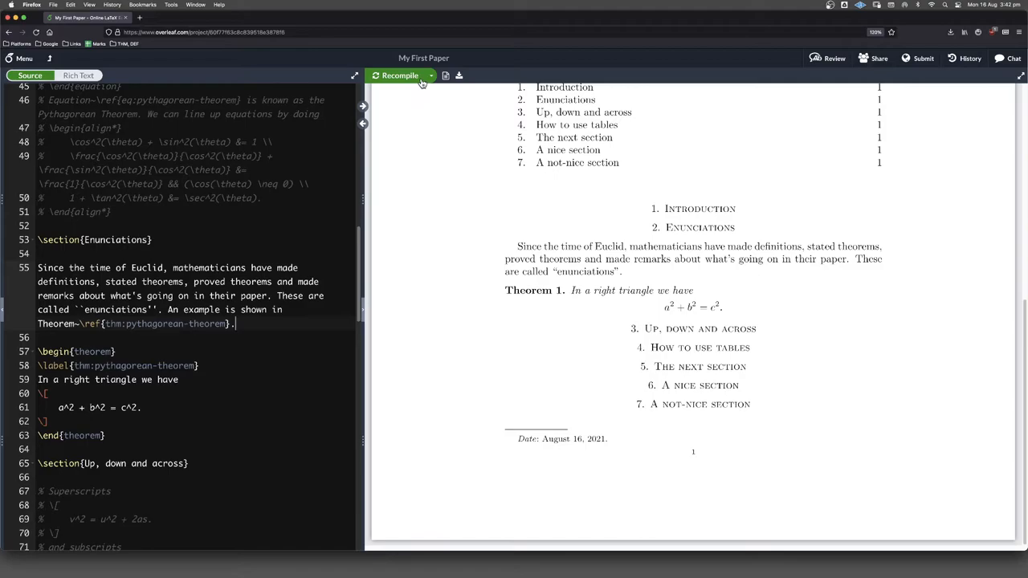
Step: Recompile so the reference resolves to 'Theorem 1' in the PDF
{"action": "left_click", "coordinate": [398, 76]}
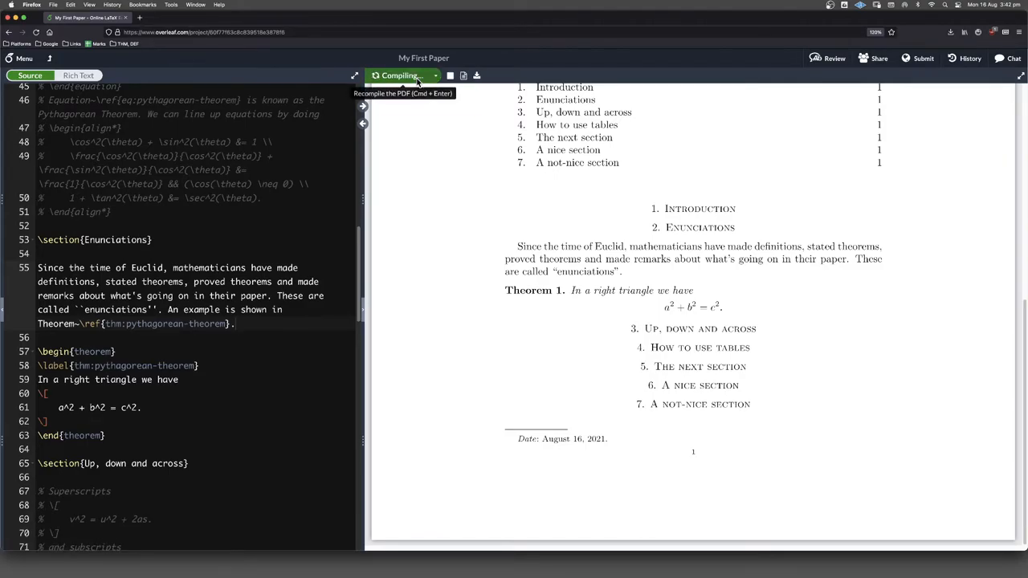
{"action": "left_click", "coordinate": [401, 76]}
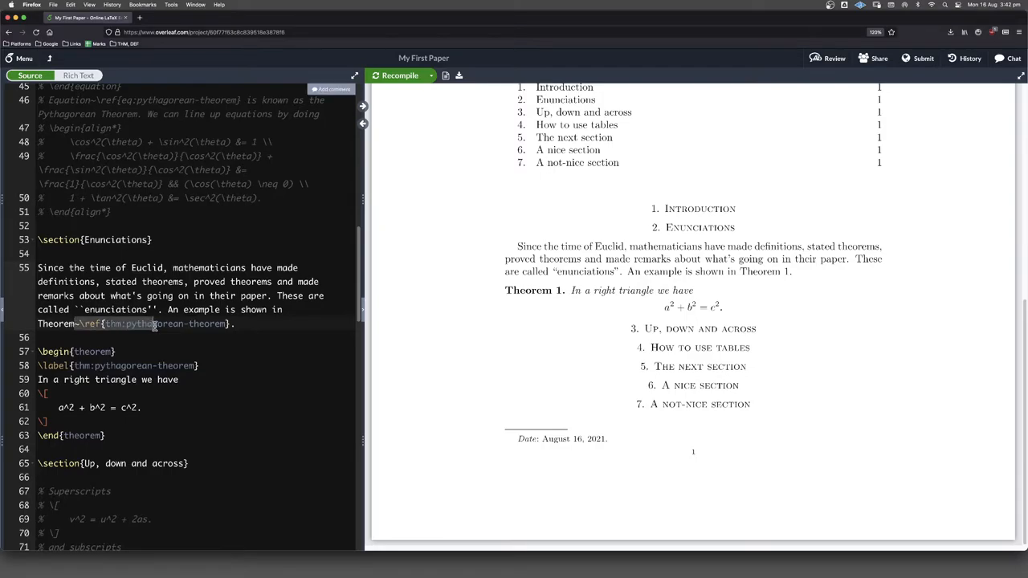
{"action": "mouse_move", "coordinate": [726, 297]}
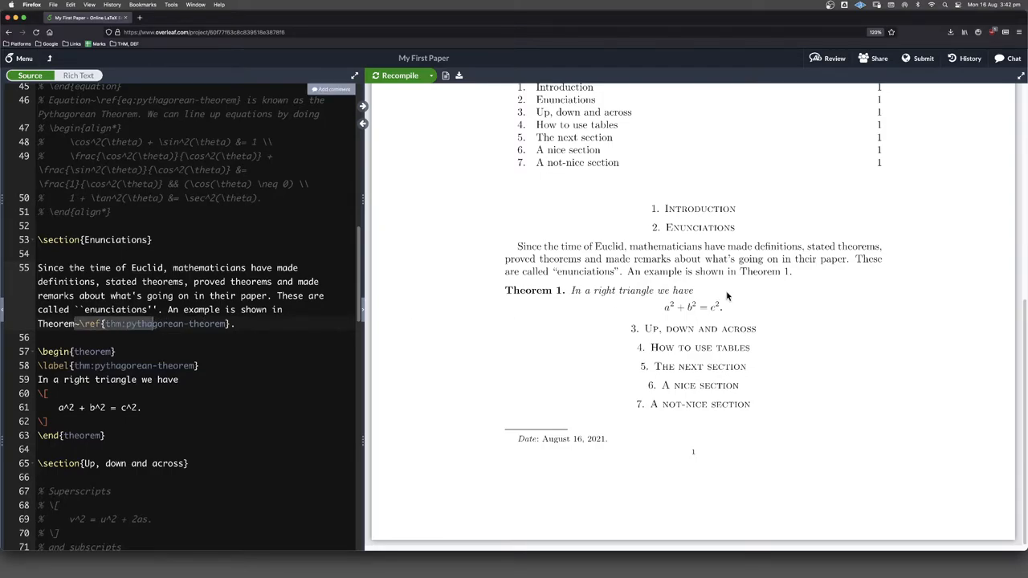
{"action": "mouse_move", "coordinate": [613, 322]}
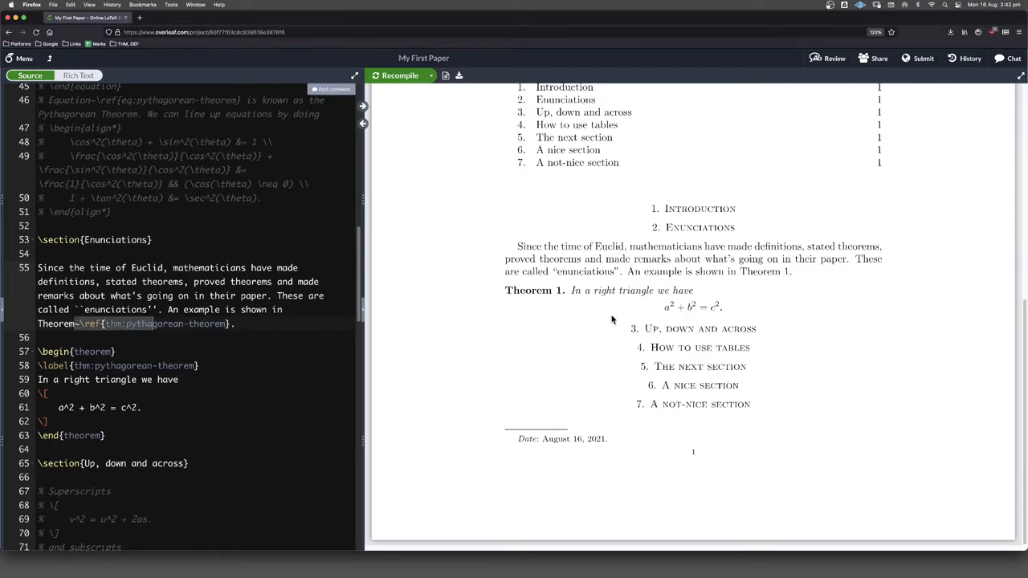
{"action": "mouse_move", "coordinate": [598, 312]}
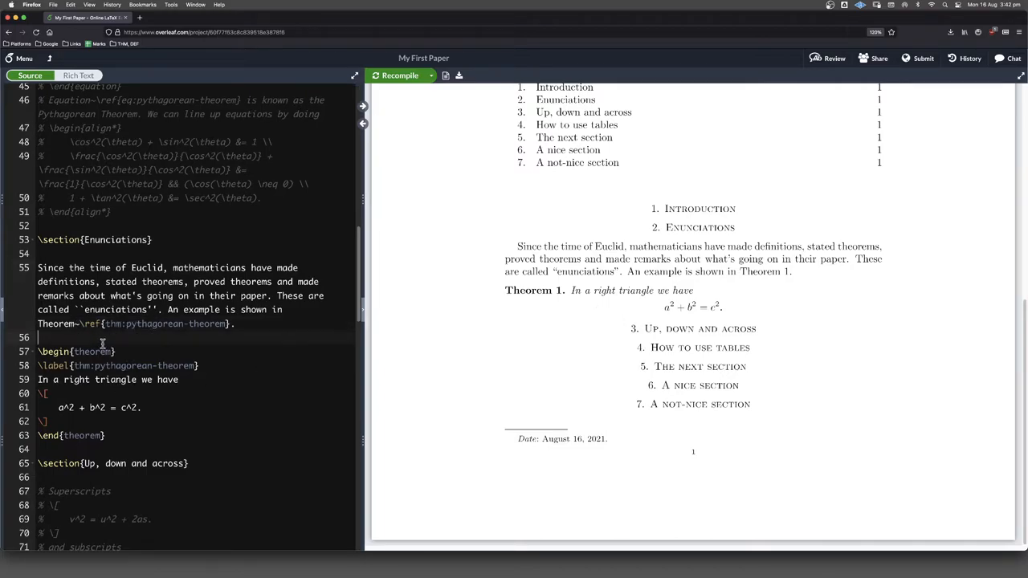
Step: Add \theoremstyle{definition} to the preamble beneath the theorem declaration
{"action": "key", "text": "Return"}
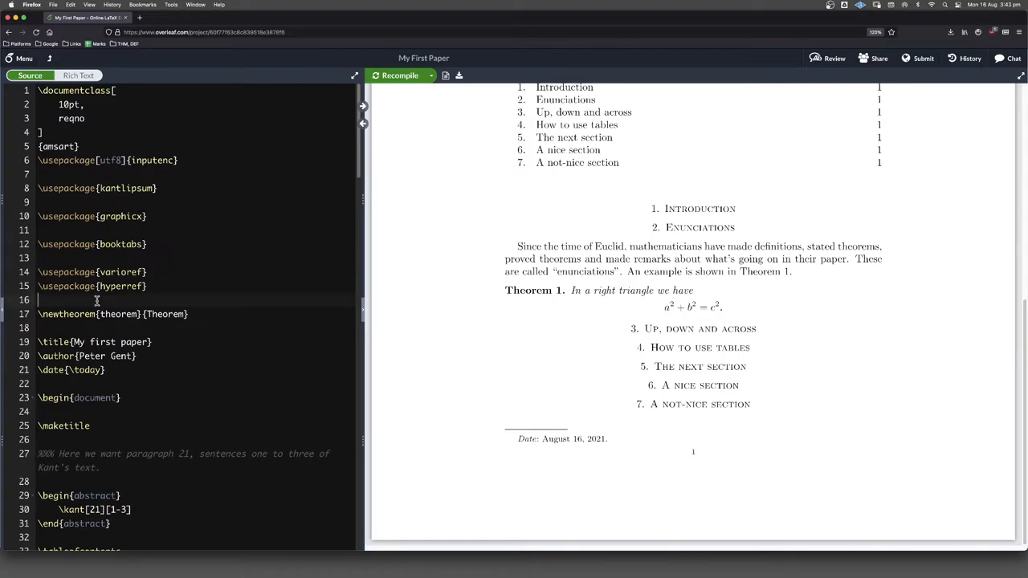
{"action": "mouse_move", "coordinate": [122, 310]}
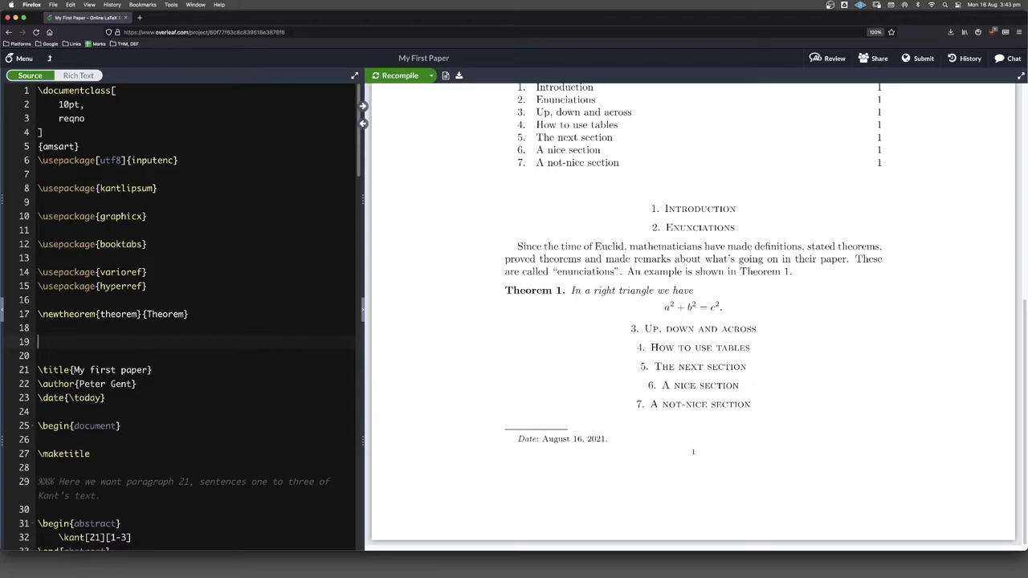
{"action": "type", "text": "\\"}
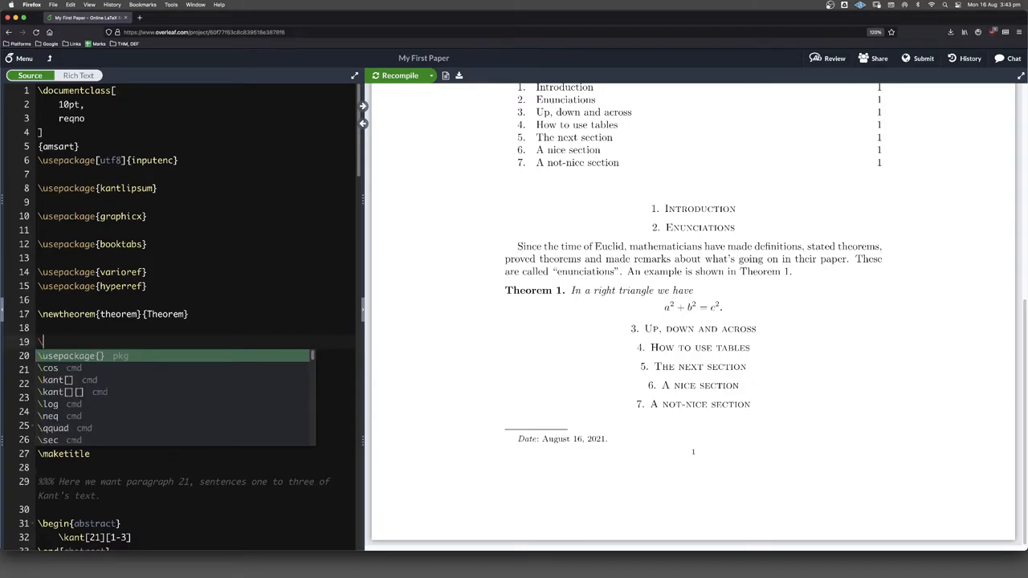
{"action": "type", "text": "theoremstyle{"}
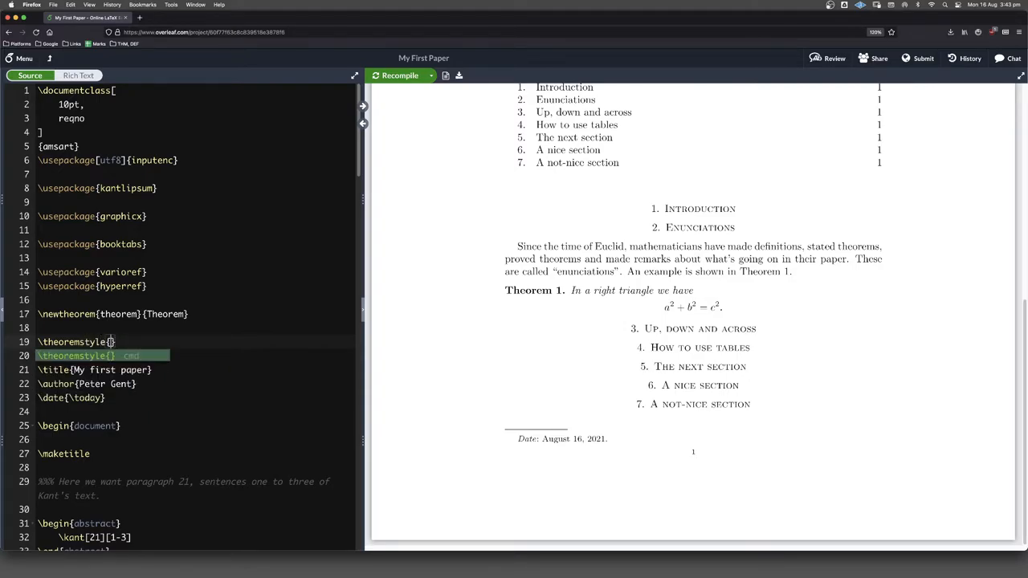
{"action": "type", "text": "defini"}
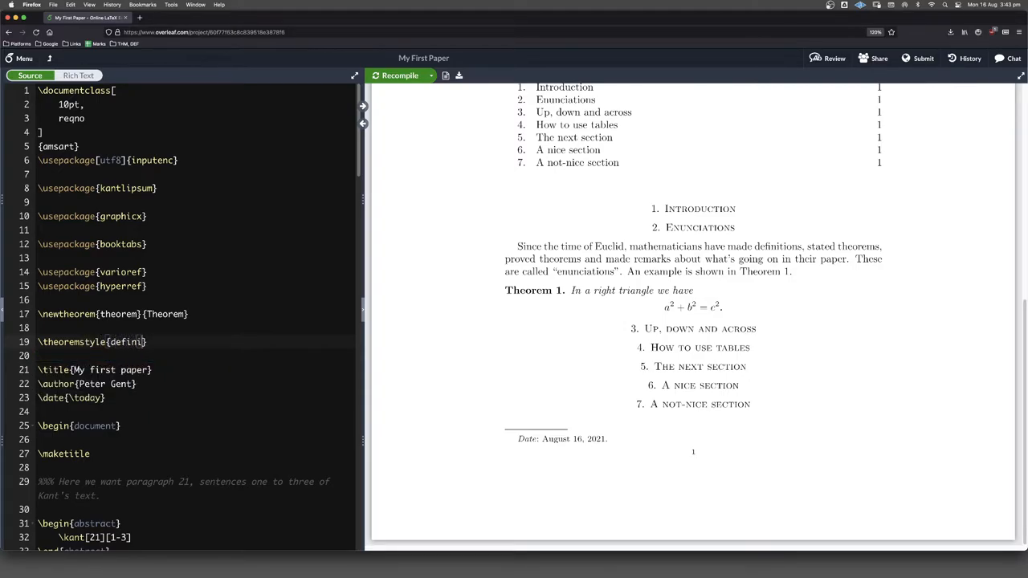
{"action": "type", "text": "tion}"}
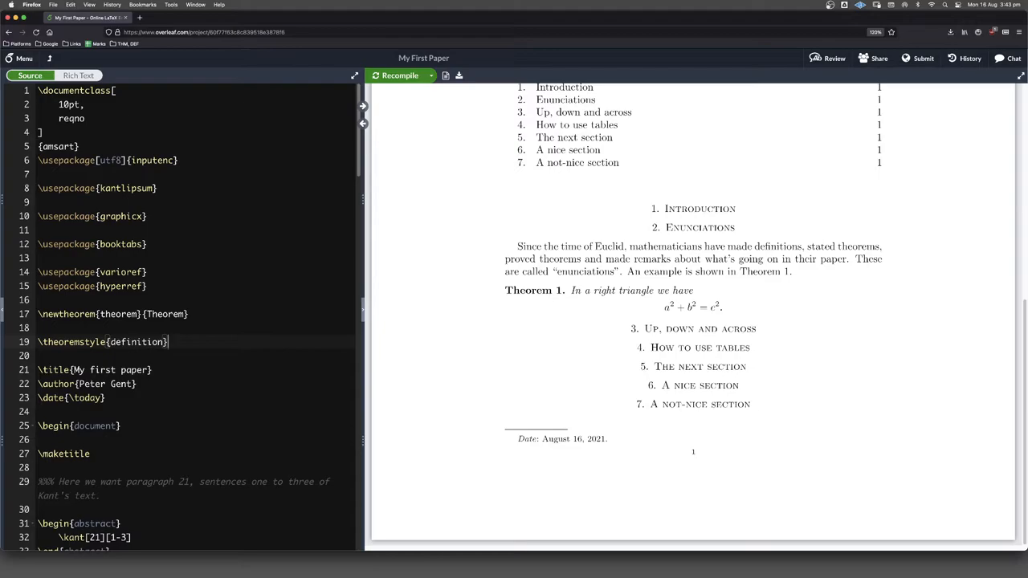
Step: Declare \newtheorem{definition}{Definition} and return to the Enunciations section
{"action": "type", "text": "\\"}
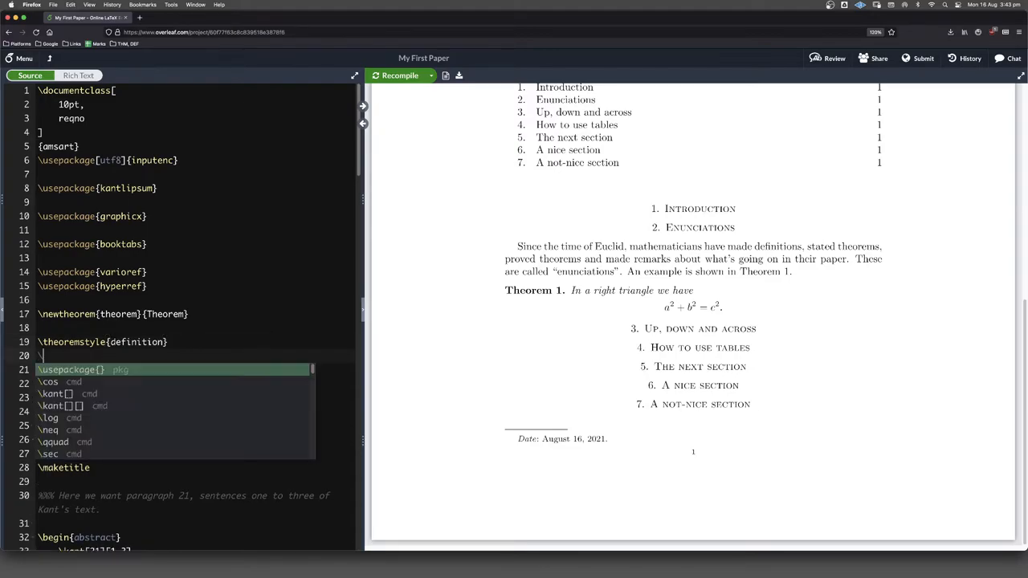
{"action": "type", "text": "newtheorem{defin}{}"}
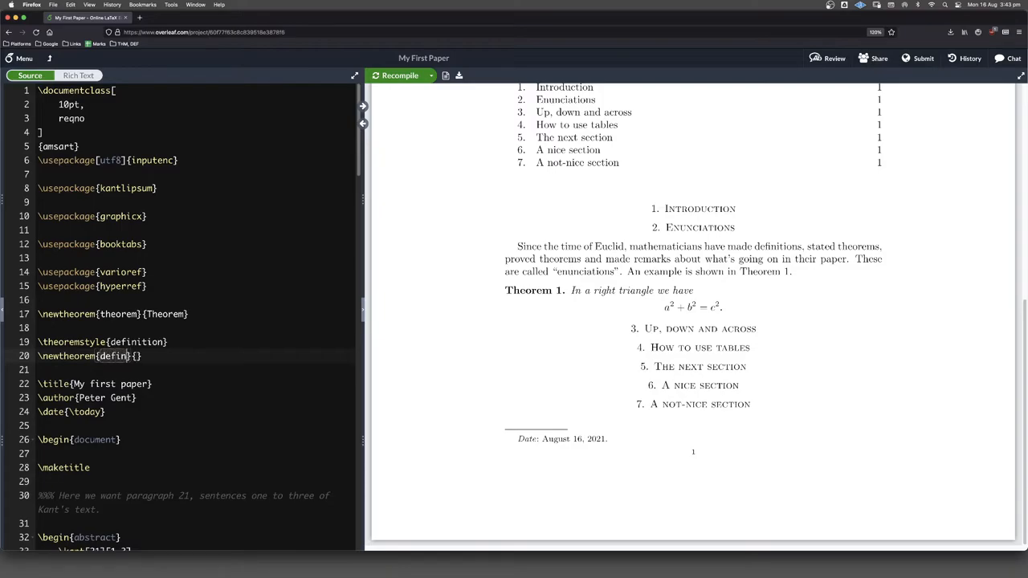
{"action": "type", "text": "ition"}
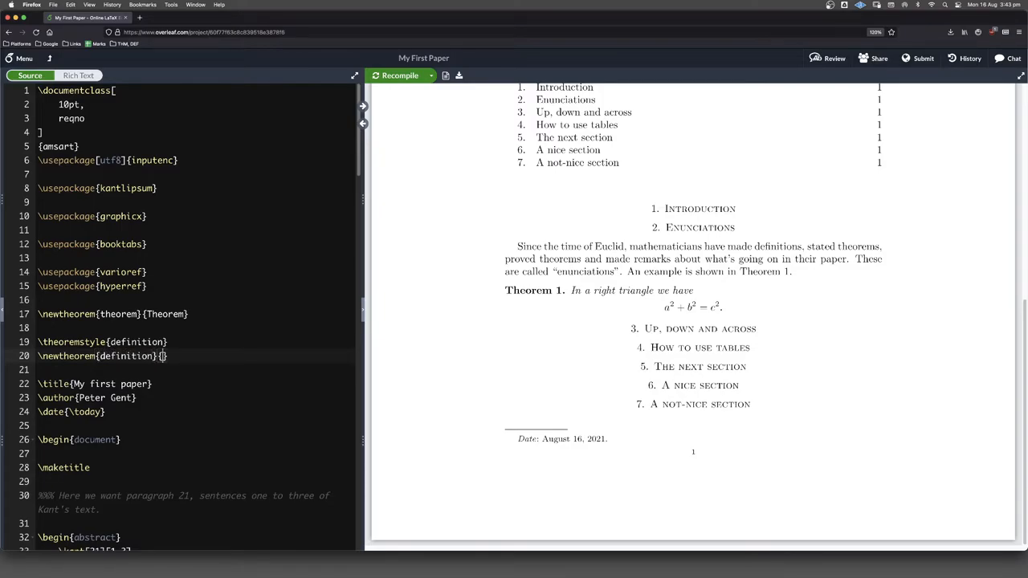
{"action": "type", "text": "Definition"}
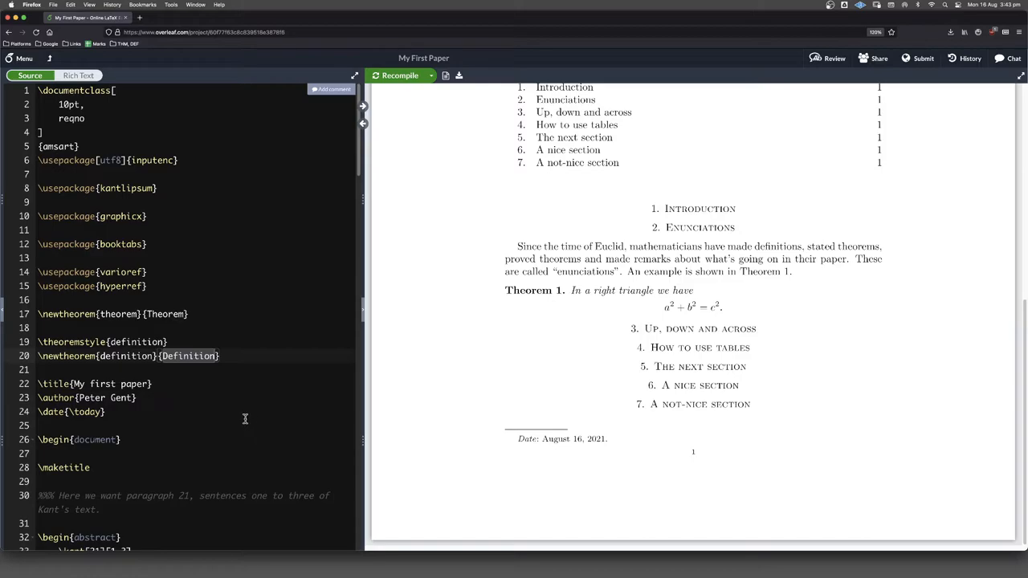
{"action": "scroll", "scroll_direction": "down", "scroll_amount": 3}
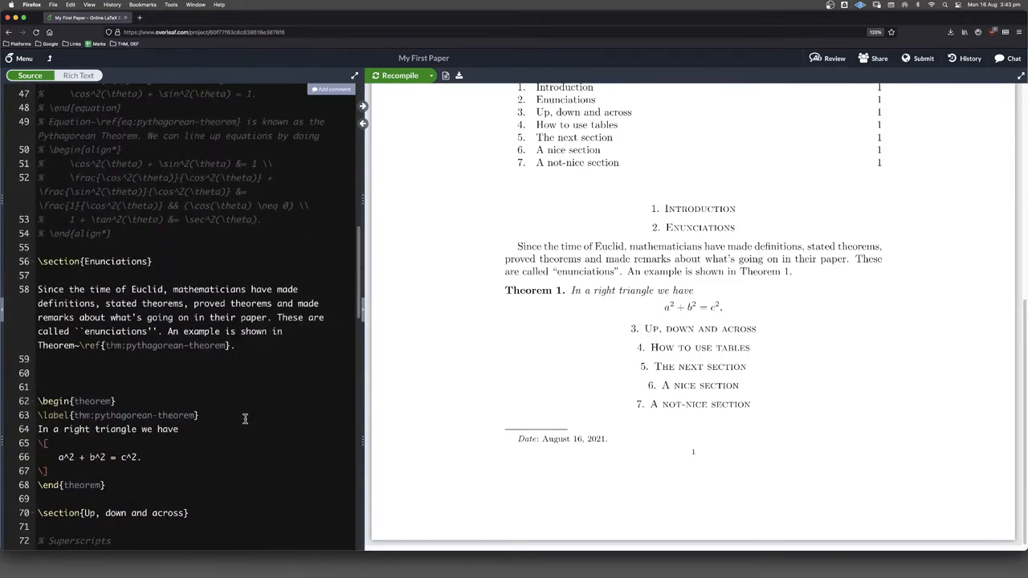
Step: Write a definition block stating a right triangle has a right angle at a vertex, and recompile
{"action": "scroll", "scroll_direction": "down", "scroll_amount": 3}
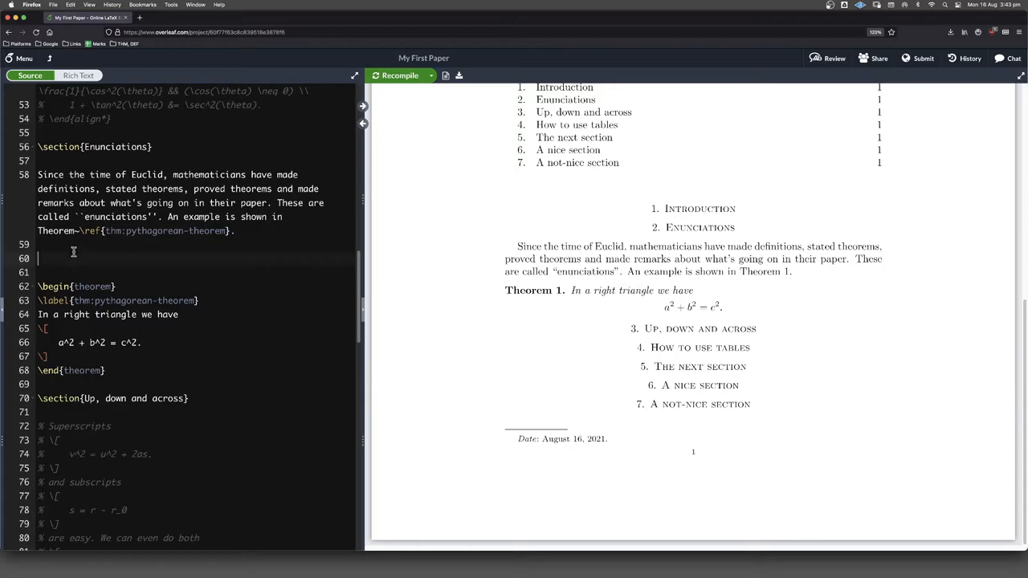
{"action": "type", "text": "\\begin{definition"}
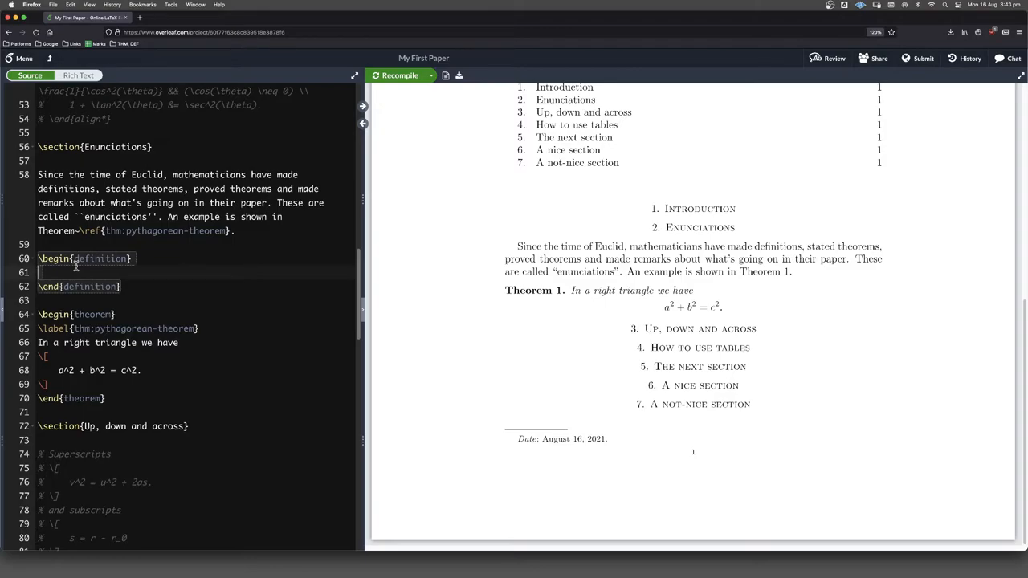
{"action": "type", "text": "A right"}
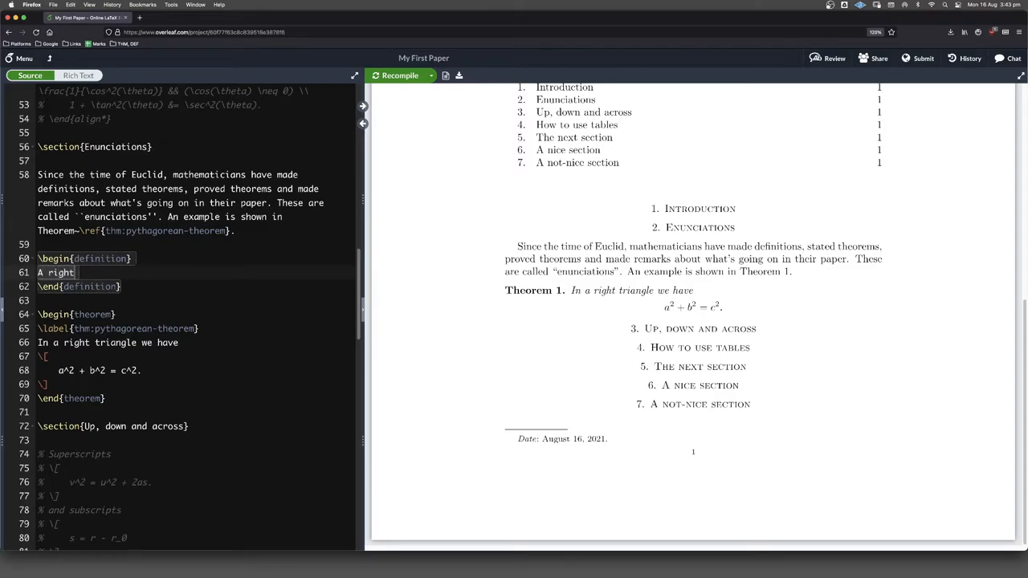
{"action": "type", "text": "triangle"}
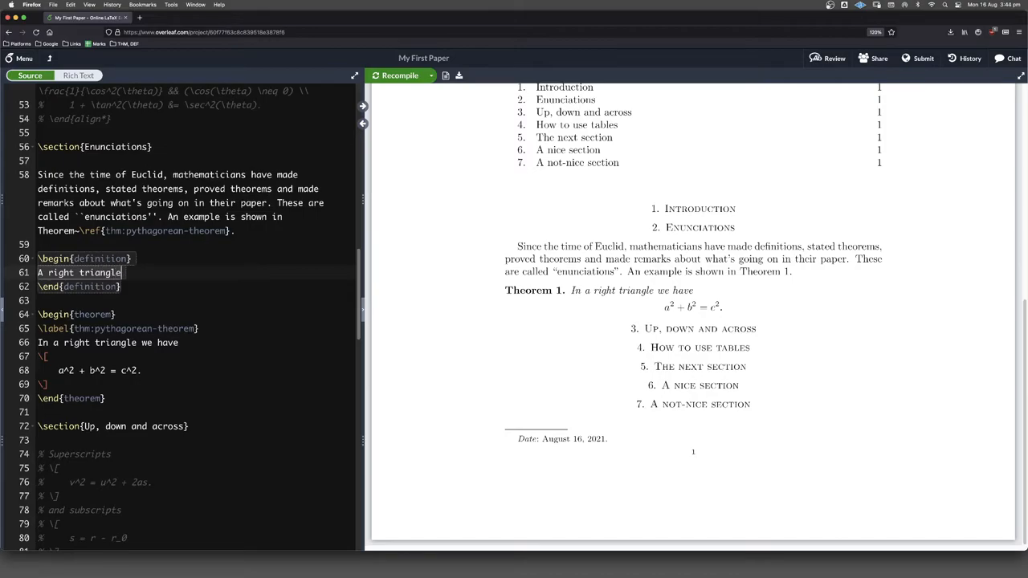
{"action": "type", "text": "is one"}
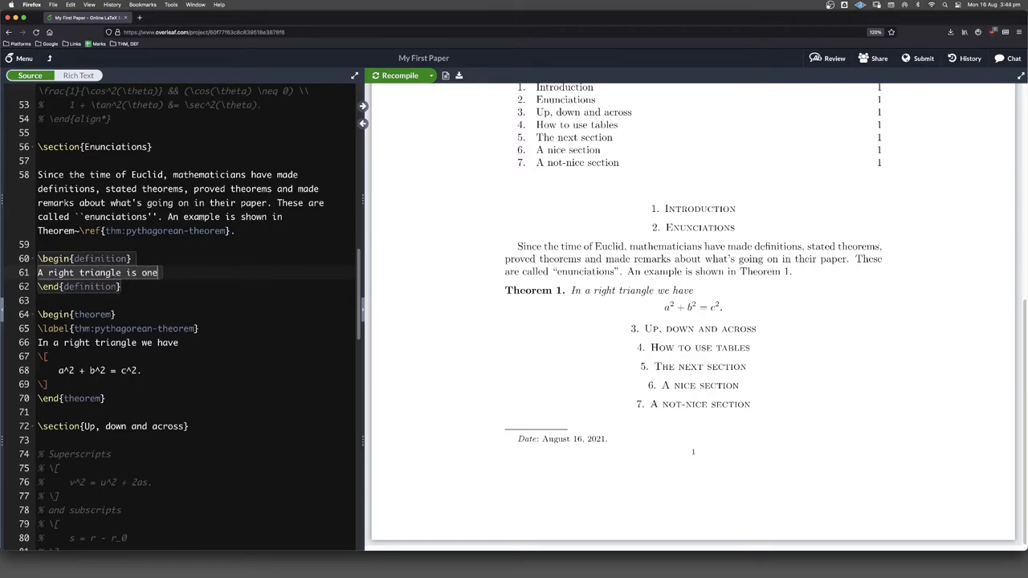
{"action": "type", "text": "in w"}
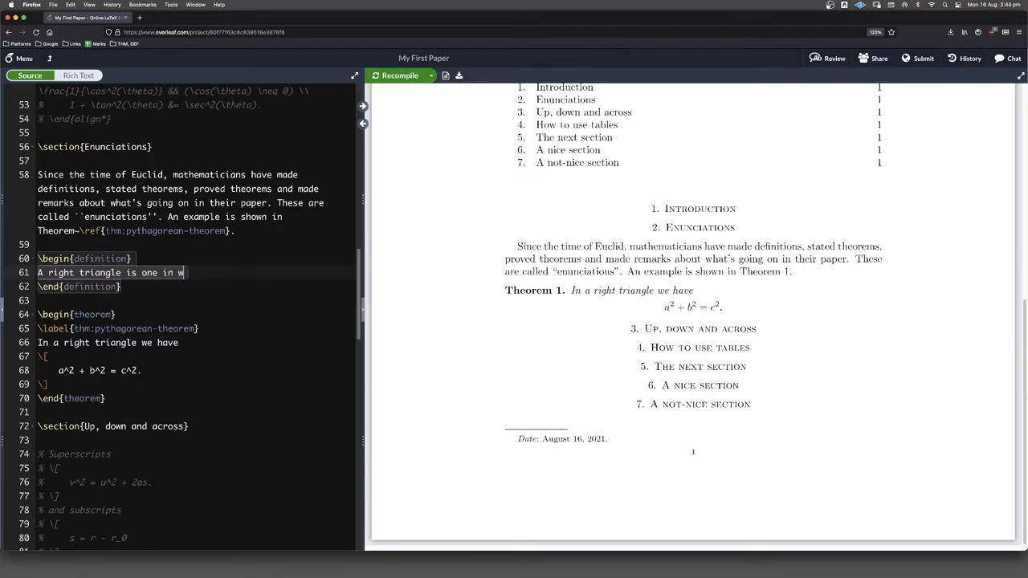
{"action": "type", "text": "hich"}
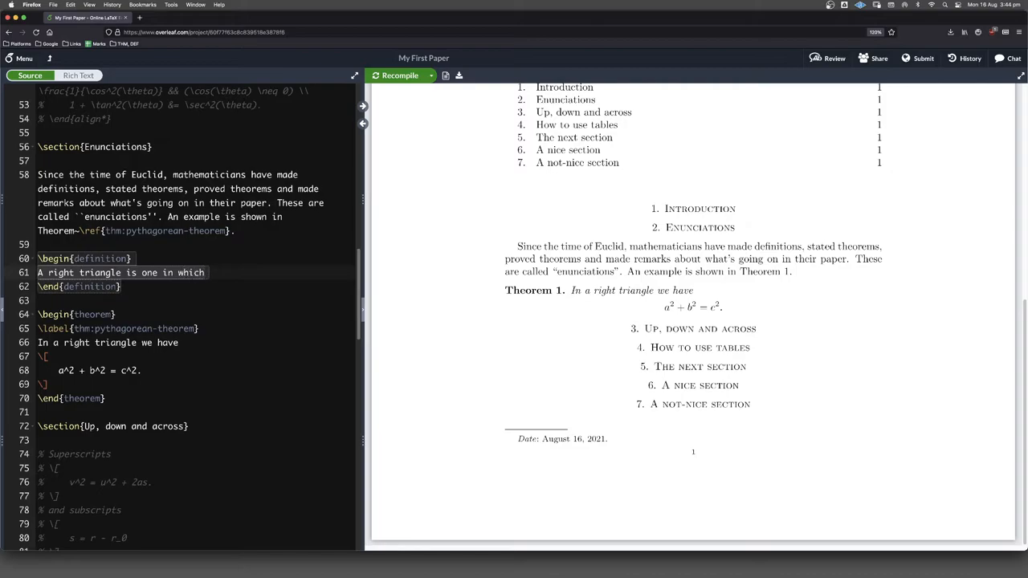
{"action": "type", "text": "one of t"}
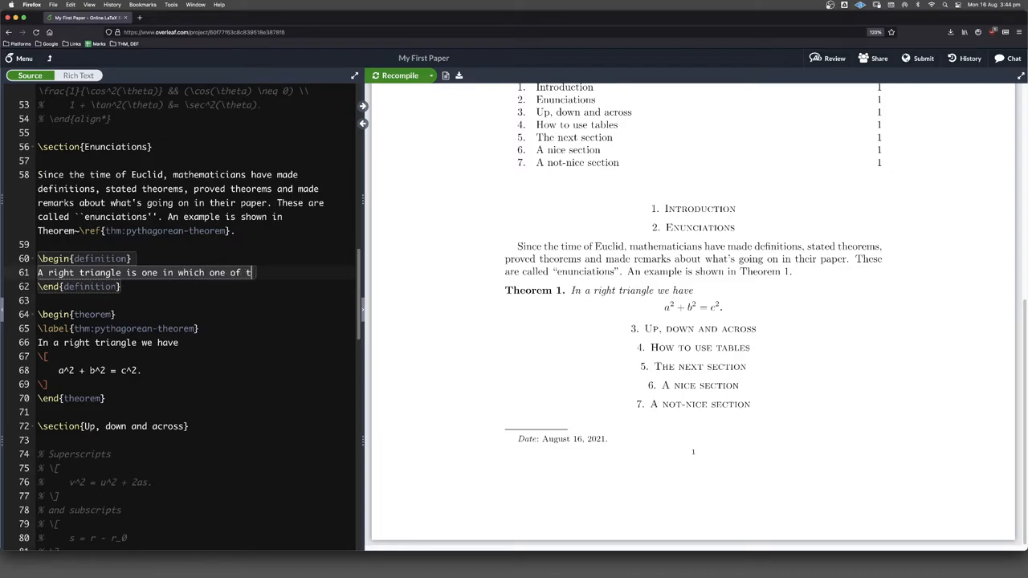
{"action": "type", "text": "he angles"}
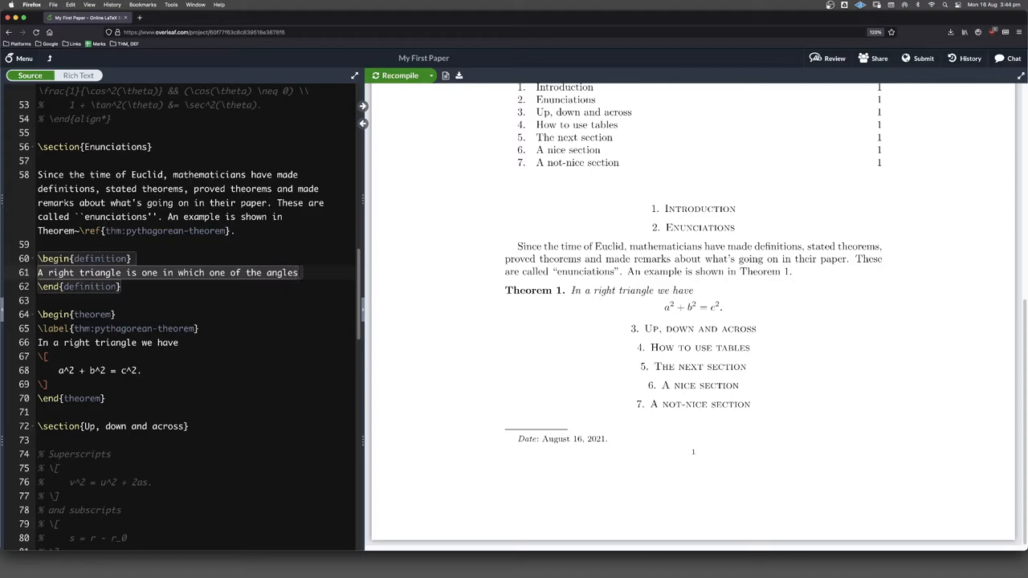
{"action": "type", "text": "at a verte"}
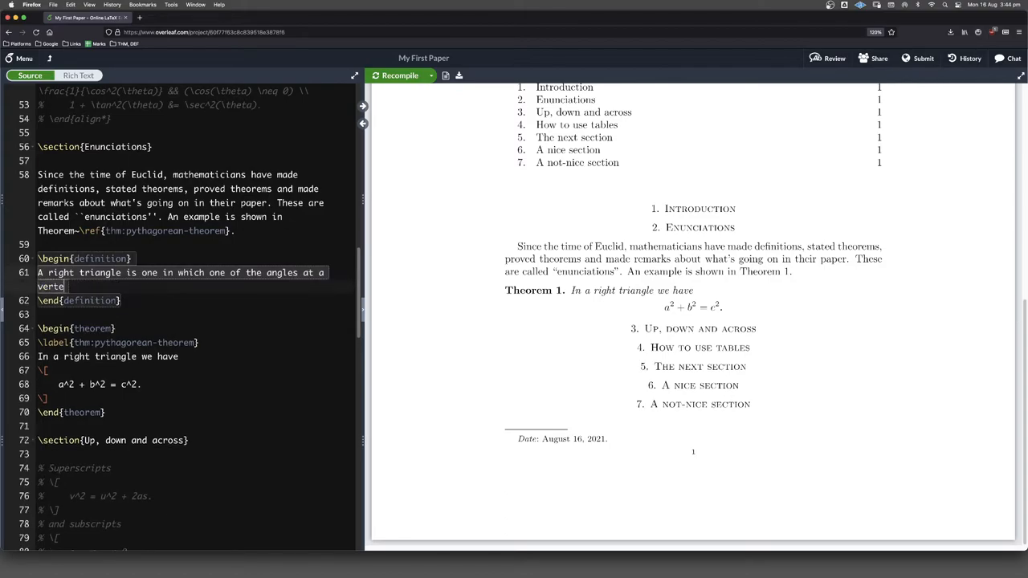
{"action": "type", "text": "x is a"}
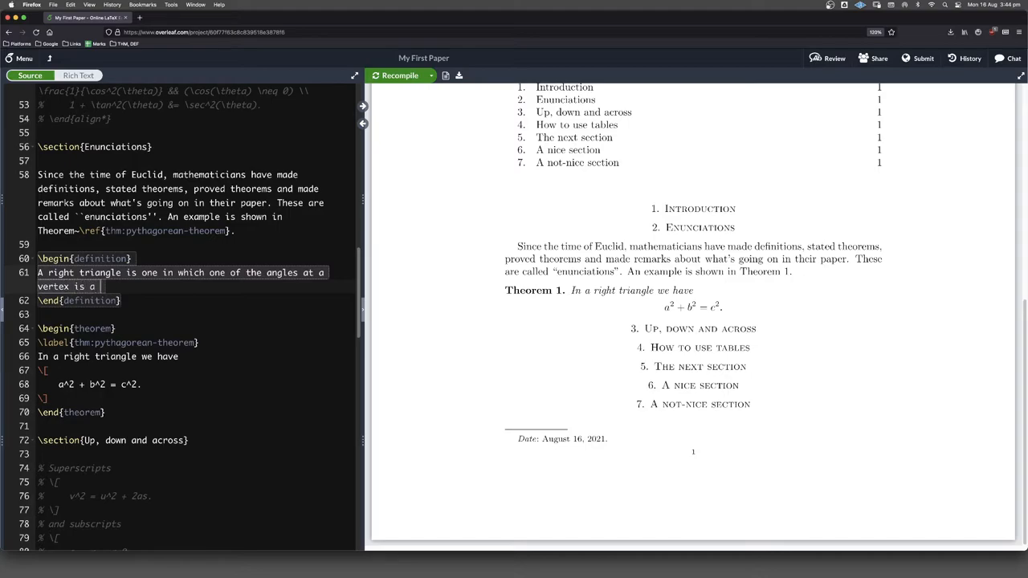
{"action": "type", "text": "right angle."}
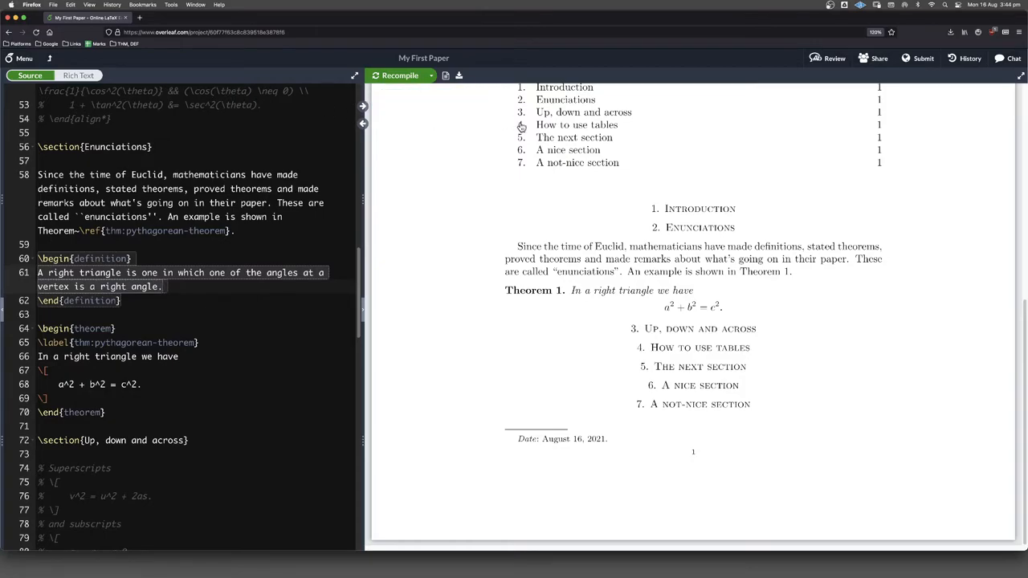
{"action": "left_click", "coordinate": [399, 76]}
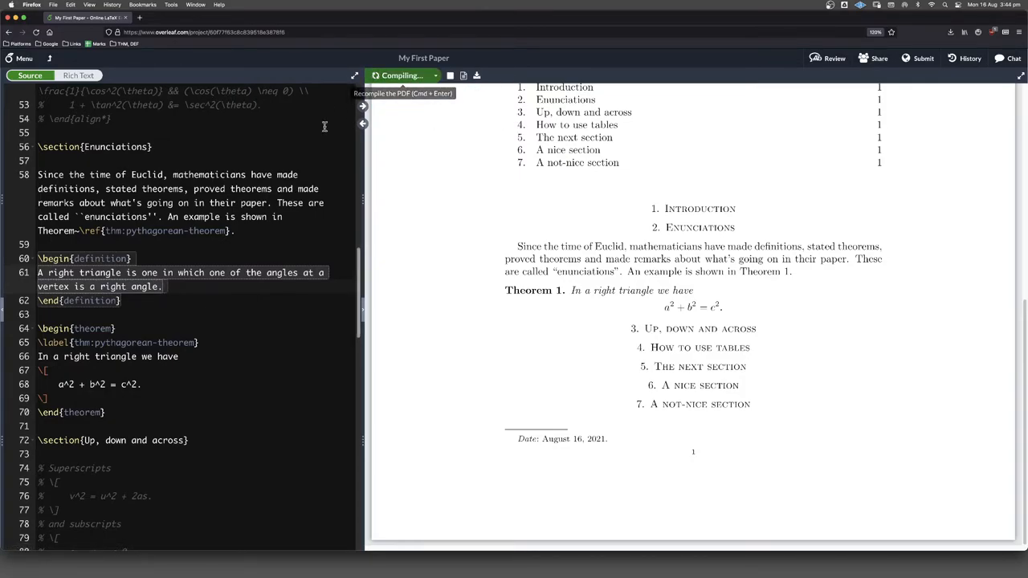
Step: Recompile so the PDF shows the right-triangle statement as Definition 1 above Theorem 1
{"action": "left_click", "coordinate": [401, 75]}
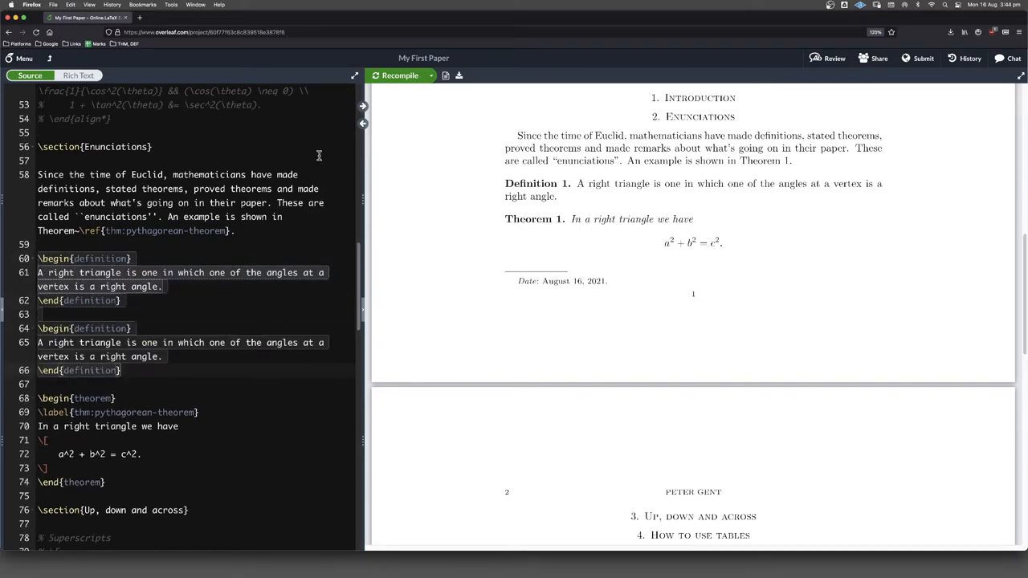
{"action": "left_click", "coordinate": [398, 76]}
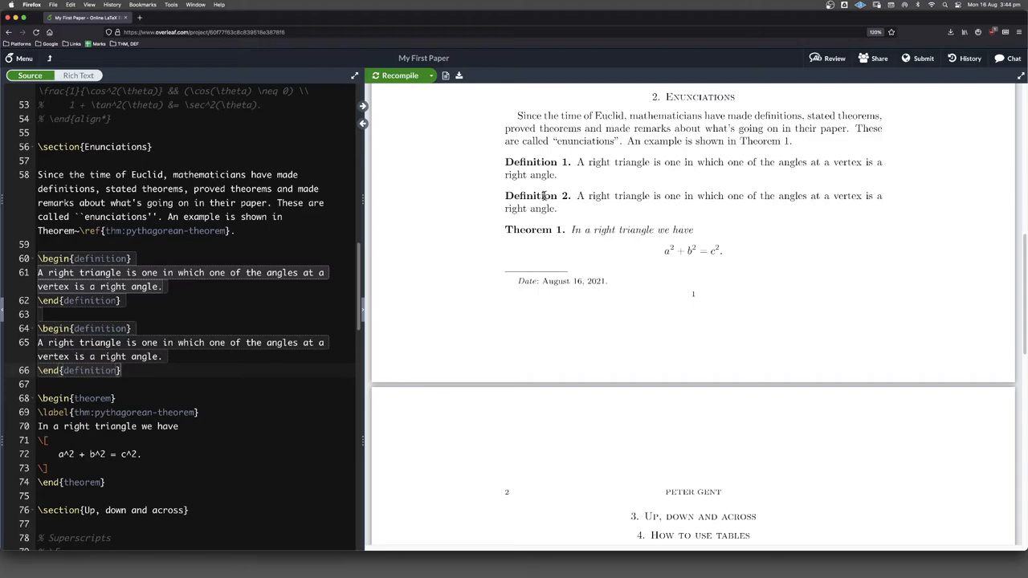
{"action": "mouse_move", "coordinate": [3, 294]}
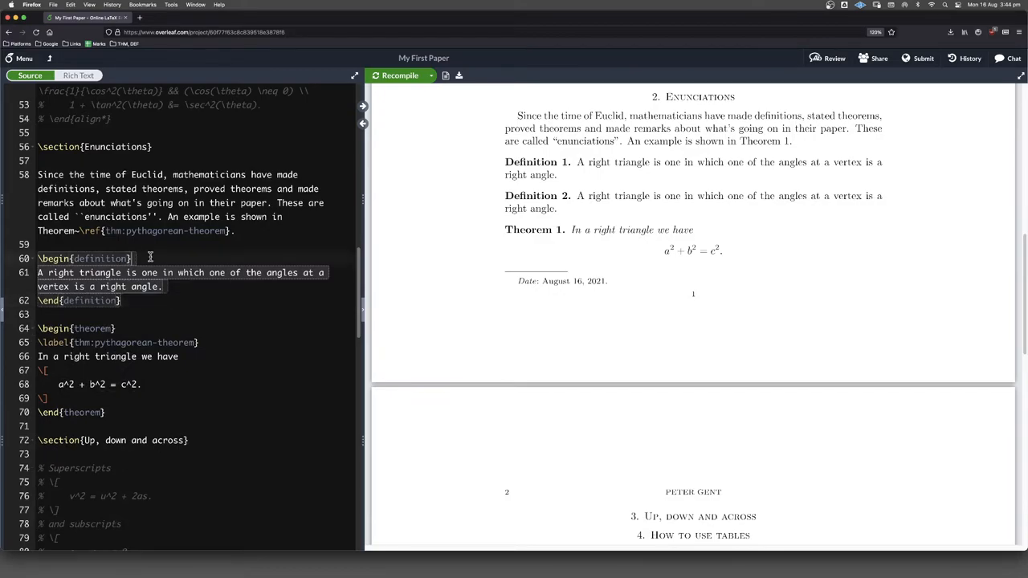
Step: Attach \label{def:right-triangle} to the right-triangle definition via autocomplete
{"action": "type", "text": "\\la"}
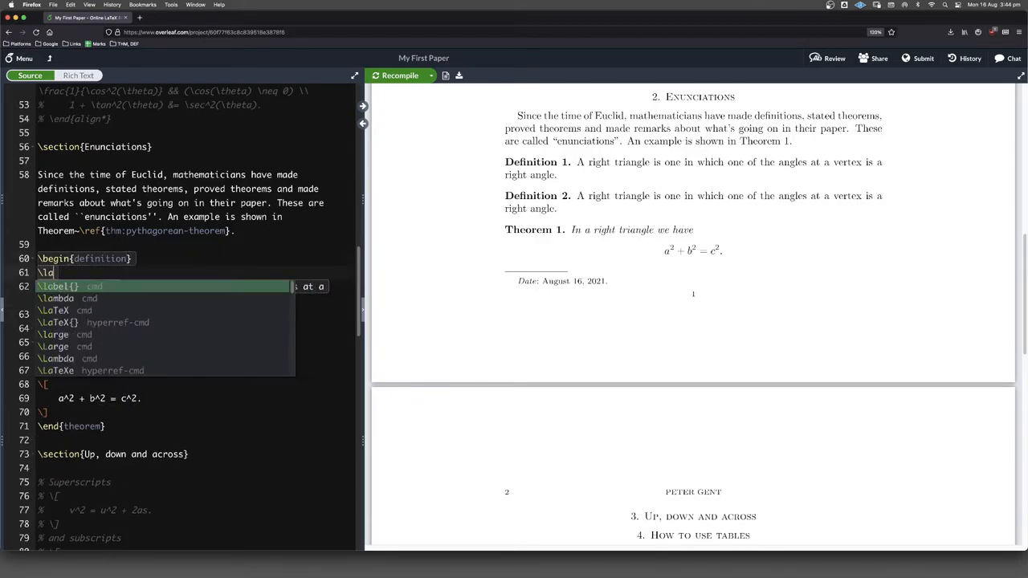
{"action": "left_click", "coordinate": [56, 286]}
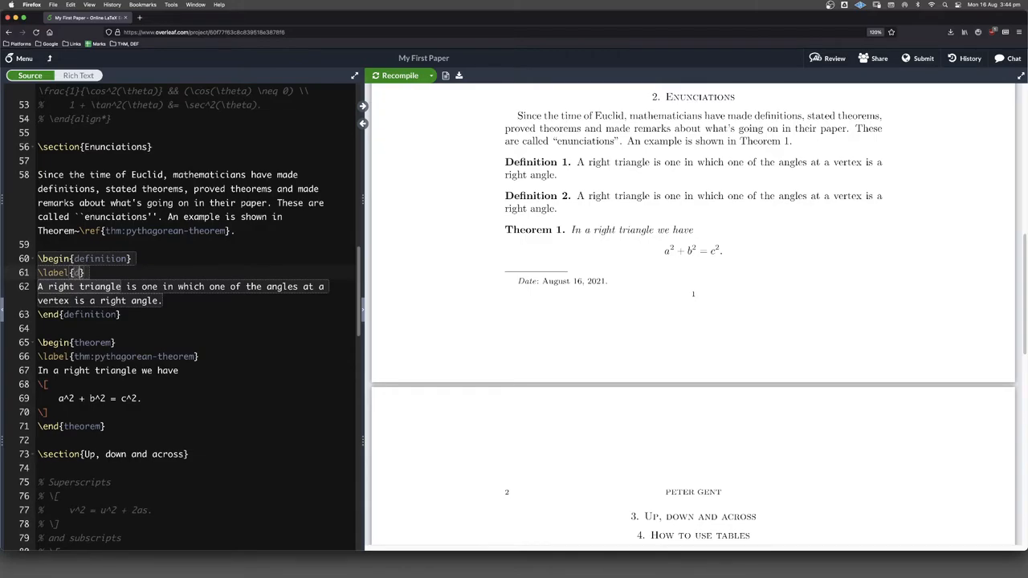
{"action": "type", "text": "def:r"}
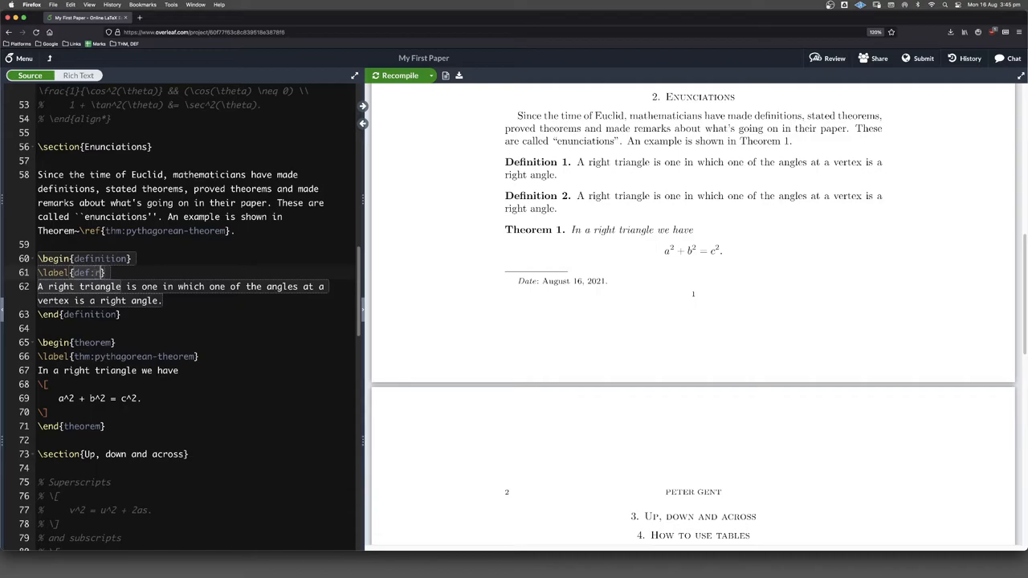
{"action": "type", "text": "ight-"}
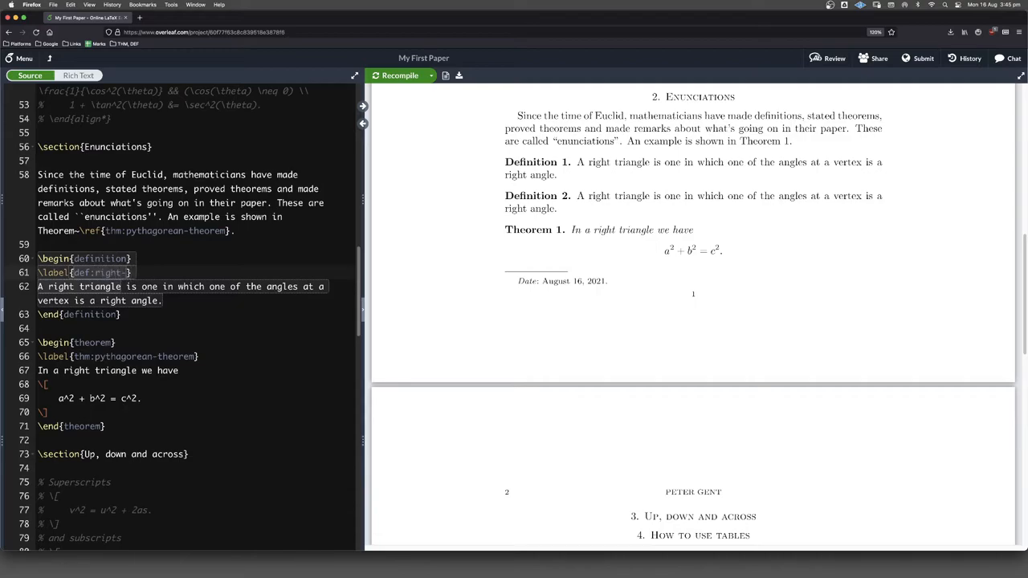
{"action": "type", "text": "triangle"}
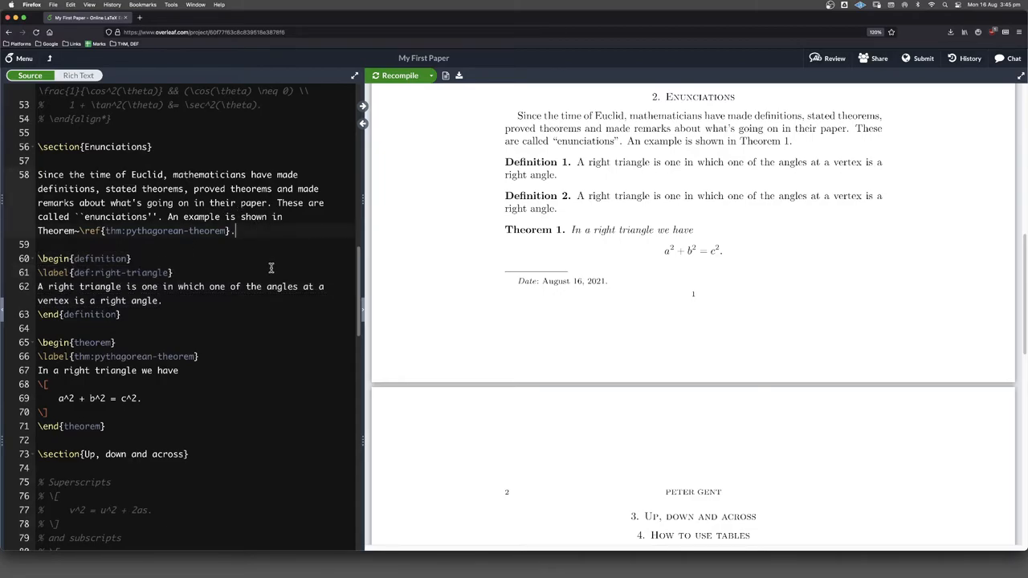
{"action": "mouse_move", "coordinate": [259, 225]}
{"action": "type", "text": "E"}
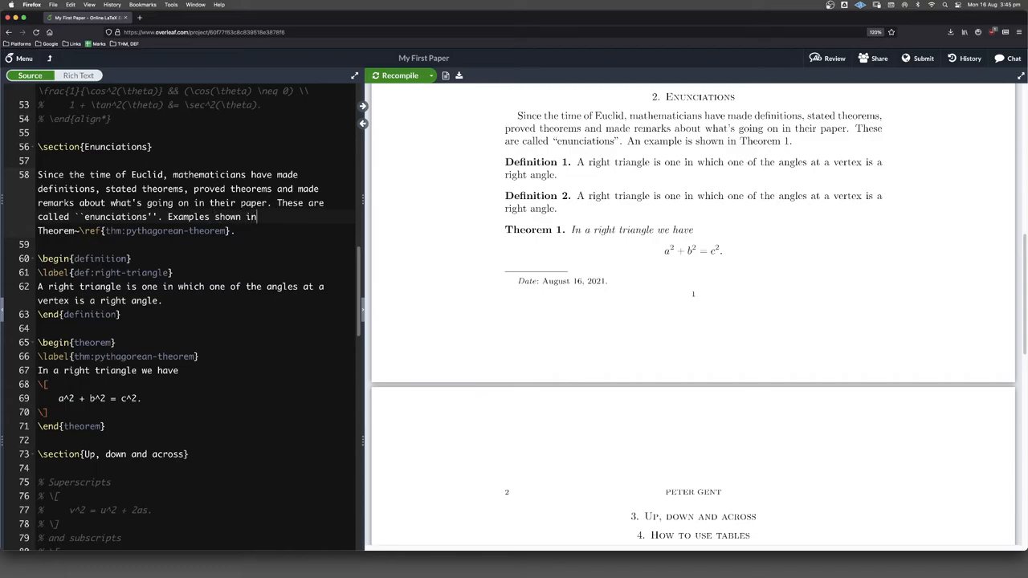
Step: Reference it as Definition~\ref{def:right-triangle} and Theorem 1, then recompile to show "Definition 1 and Theorem 1"
{"action": "type", "text": "Definition~\\"}
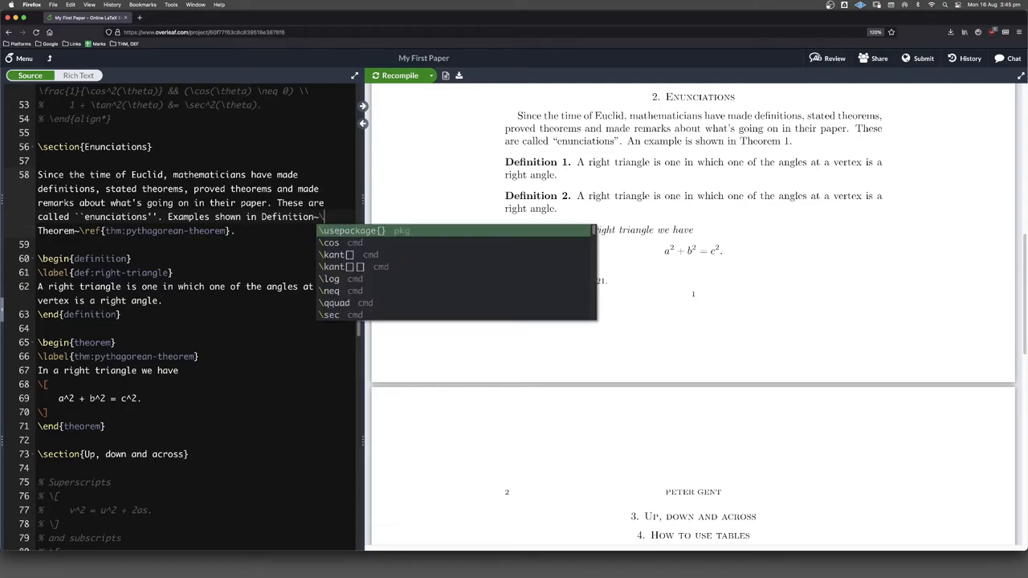
{"action": "type", "text": "ref{"}
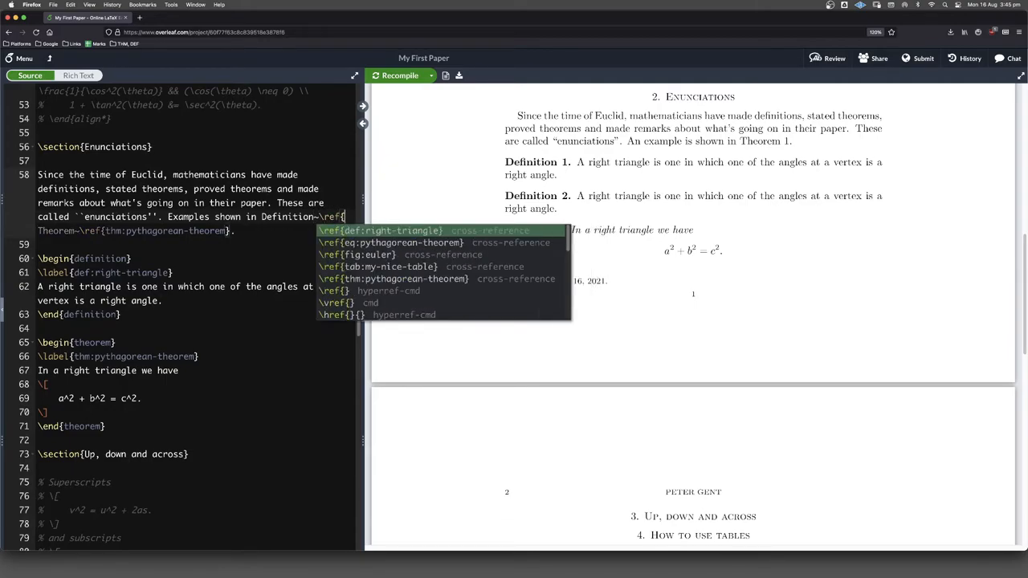
{"action": "left_click", "coordinate": [394, 231]}
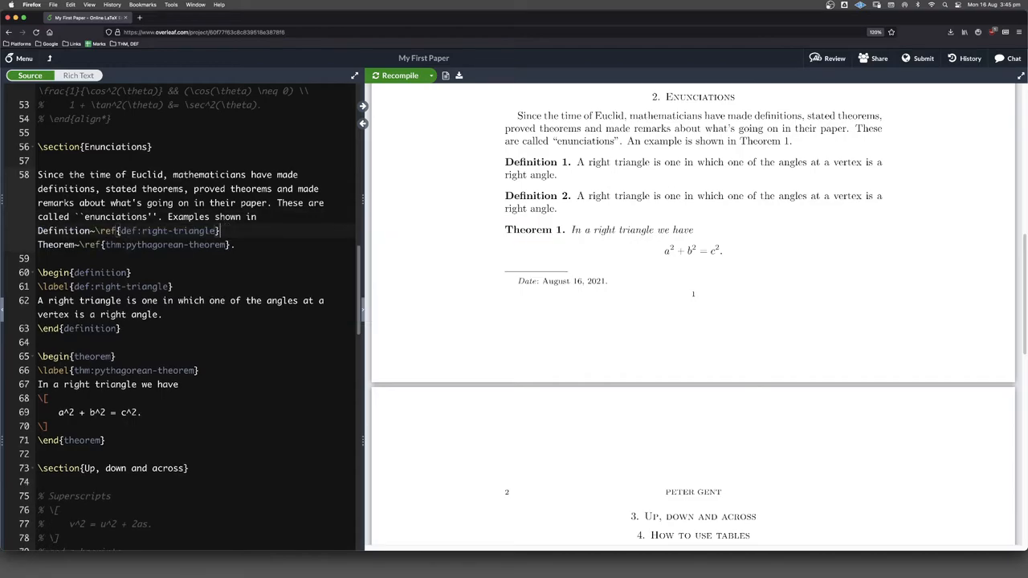
{"action": "type", "text": "and"}
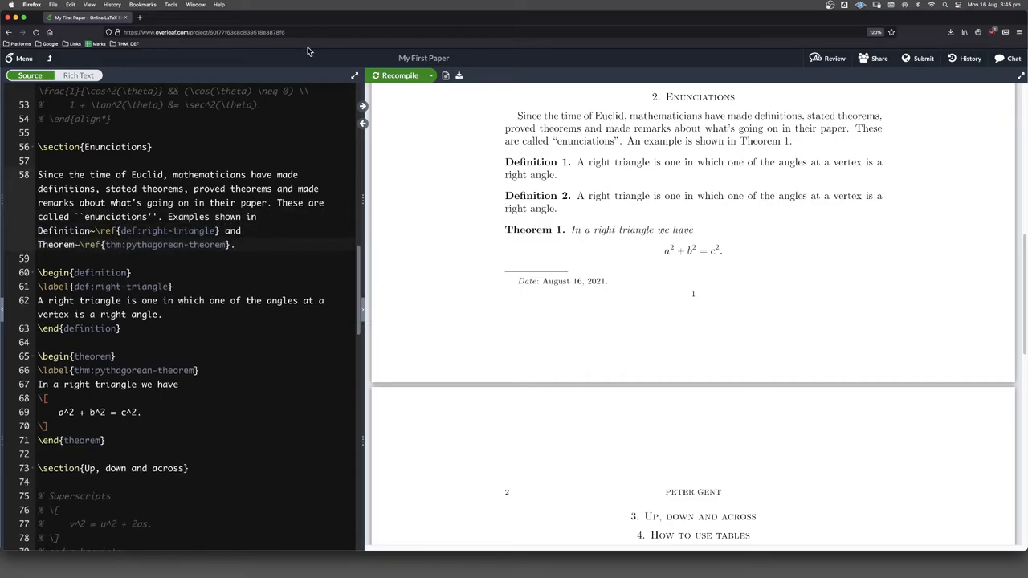
{"action": "left_click", "coordinate": [396, 76]}
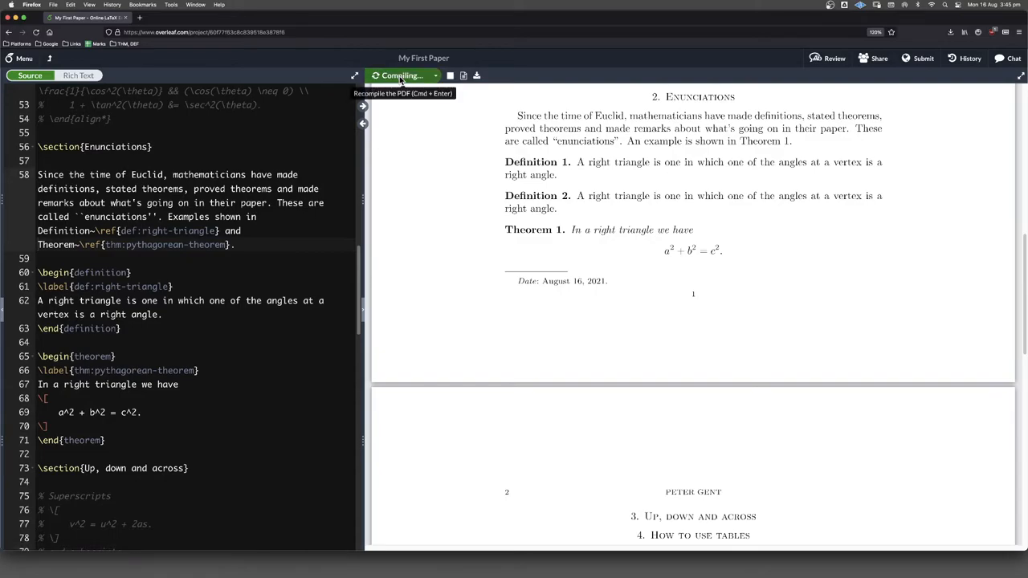
{"action": "left_click", "coordinate": [400, 76]}
{"action": "type", "text": "["}
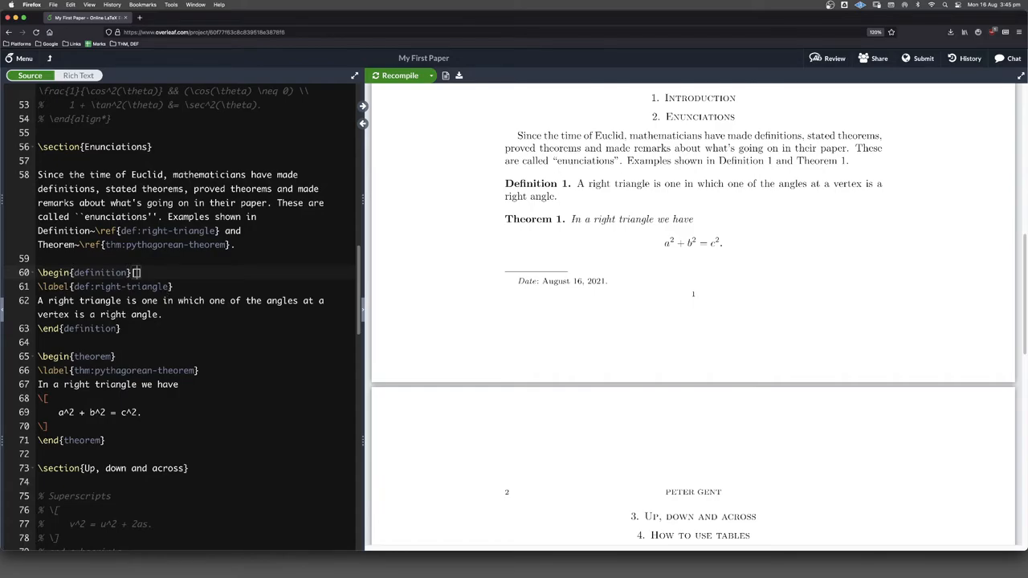
Step: Give the definition the optional title [Right triangle] and recompile to show "Definition 1 (Right triangle)."
{"action": "type", "text": "Ri"}
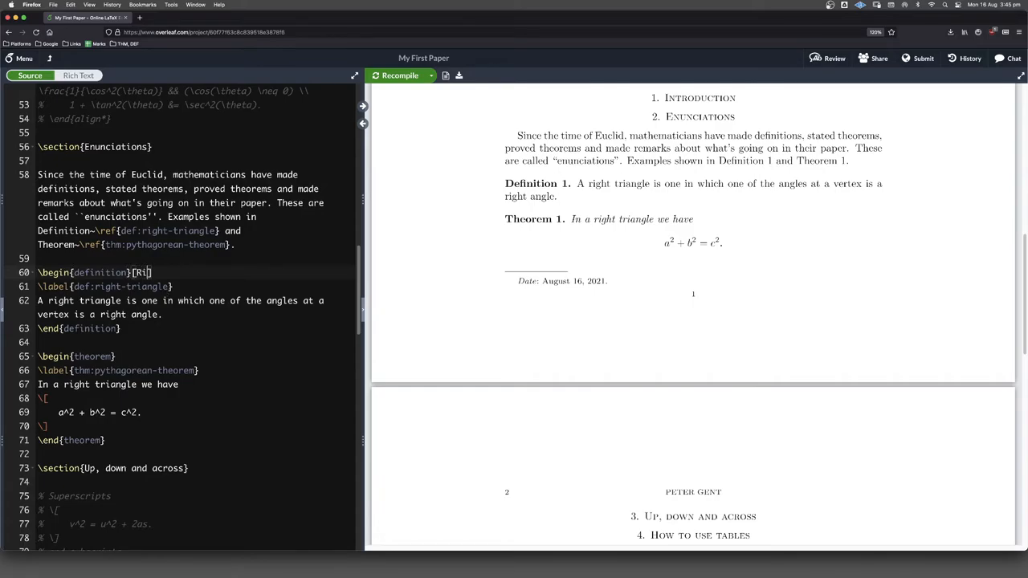
{"action": "type", "text": "ghth"}
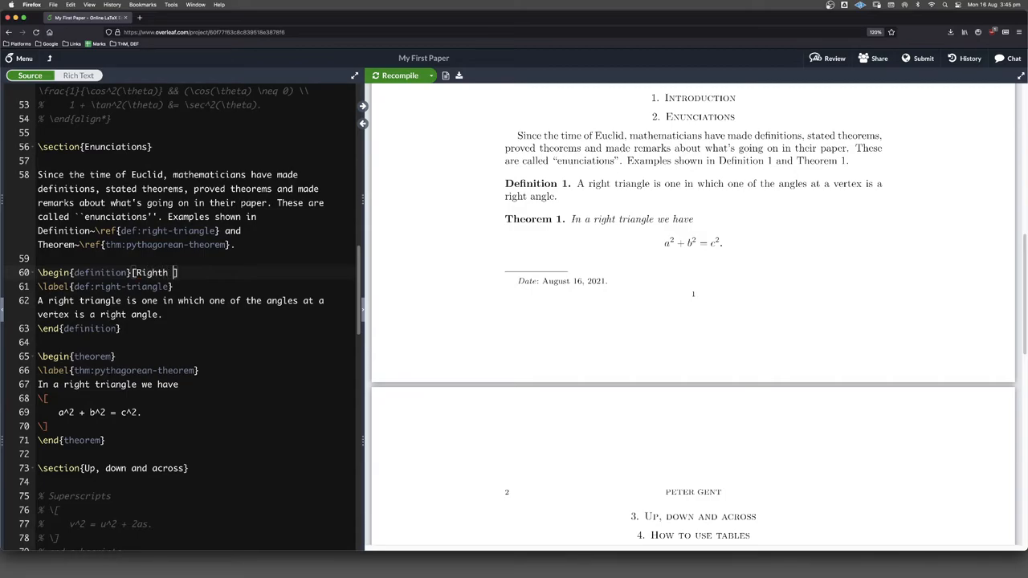
{"action": "type", "text": "tr"}
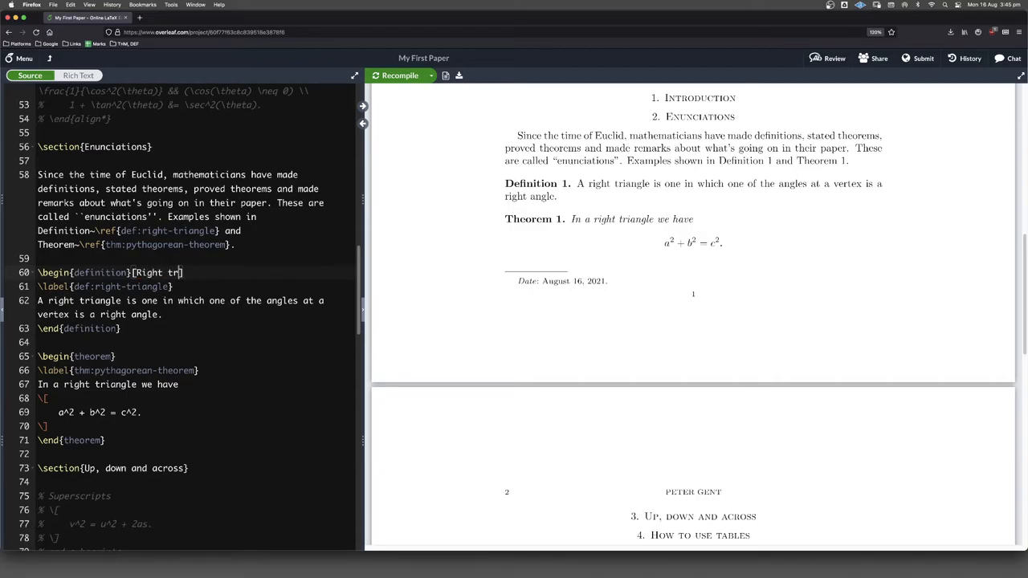
{"action": "type", "text": "iangle"}
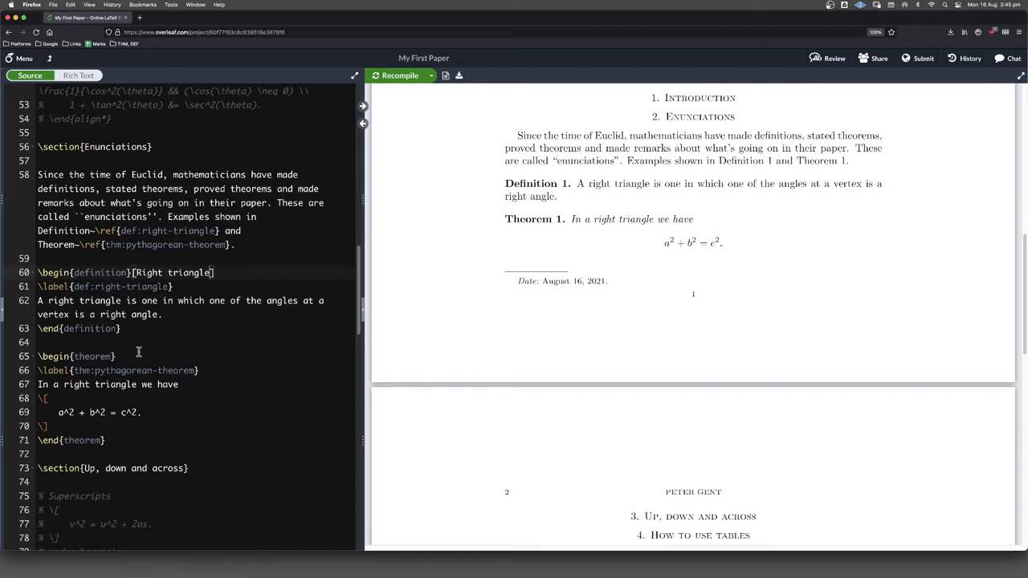
{"action": "mouse_move", "coordinate": [469, 87]}
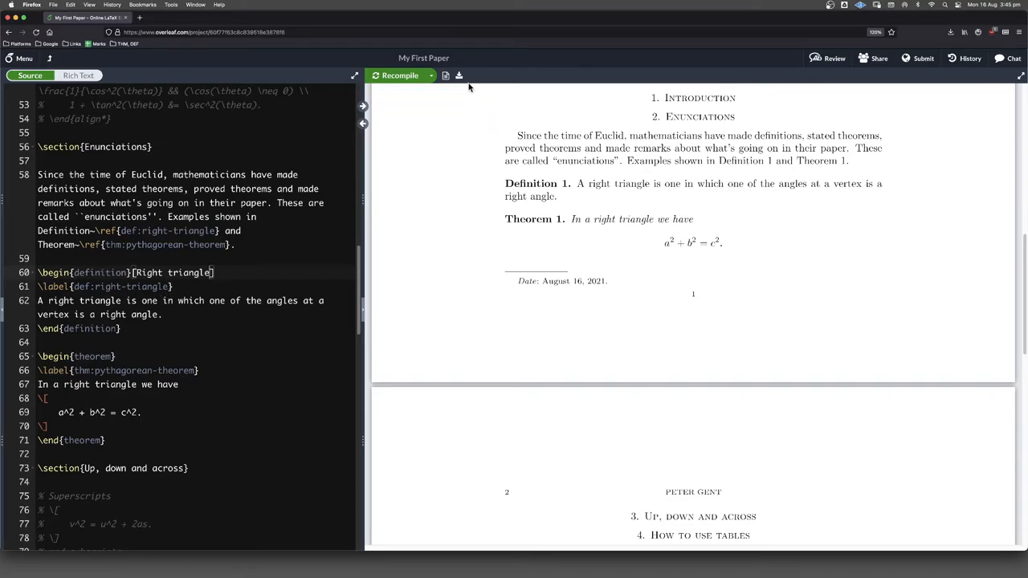
{"action": "left_click", "coordinate": [399, 76]}
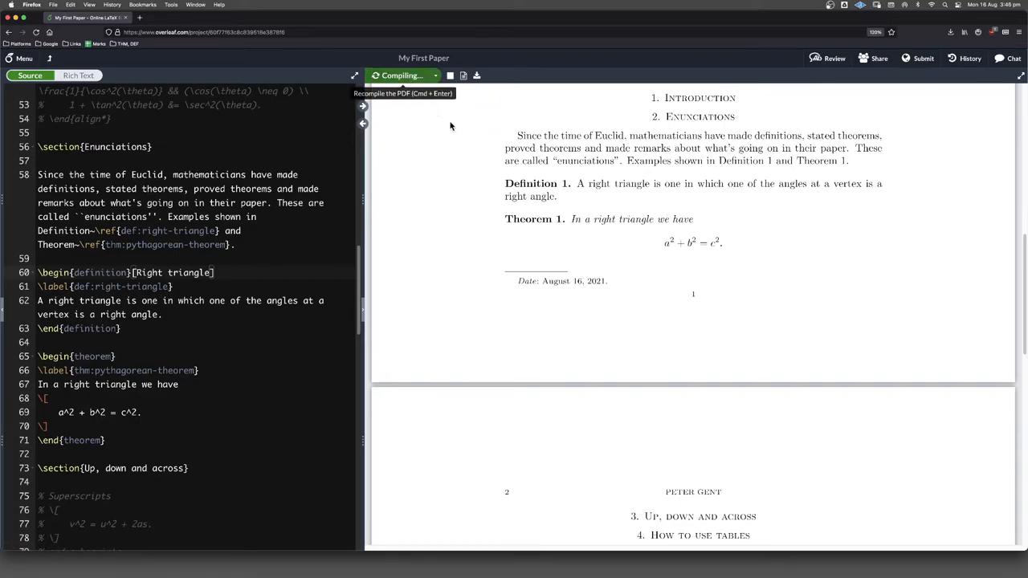
{"action": "left_click", "coordinate": [401, 76]}
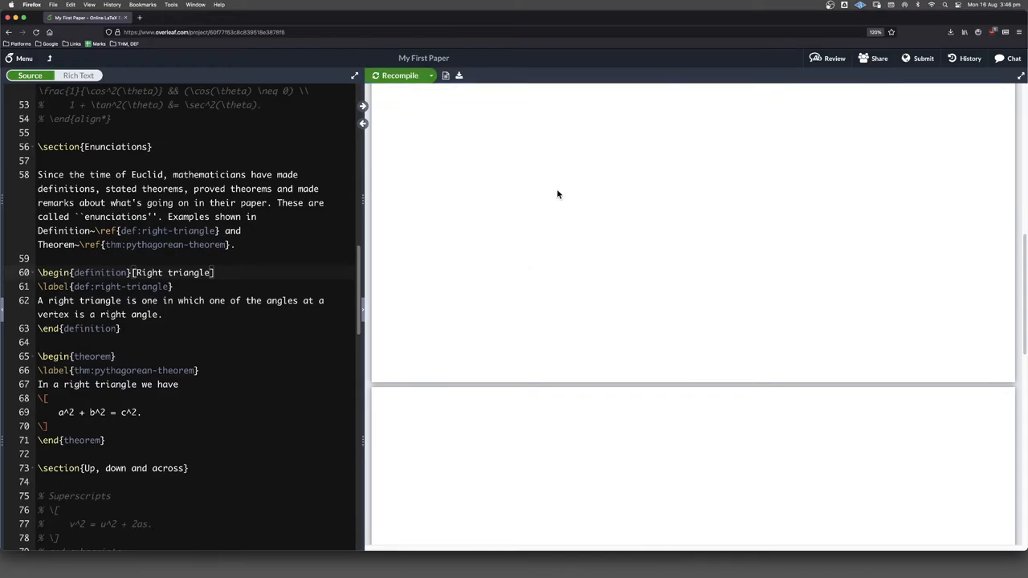
{"action": "left_click", "coordinate": [399, 75]}
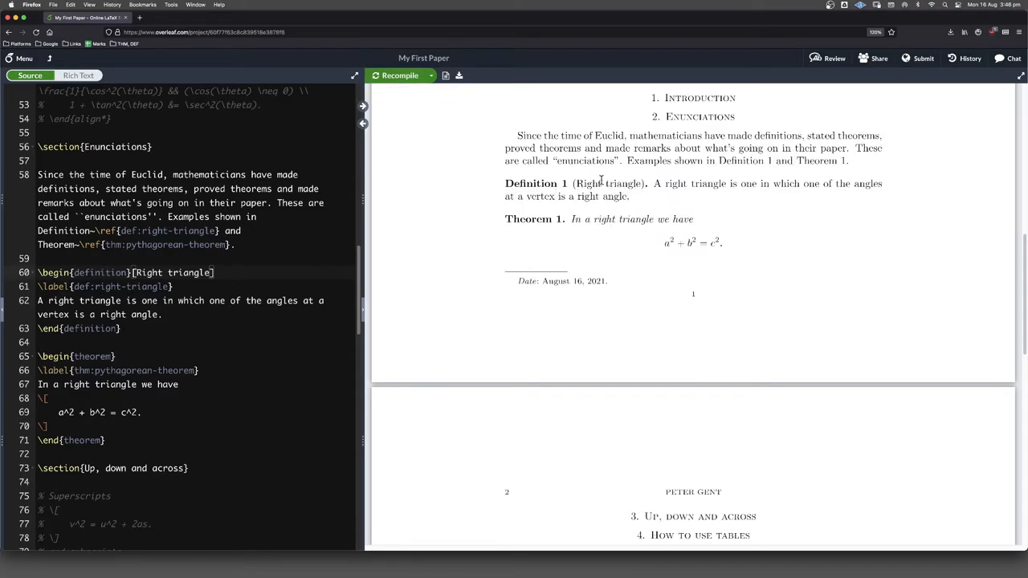
{"action": "mouse_move", "coordinate": [572, 215]}
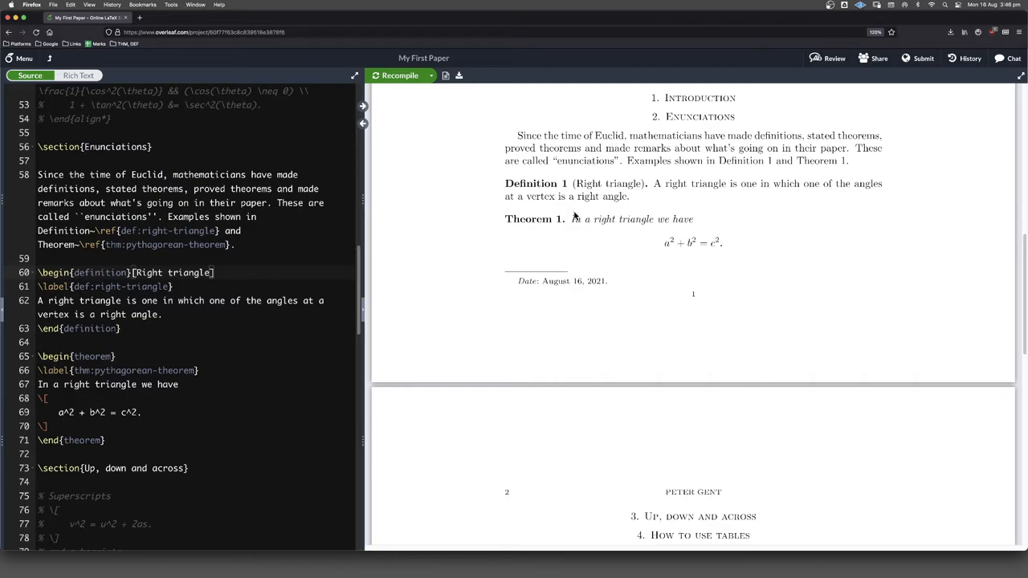
{"action": "mouse_move", "coordinate": [578, 215]}
{"action": "type", "text": "["}
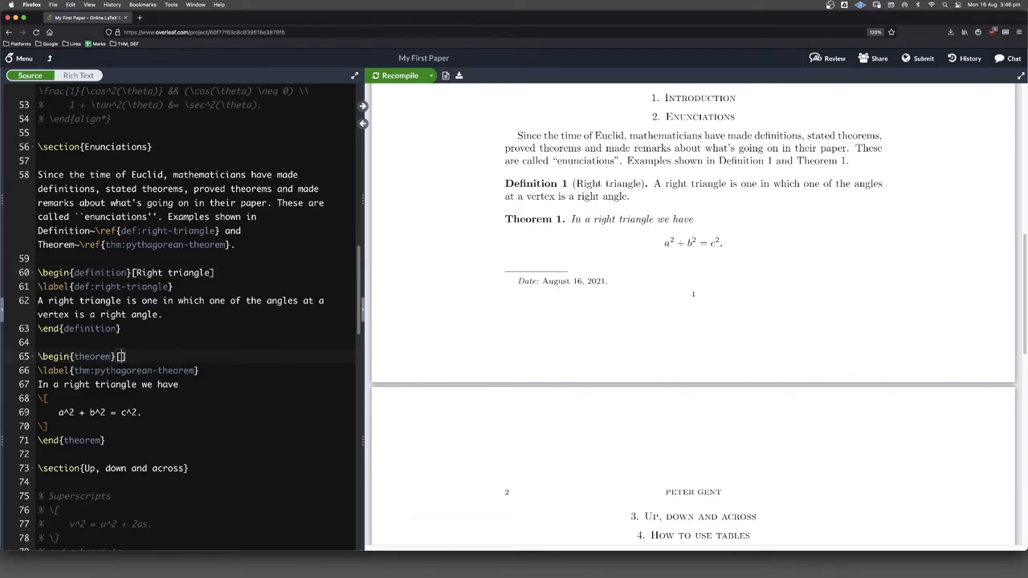
Step: Title the theorem [Pythagoras] and recompile to show "Theorem 1 (Pythagoras)."
{"action": "type", "text": "Py"}
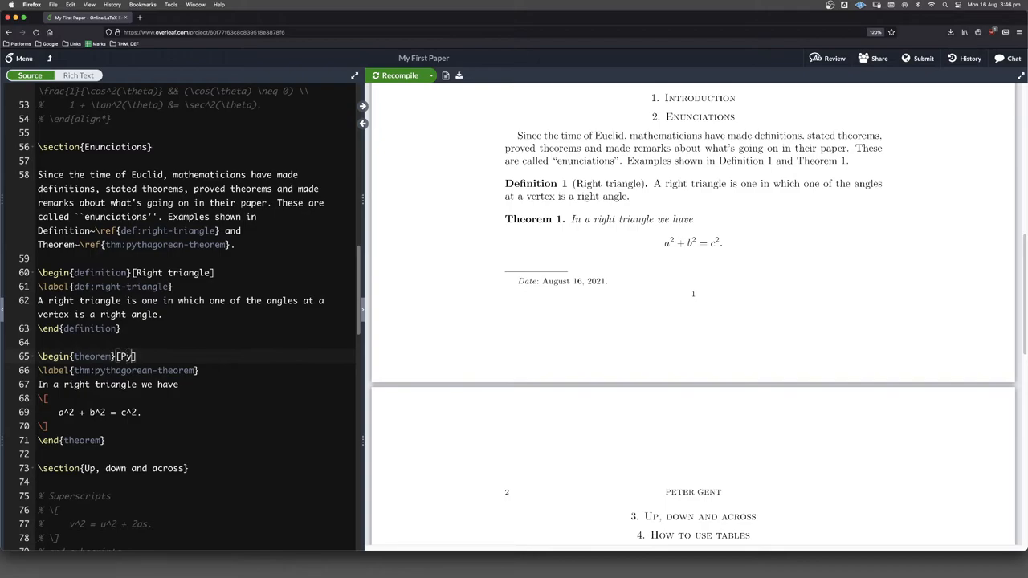
{"action": "type", "text": "thago"}
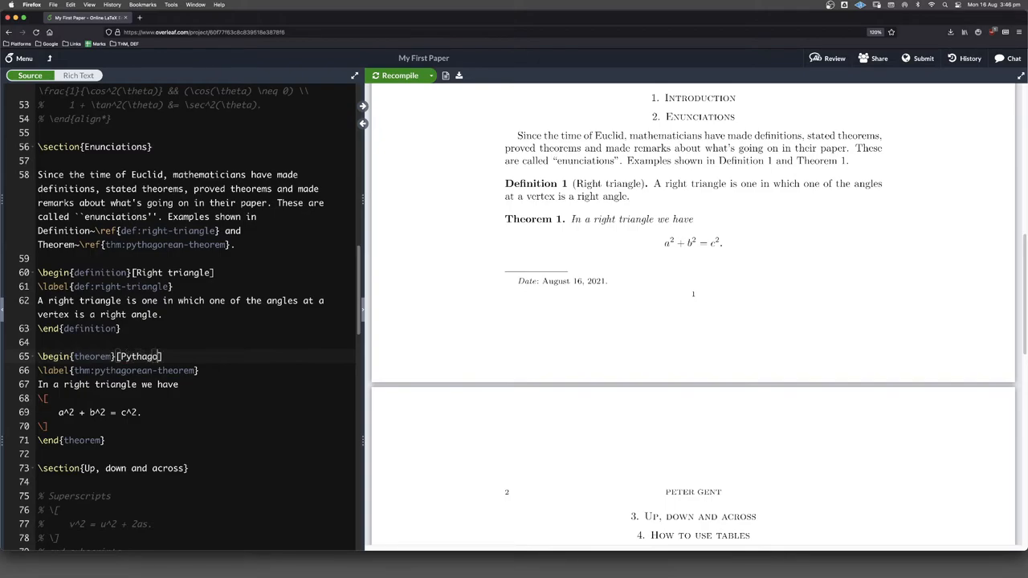
{"action": "type", "text": "as"}
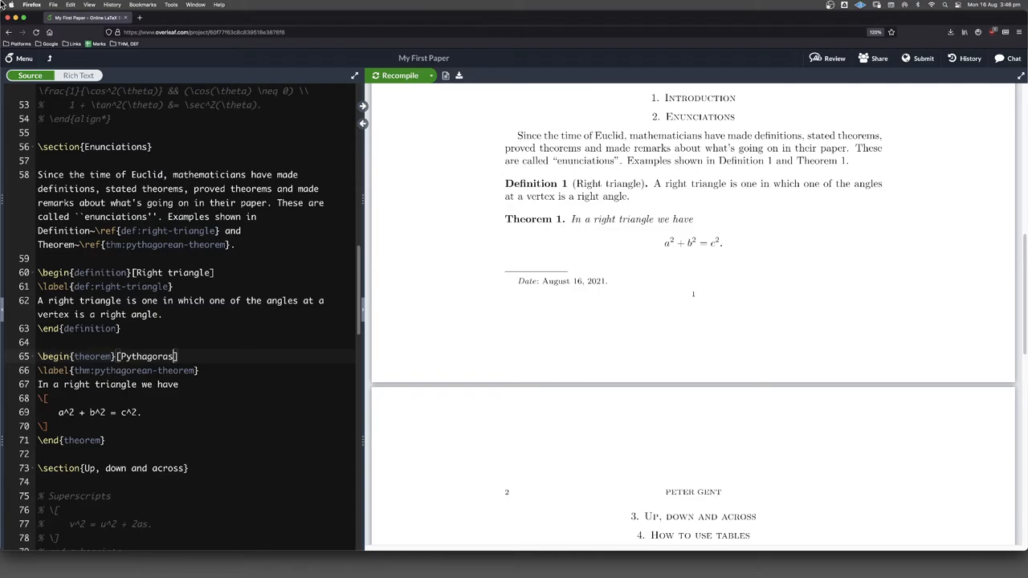
{"action": "left_click", "coordinate": [399, 76]}
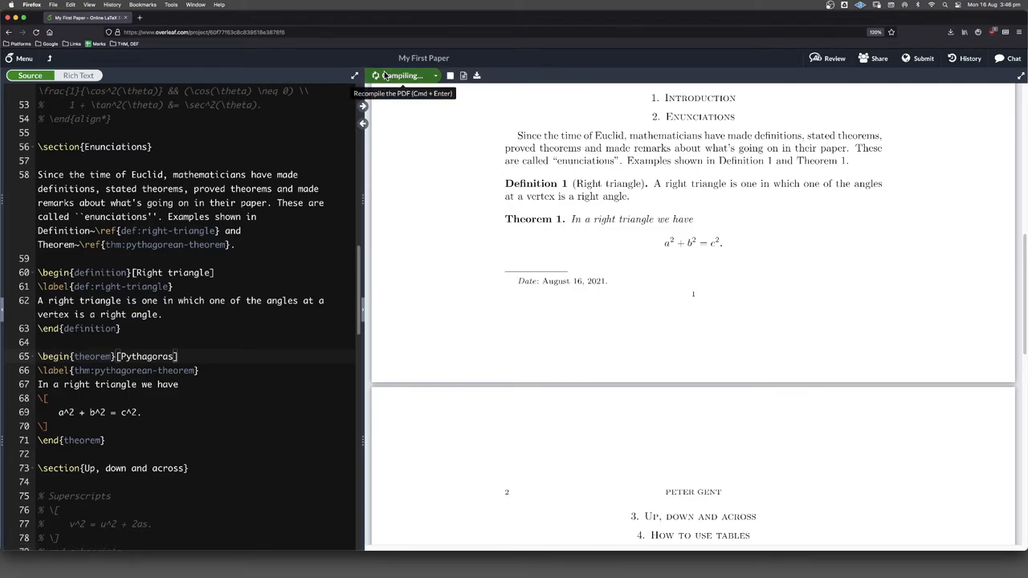
{"action": "left_click", "coordinate": [399, 75]}
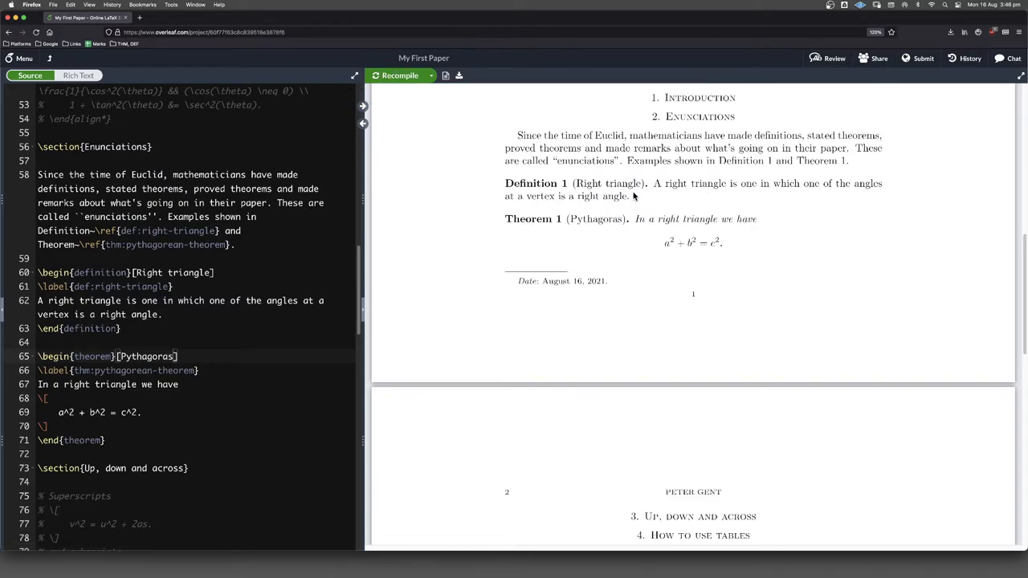
{"action": "mouse_move", "coordinate": [617, 195]}
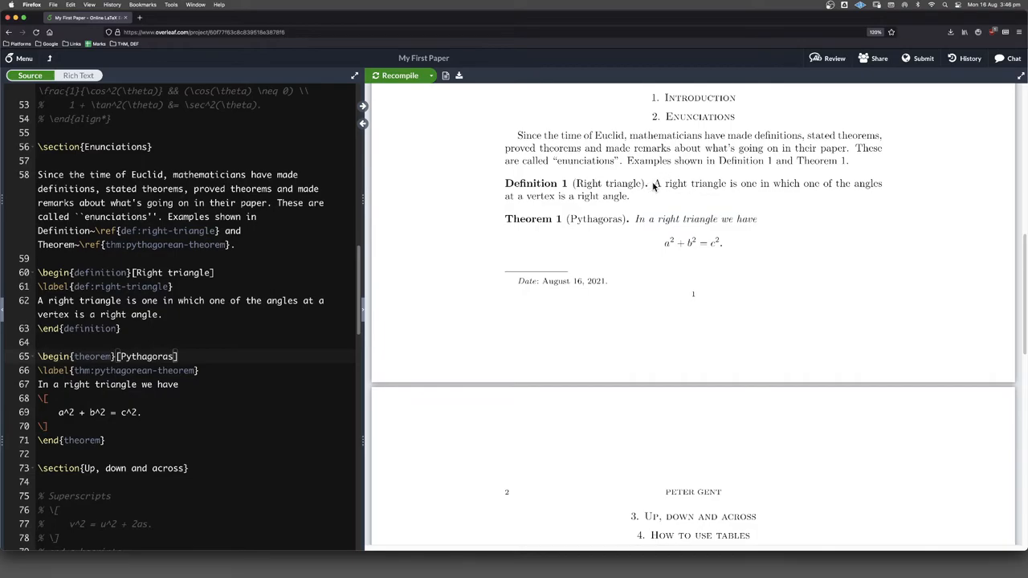
{"action": "mouse_move", "coordinate": [717, 187]}
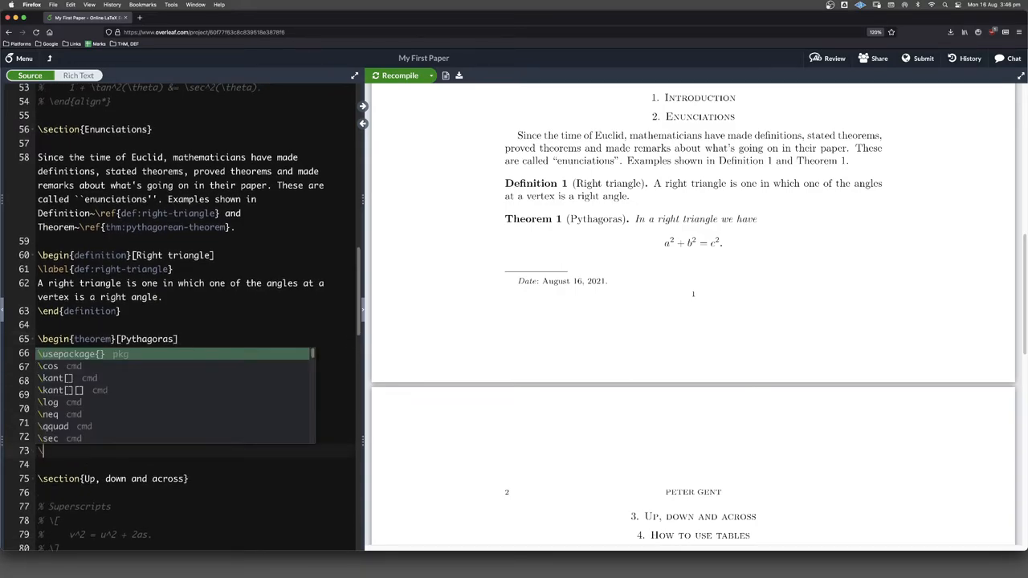
Step: Add a proof environment reading "The proof is left as an exercise for the reader." after the theorem
{"action": "type", "text": "\\begin{proof"}
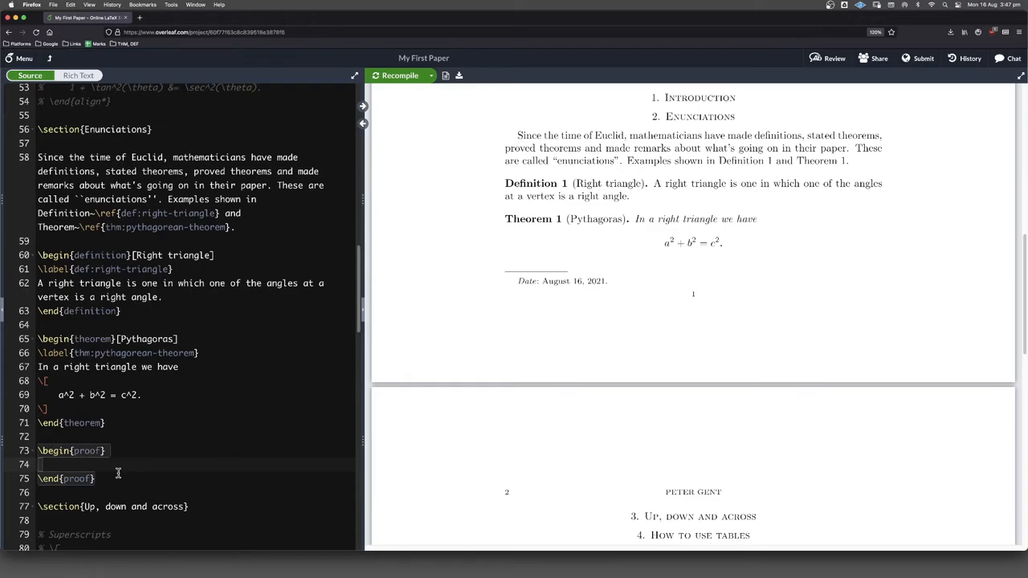
{"action": "type", "text": "The pro"}
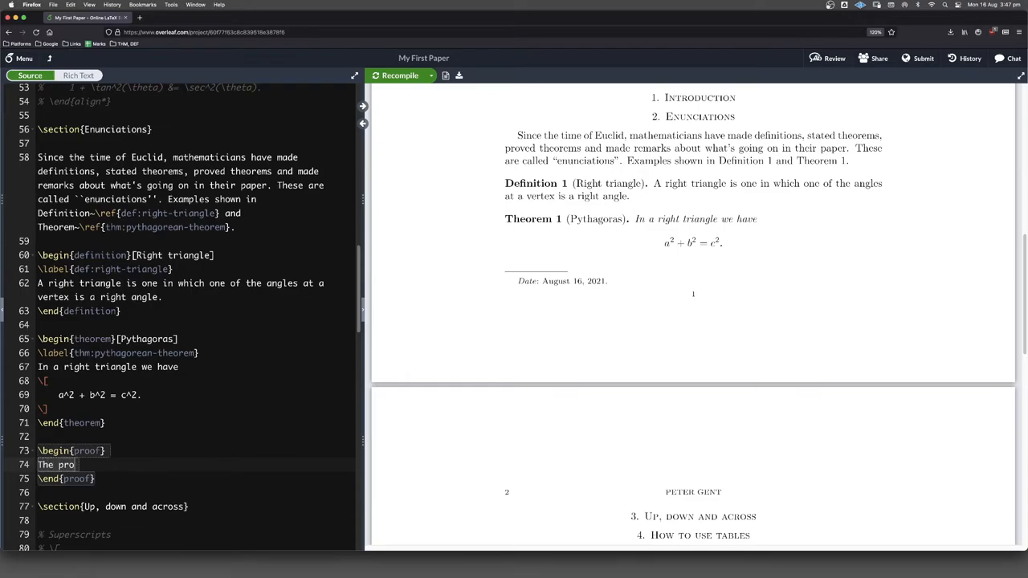
{"action": "type", "text": "of is left"}
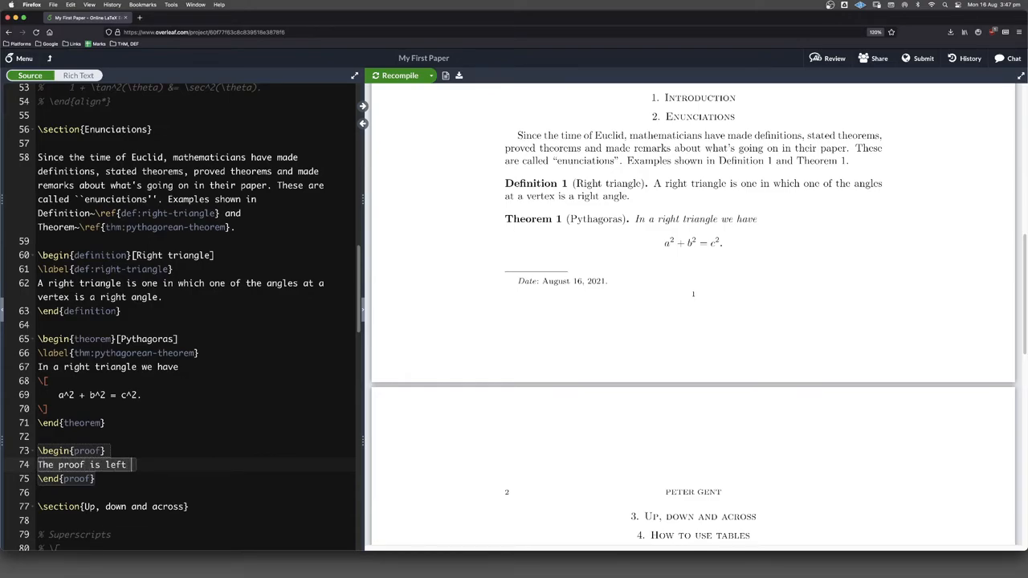
{"action": "type", "text": "as an ex"}
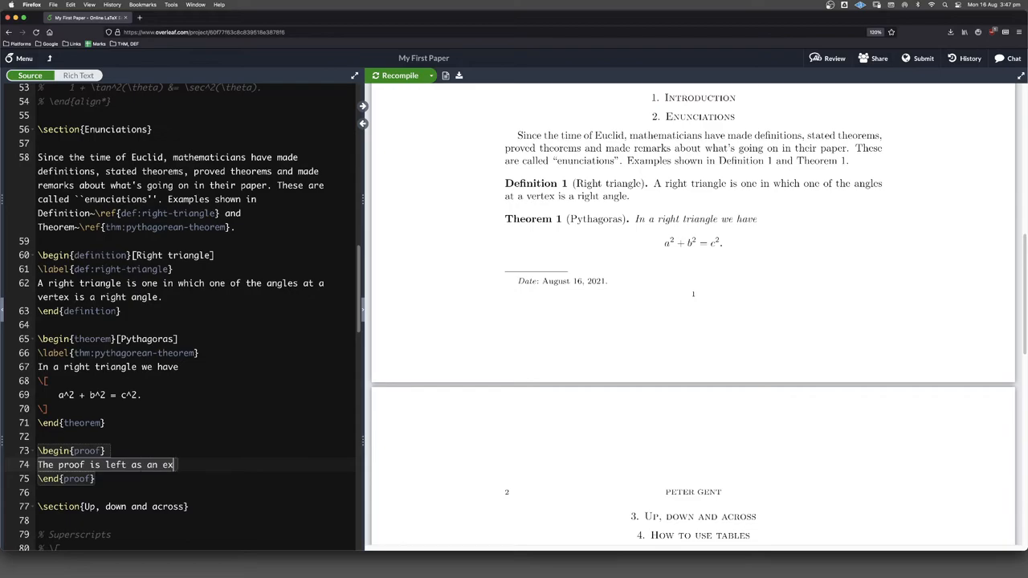
{"action": "type", "text": "ercise for the reader."}
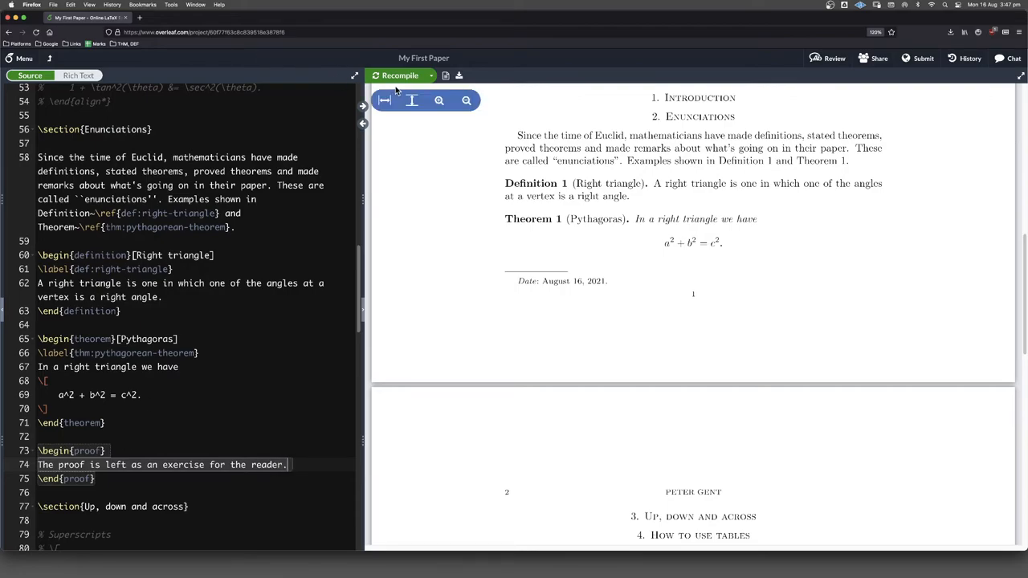
{"action": "mouse_move", "coordinate": [554, 340]}
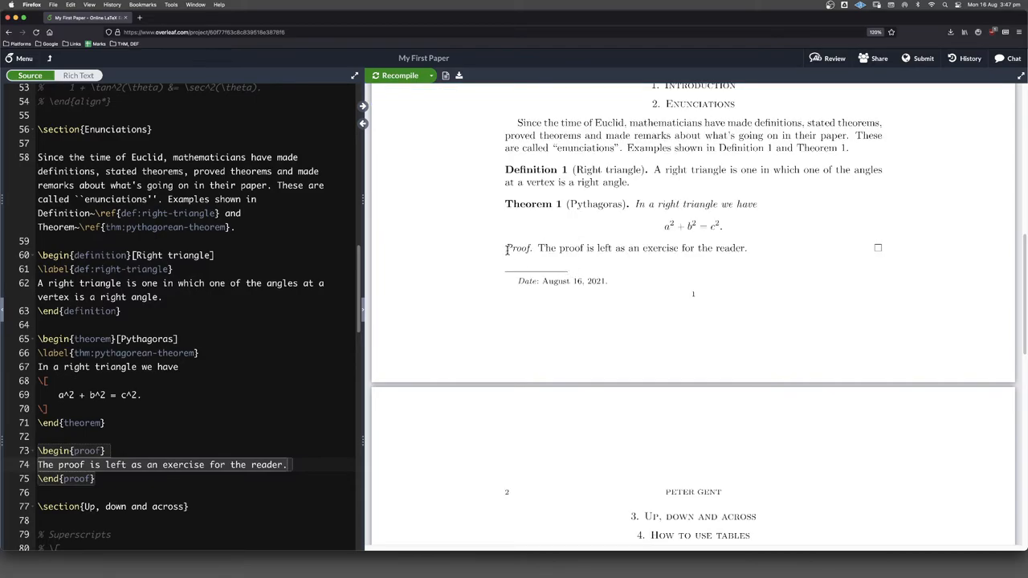
{"action": "double_click", "coordinate": [518, 248]}
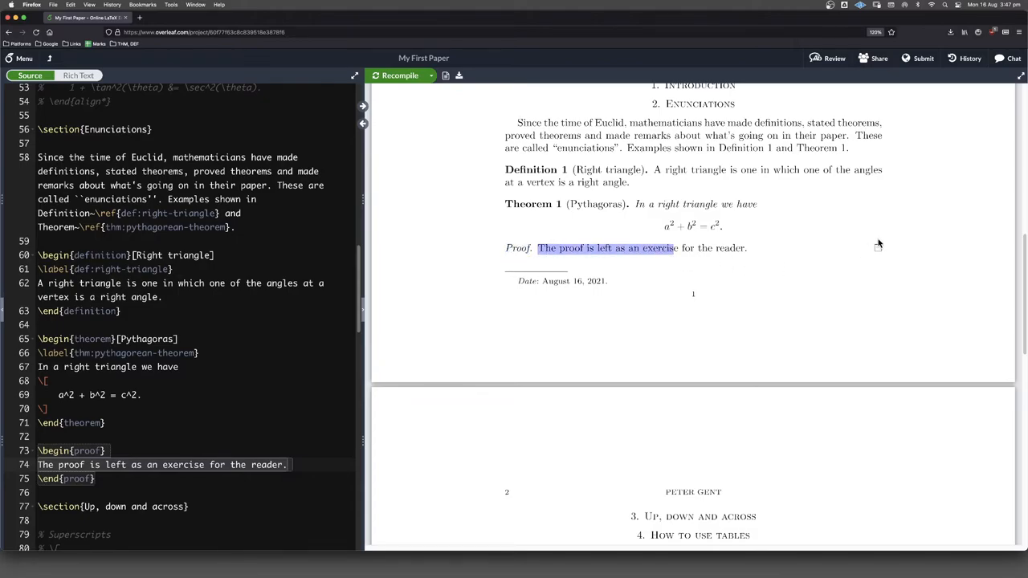
{"action": "mouse_move", "coordinate": [881, 237]}
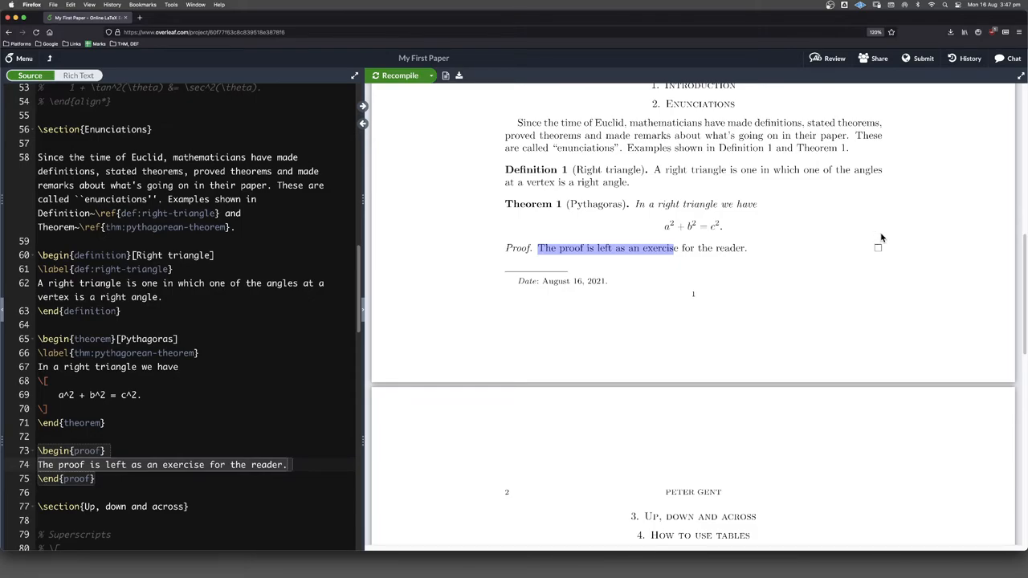
{"action": "mouse_move", "coordinate": [877, 249]}
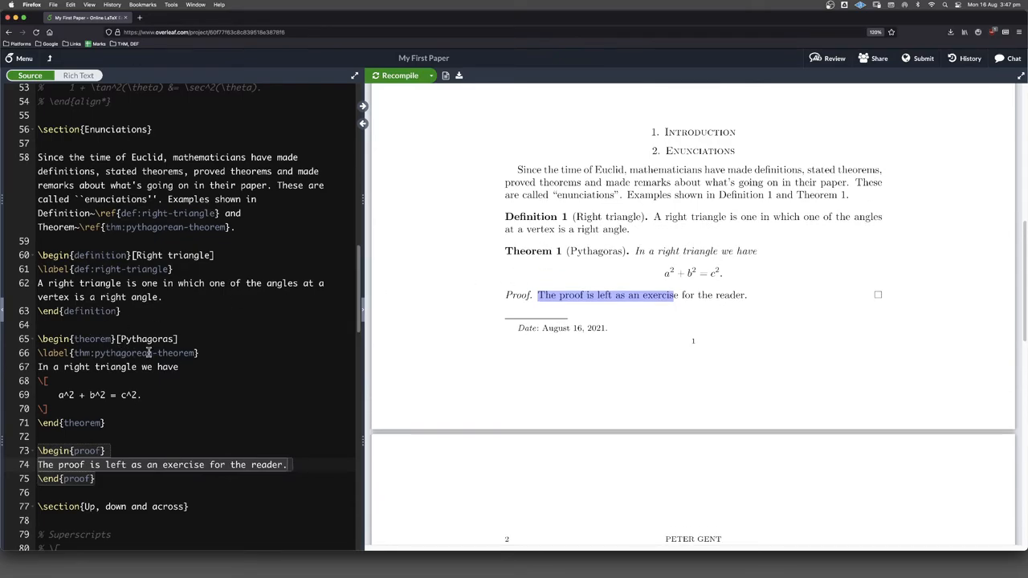
Step: Add [section] to \newtheorem{theorem} in the preamble and recompile for Theorem 2.1
{"action": "scroll", "scroll_direction": "up", "scroll_amount": 3}
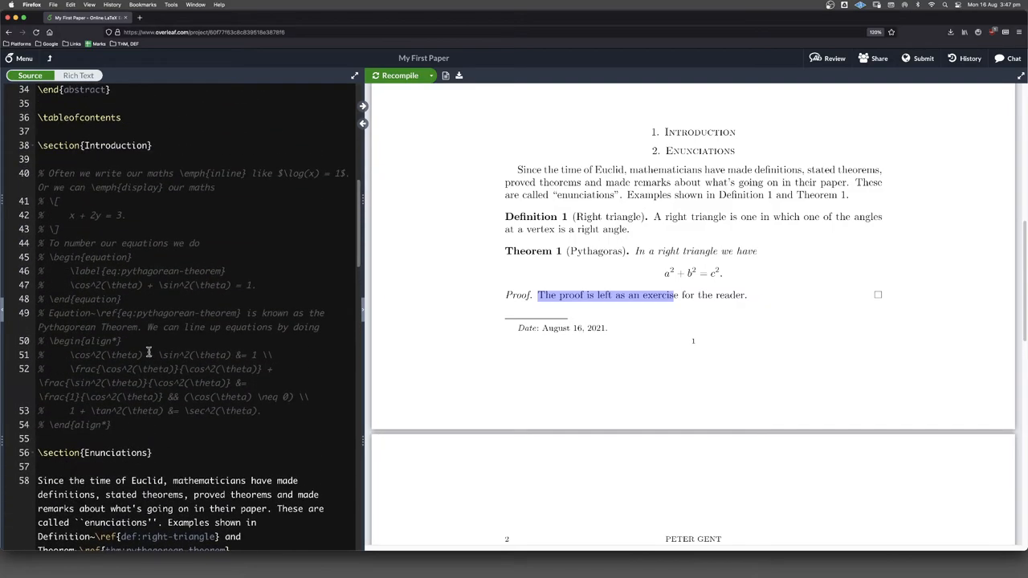
{"action": "scroll", "scroll_direction": "up", "scroll_amount": 3}
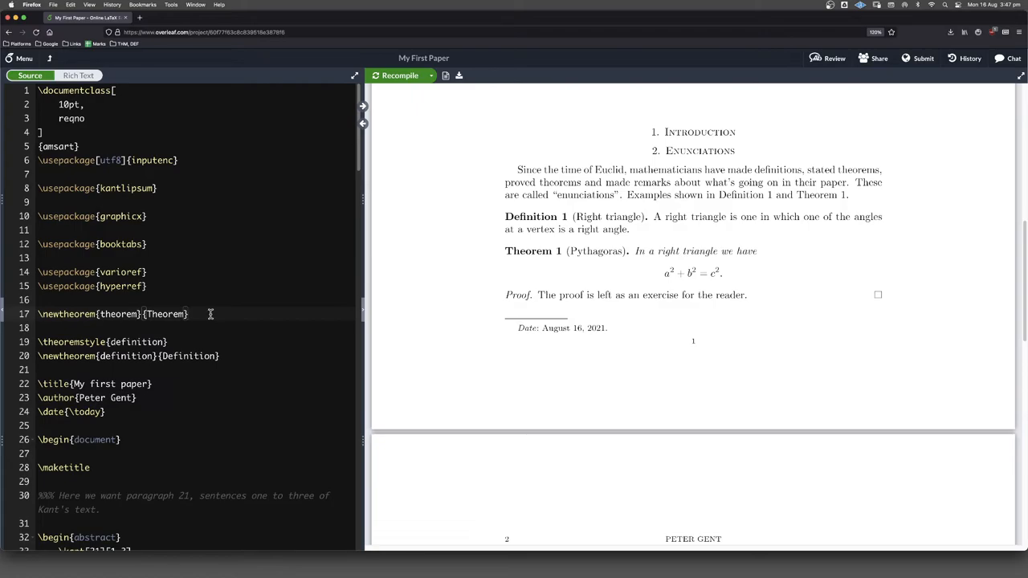
{"action": "type", "text": "[sec]"}
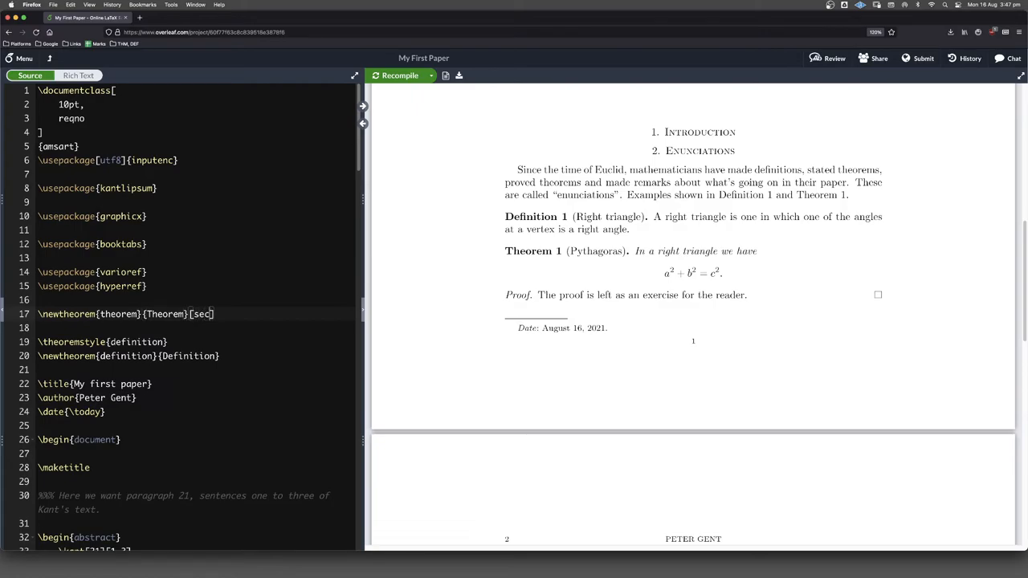
{"action": "type", "text": "tion"}
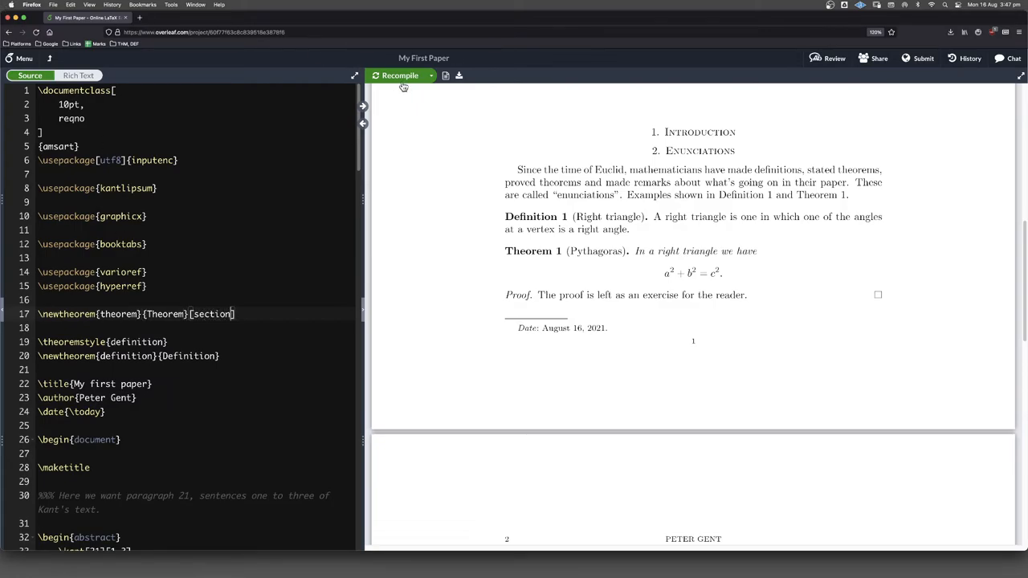
{"action": "left_click", "coordinate": [400, 75]}
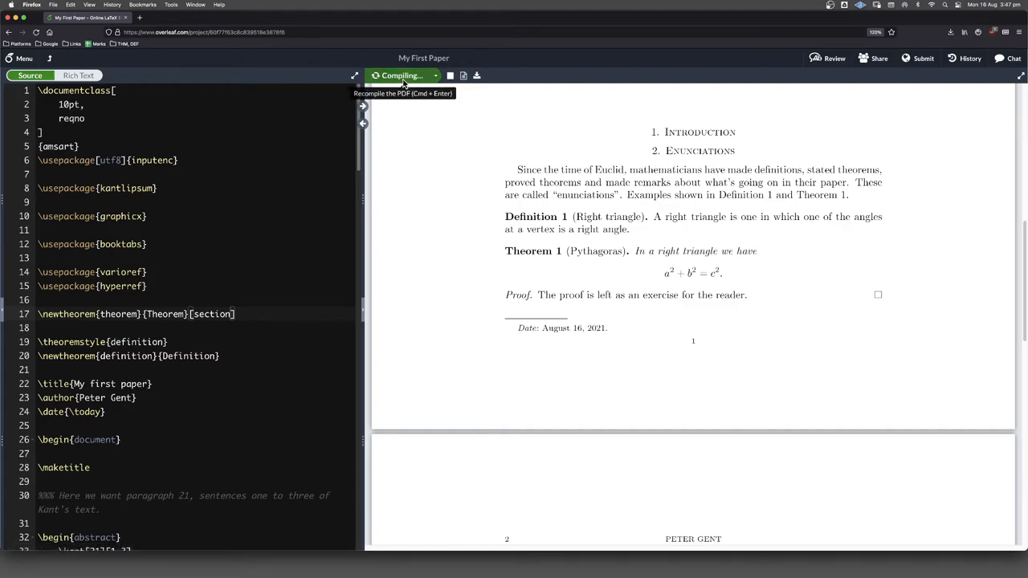
{"action": "left_click", "coordinate": [401, 76]}
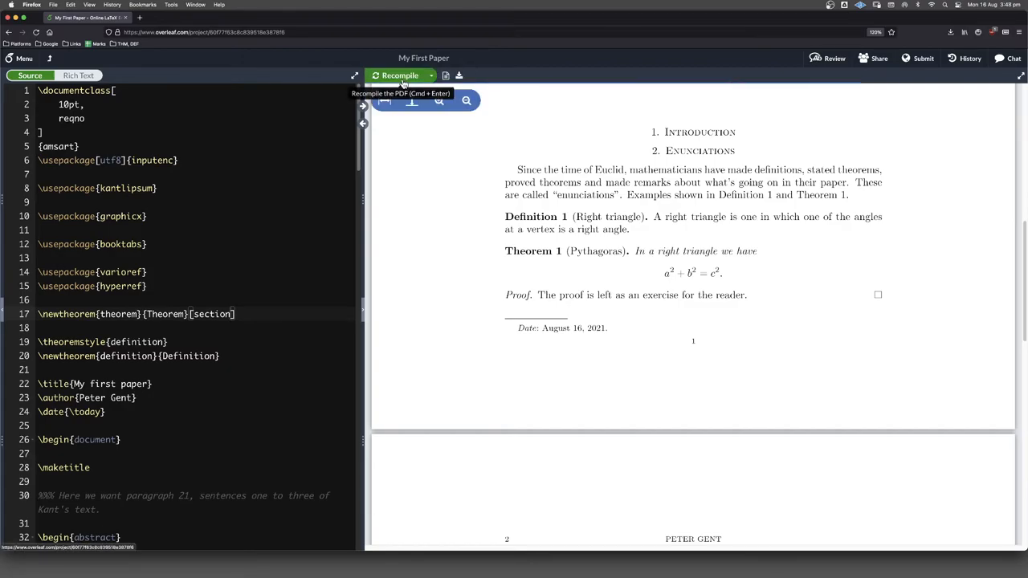
{"action": "left_click", "coordinate": [399, 76]}
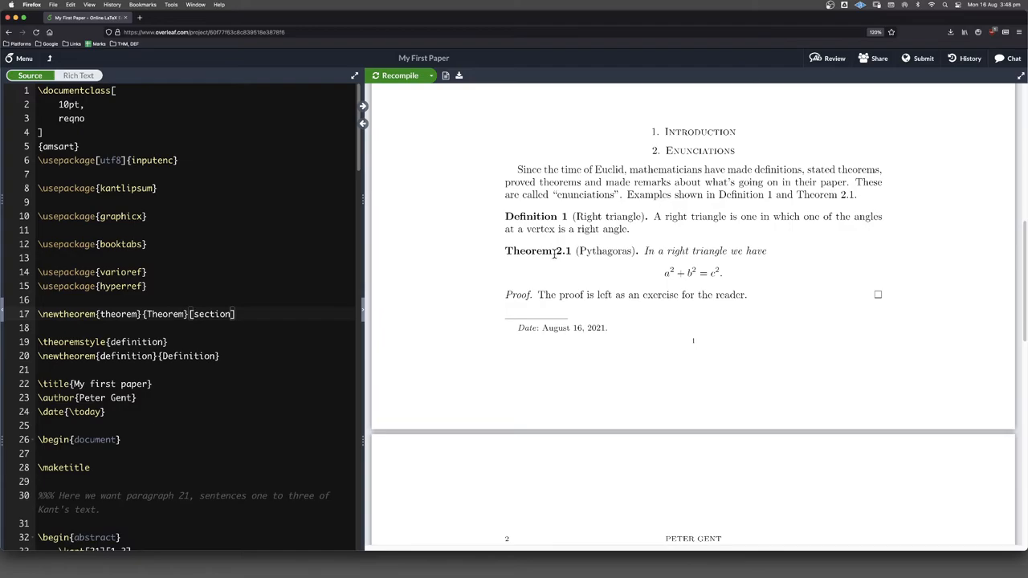
{"action": "mouse_move", "coordinate": [652, 152]}
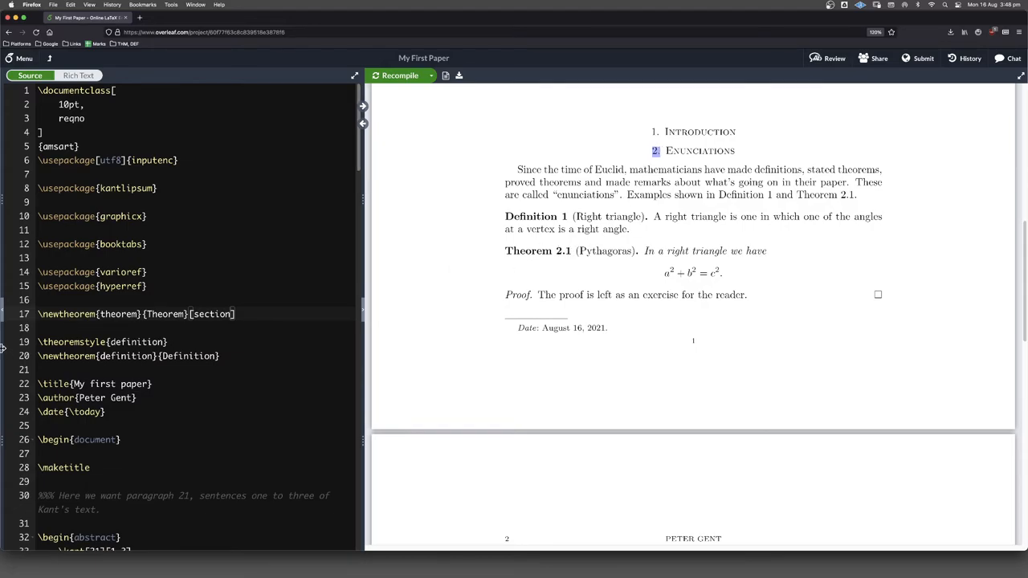
Step: Add [section] to \newtheorem{definition} too and recompile for Definition 2.1
{"action": "left_click", "coordinate": [228, 356]}
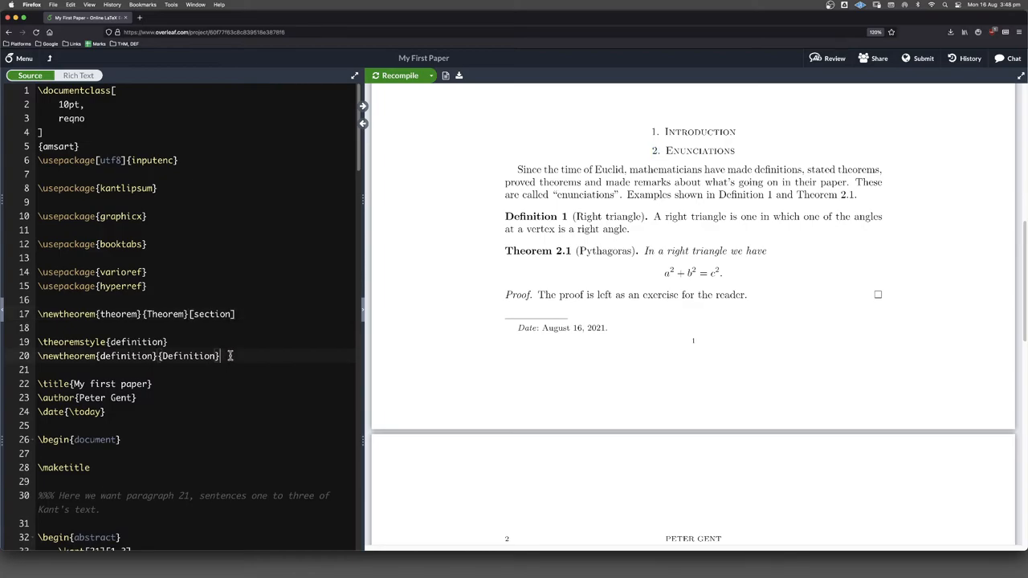
{"action": "type", "text": "[sectio"}
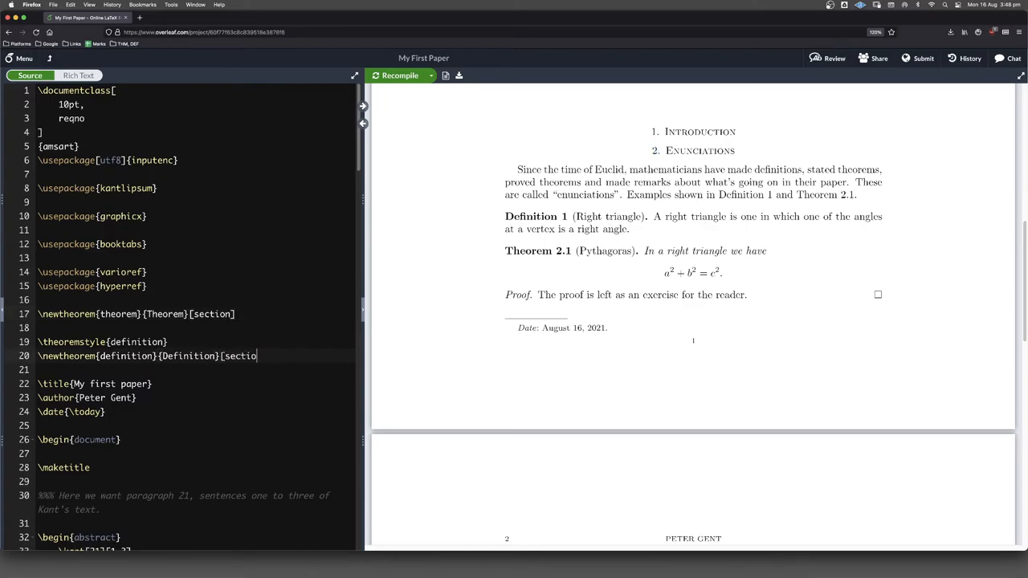
{"action": "type", "text": "n]"}
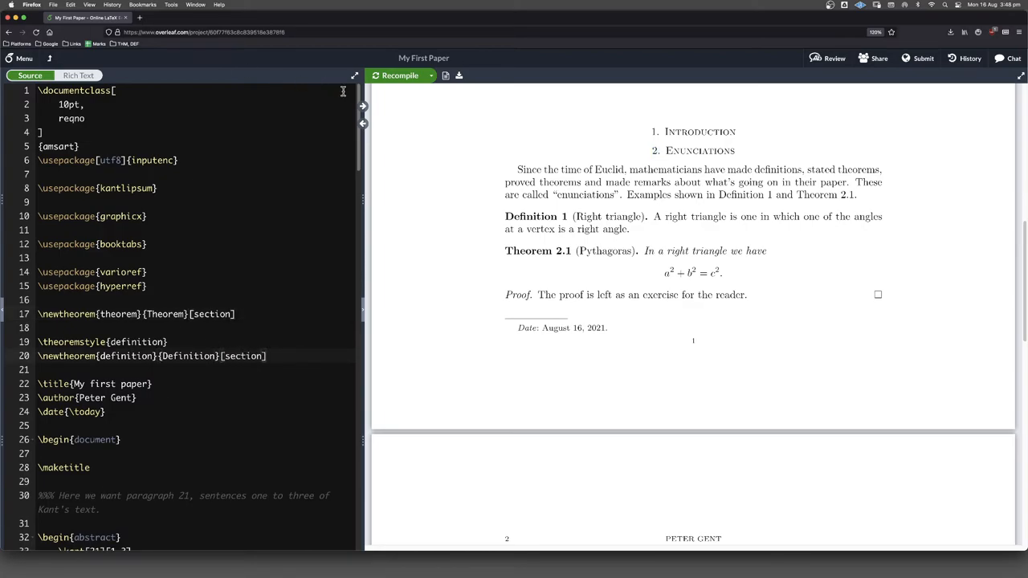
{"action": "left_click", "coordinate": [399, 76]}
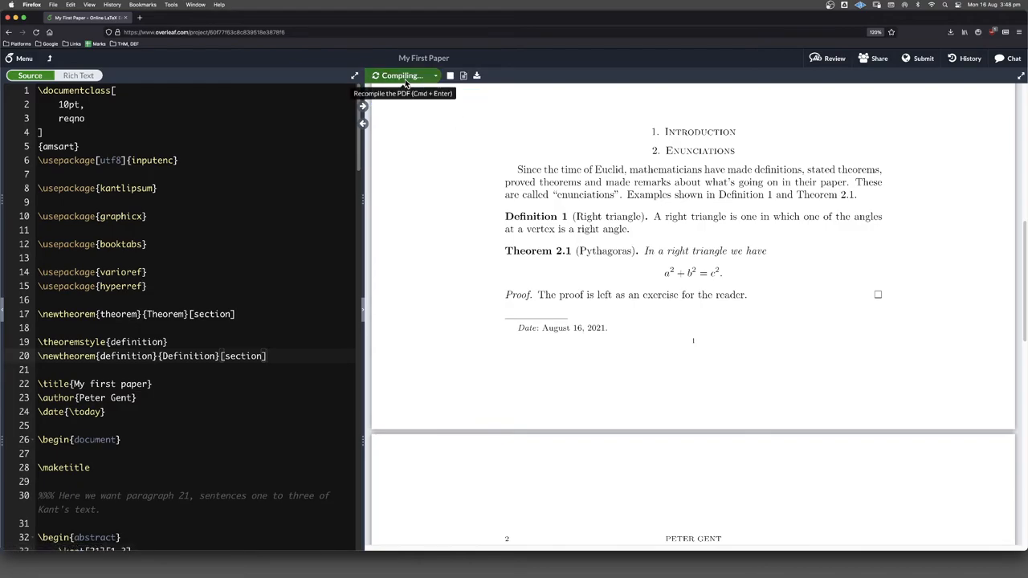
{"action": "left_click", "coordinate": [402, 75]}
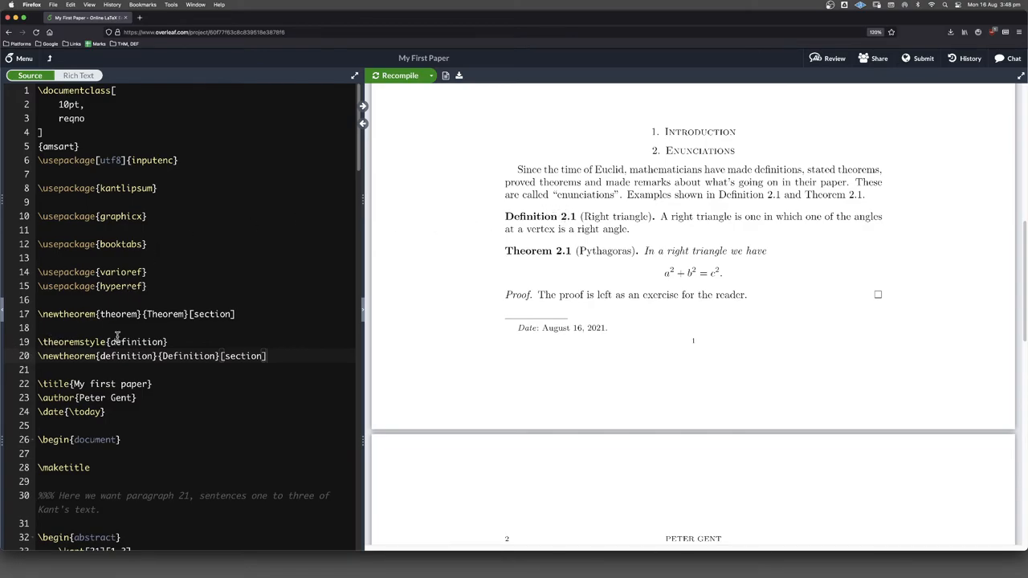
{"action": "scroll", "scroll_direction": "down", "scroll_amount": 3}
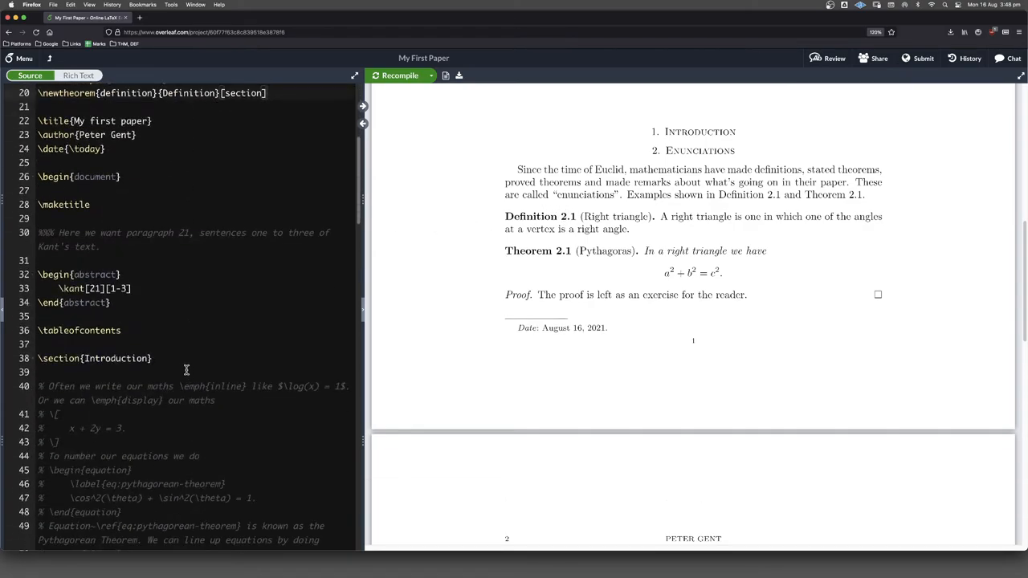
{"action": "scroll", "scroll_direction": "down", "scroll_amount": 3}
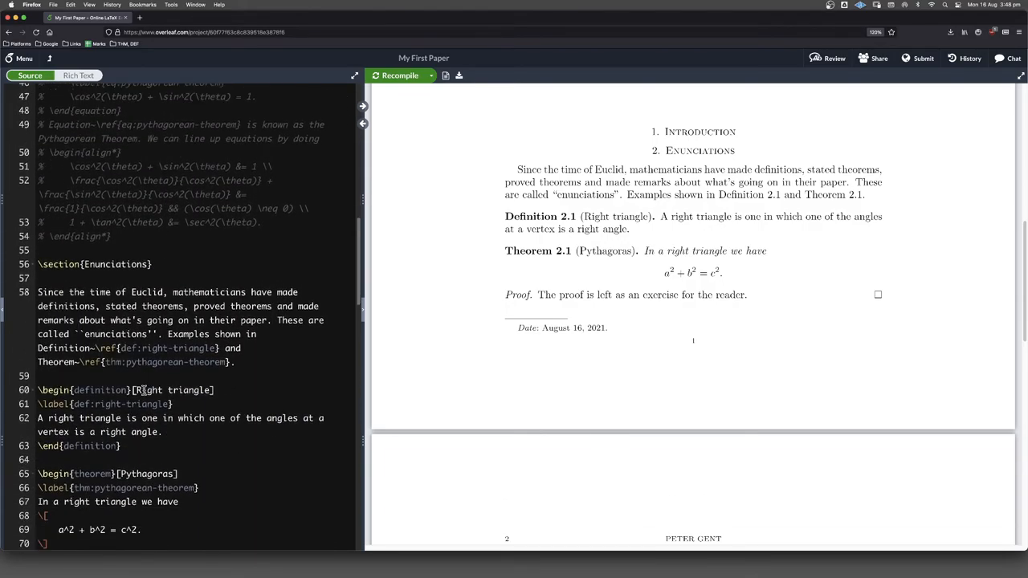
{"action": "scroll", "scroll_direction": "down", "scroll_amount": 3}
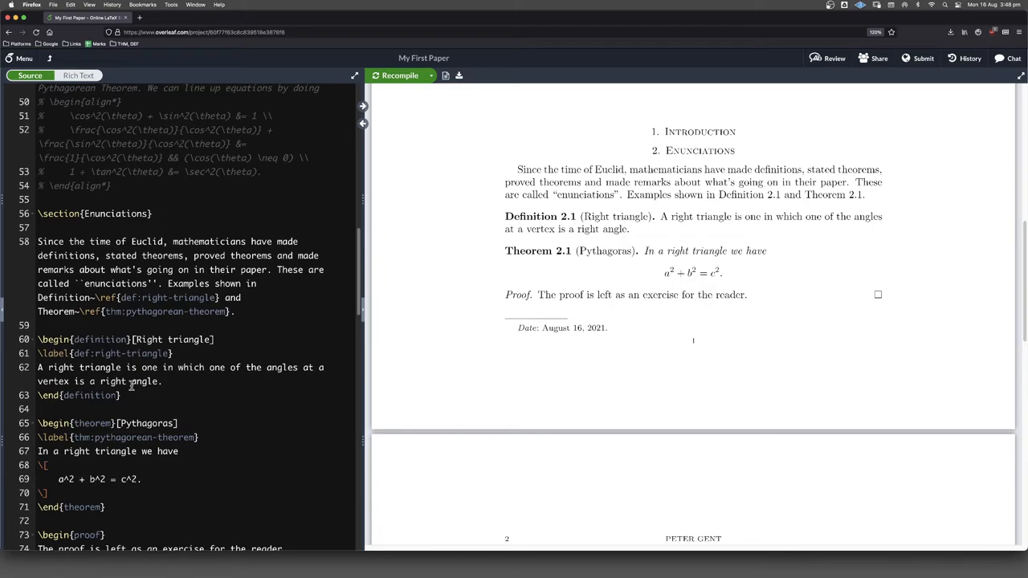
{"action": "scroll", "scroll_direction": "up", "scroll_amount": 3}
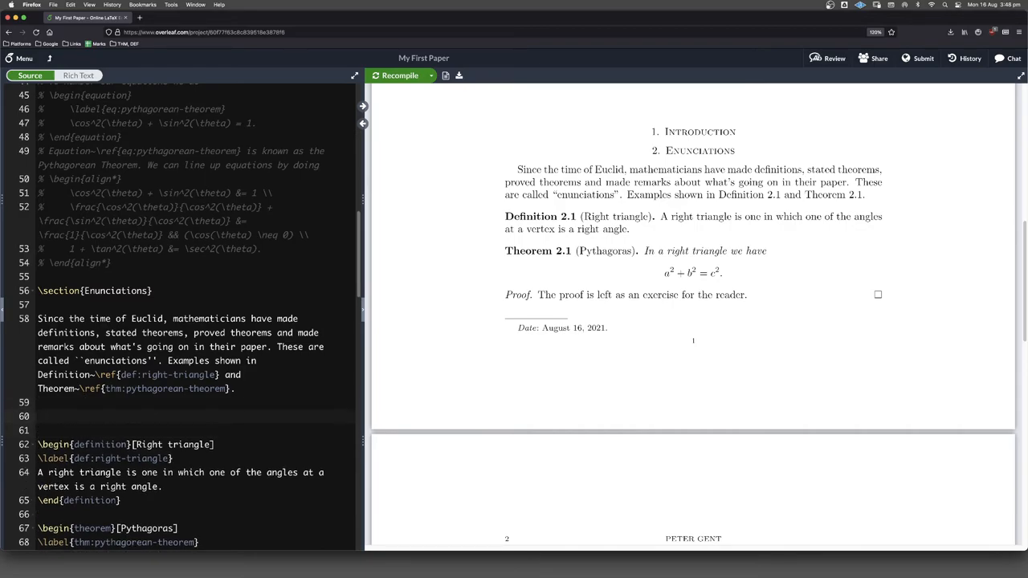
Step: Insert \subsection{Blah} with the line "Here we go." and recompile to show 2.1 Blah
{"action": "type", "text": "Here we g"}
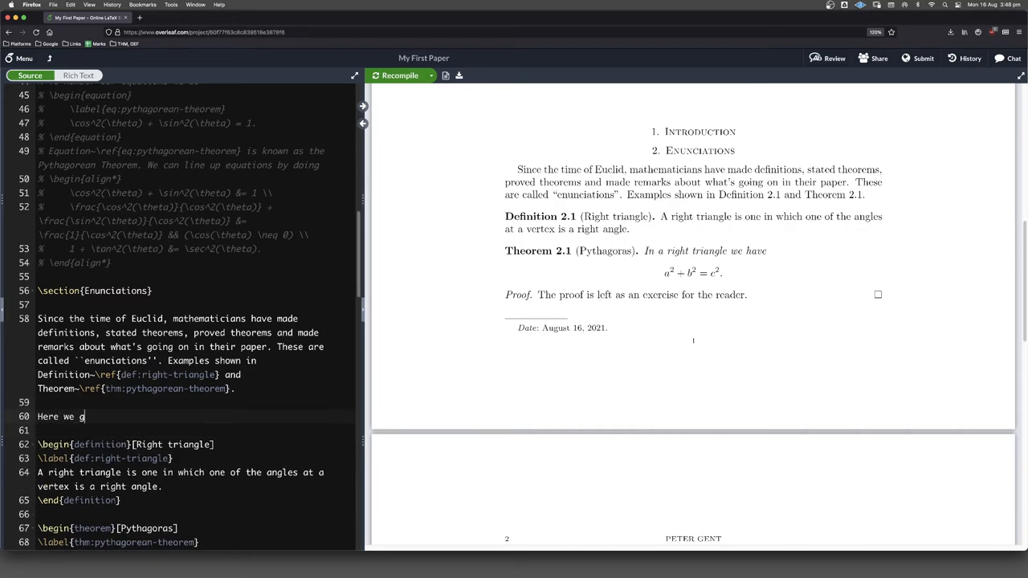
{"action": "type", "text": "o."}
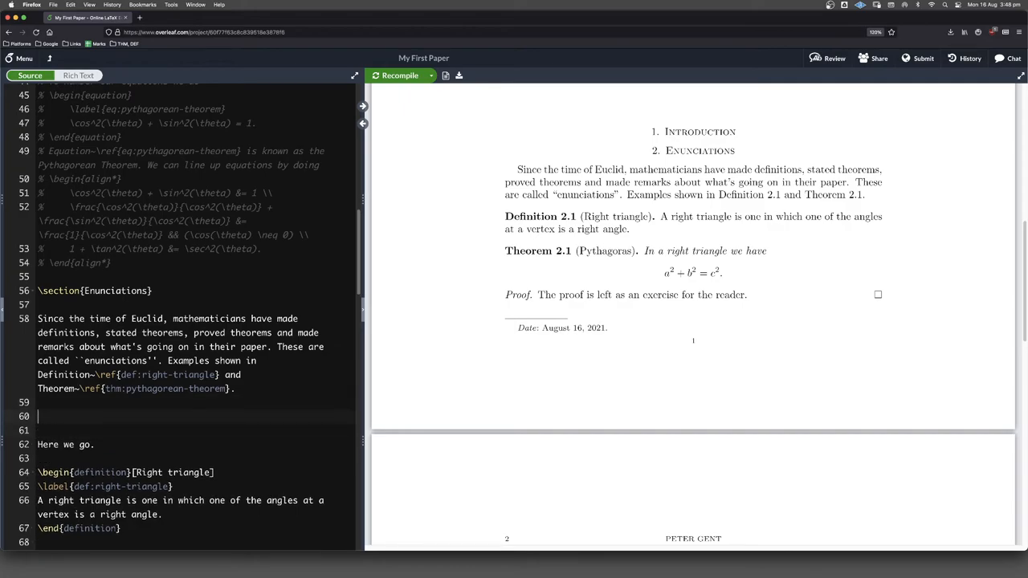
{"action": "type", "text": "\\se"}
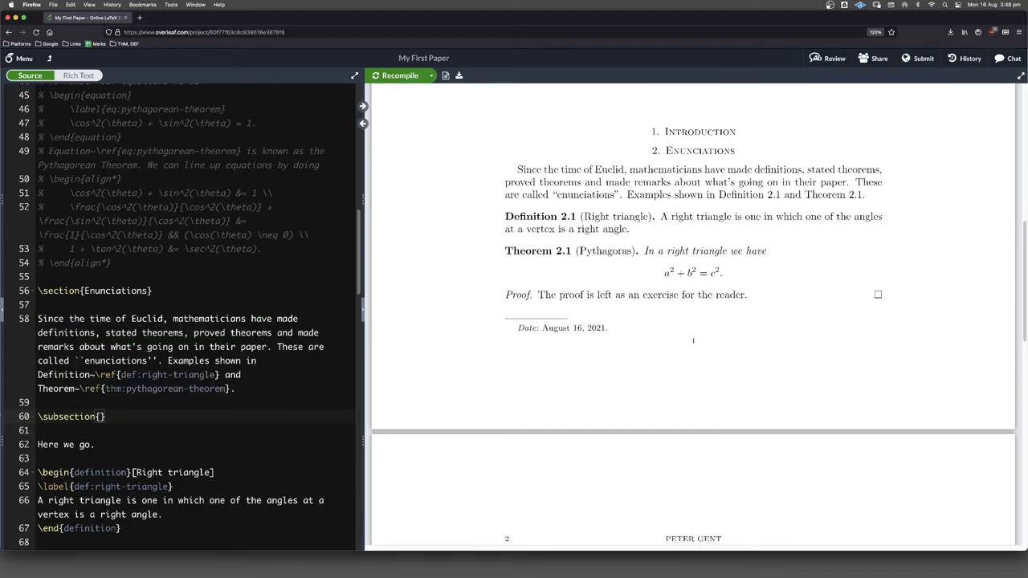
{"action": "type", "text": "Blah"}
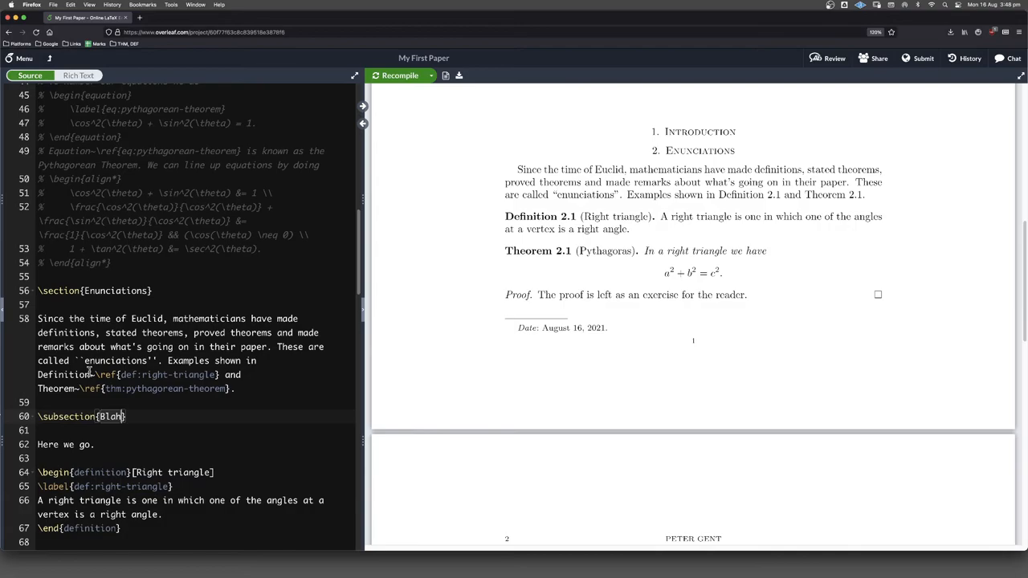
{"action": "left_click", "coordinate": [398, 75]}
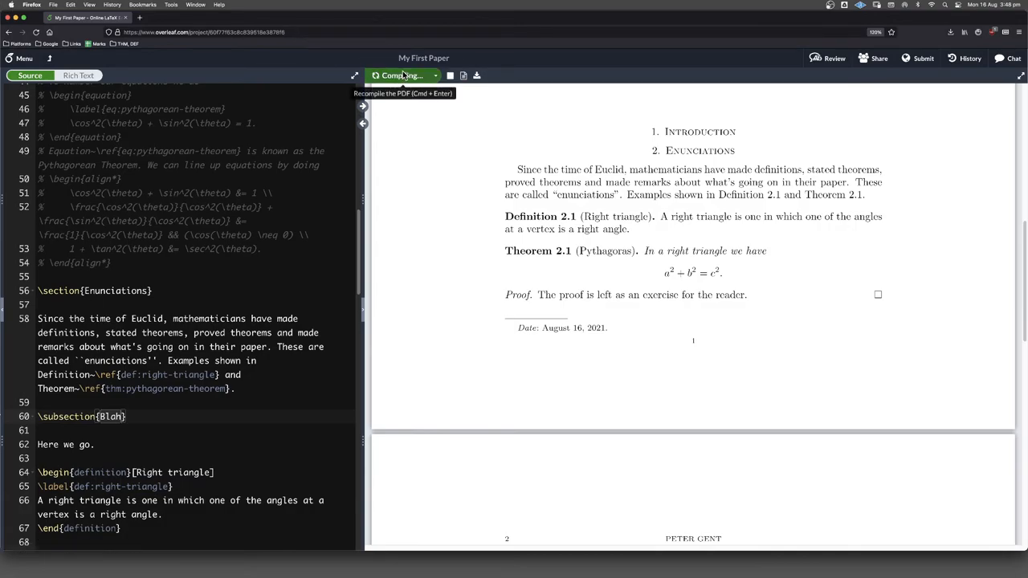
{"action": "left_click", "coordinate": [402, 75]}
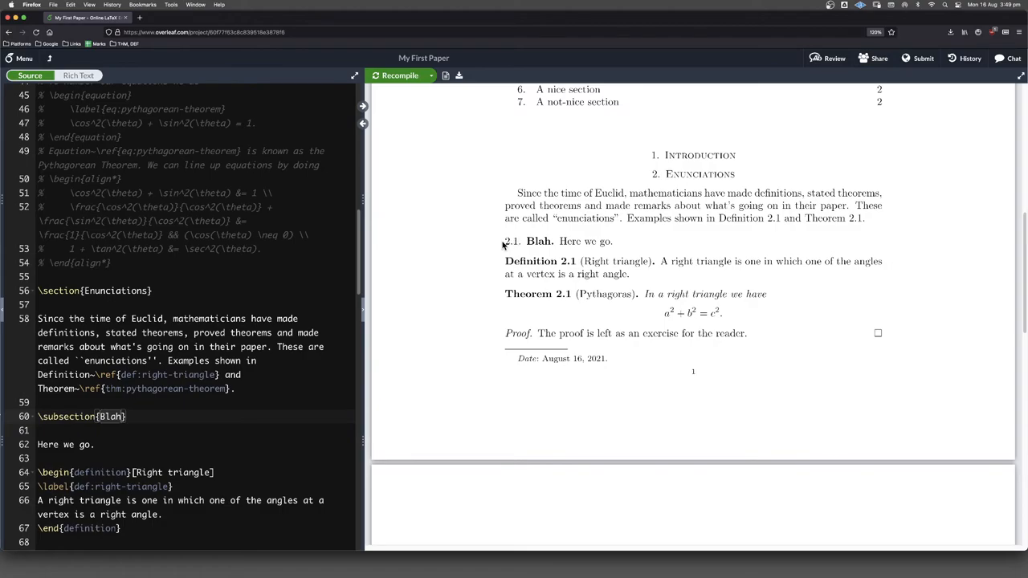
{"action": "mouse_move", "coordinate": [585, 254]}
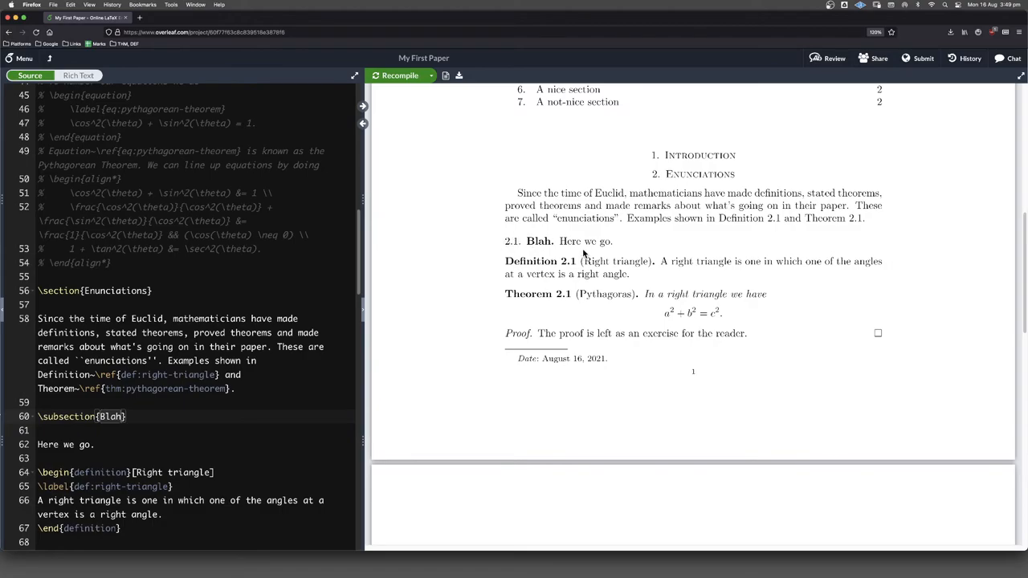
Step: Switch theorem numbering to [subsection] and recompile so Pythagoras reads Theorem 2.1.1
{"action": "scroll", "scroll_direction": "up", "scroll_amount": 3}
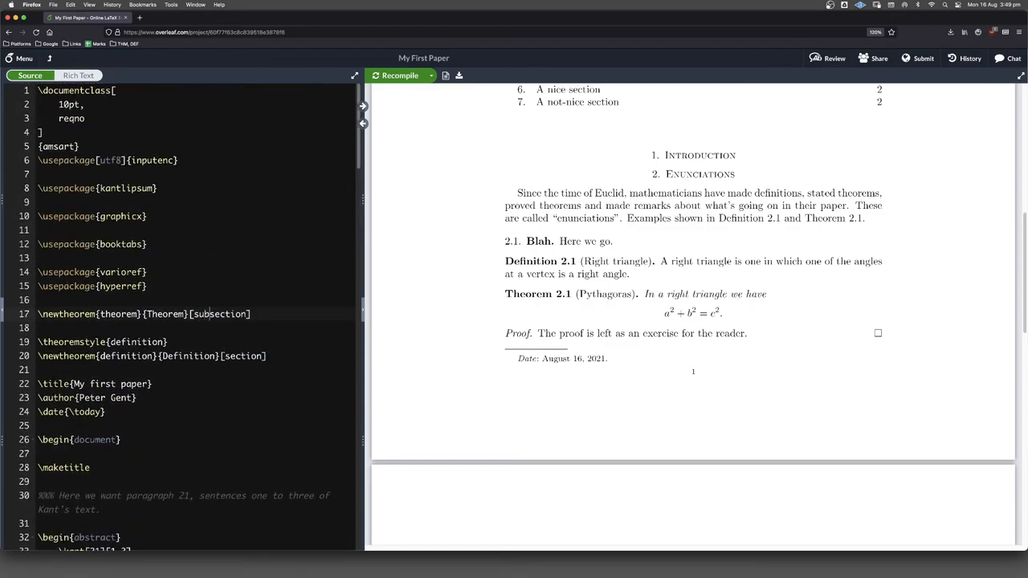
{"action": "mouse_move", "coordinate": [399, 75]}
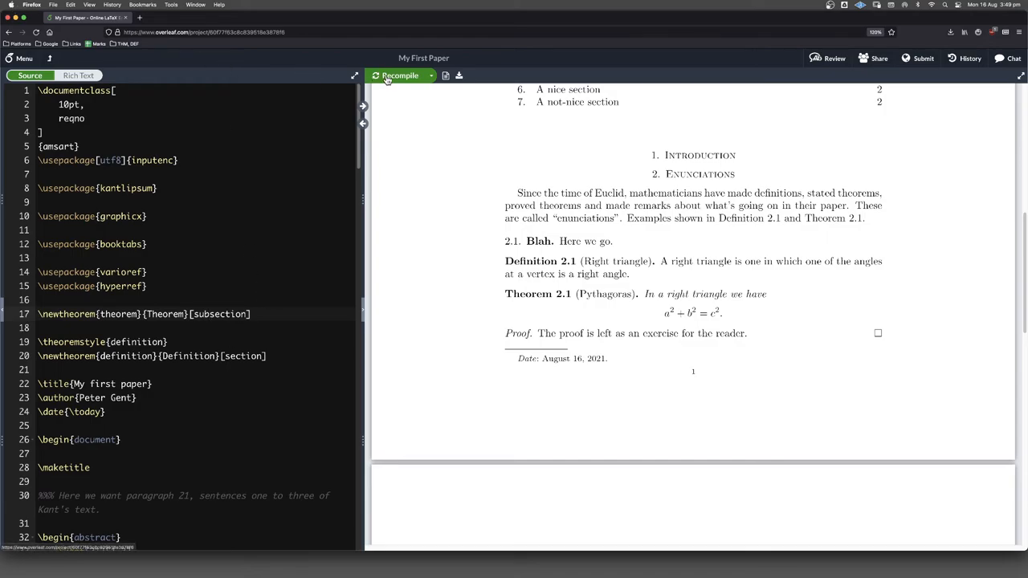
{"action": "left_click", "coordinate": [399, 76]}
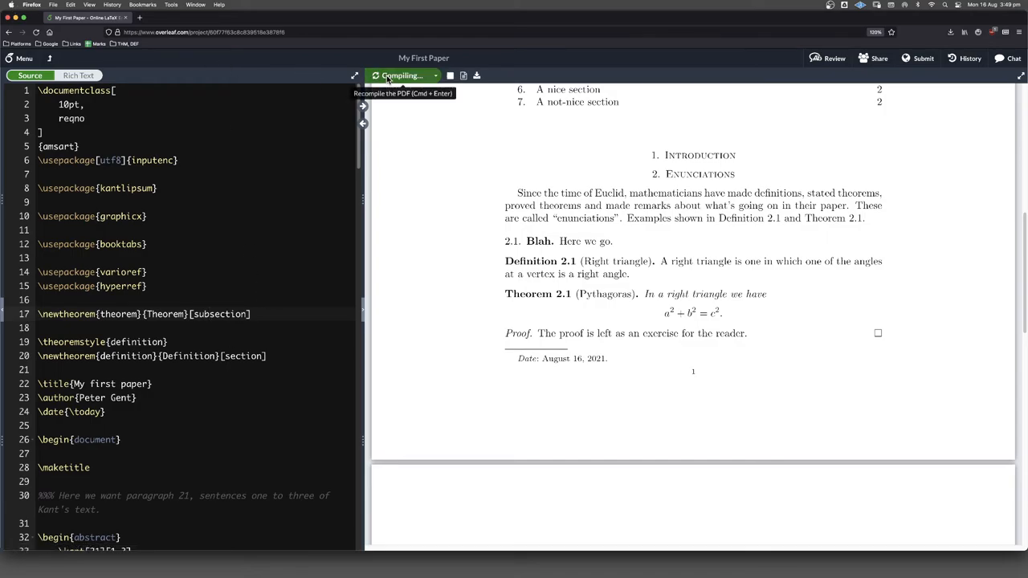
{"action": "left_click", "coordinate": [398, 76]}
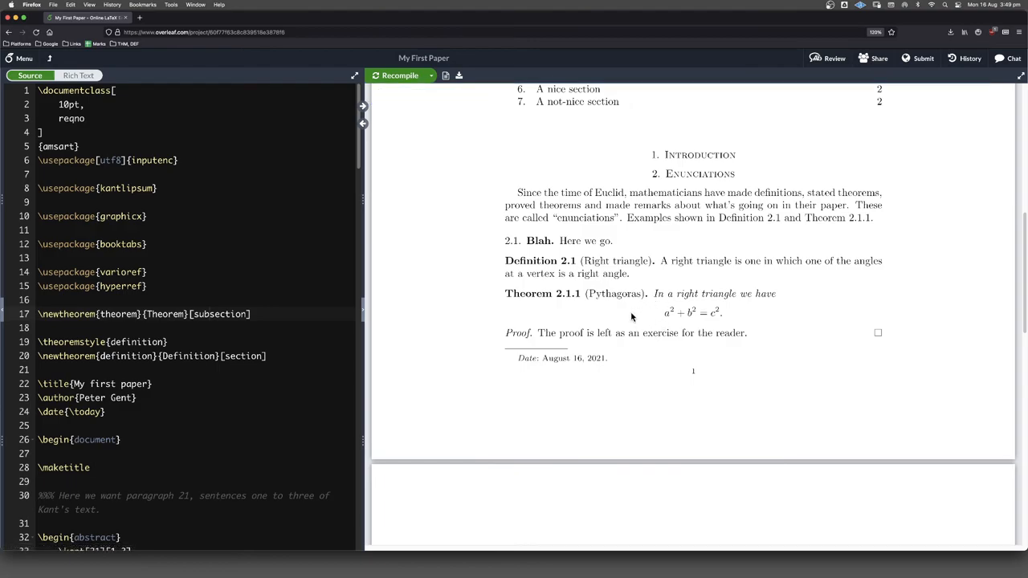
{"action": "mouse_move", "coordinate": [601, 305]}
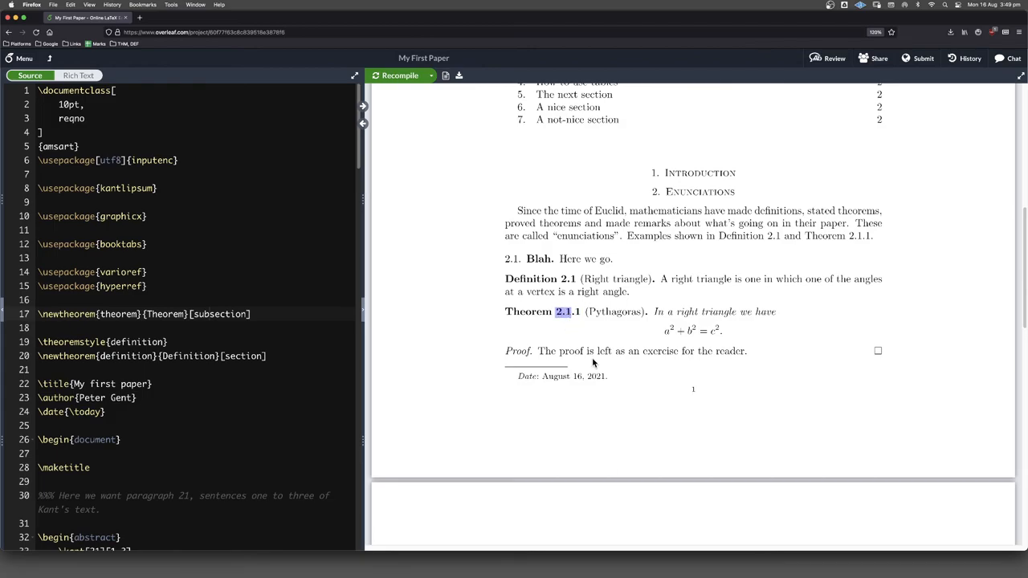
{"action": "scroll", "scroll_direction": "up", "scroll_amount": 3}
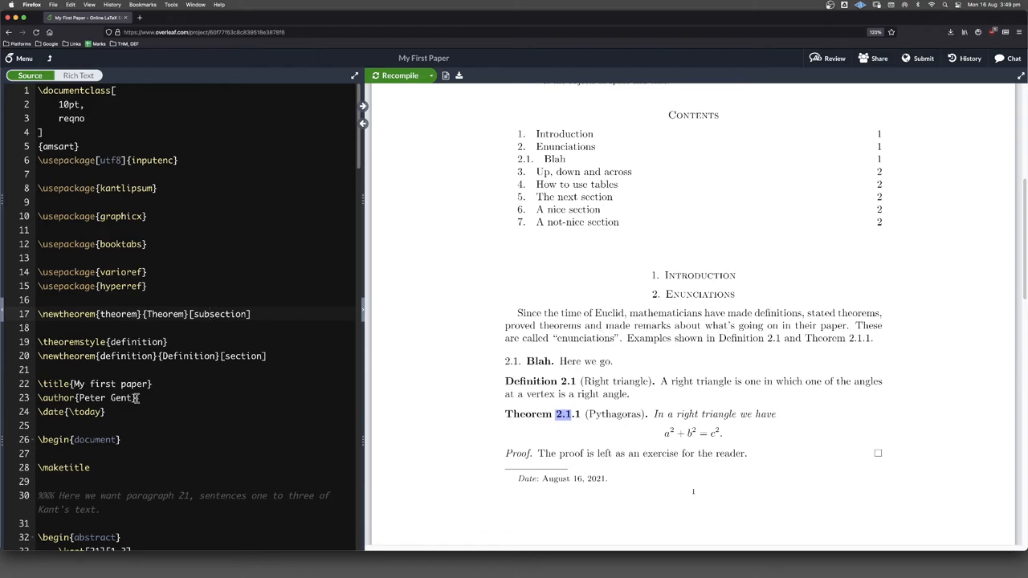
Step: Define \theoremstyle{remark} and \newtheorem{remark}{Remark} in the preamble from a copied definition line
{"action": "scroll", "scroll_direction": "down", "scroll_amount": 3}
{"action": "type", "text": "\\theoremstyle{re"}
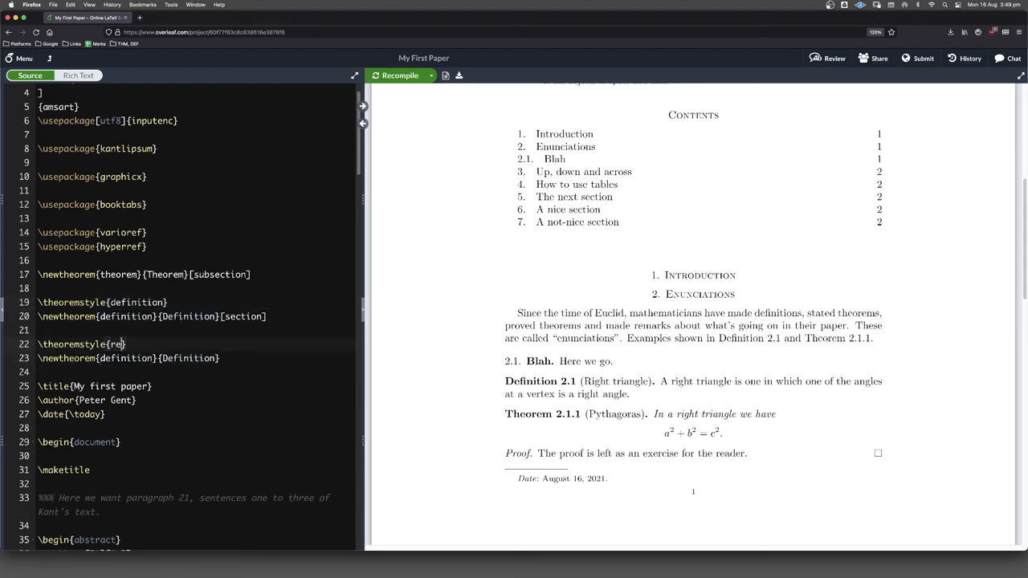
{"action": "type", "text": "mark"}
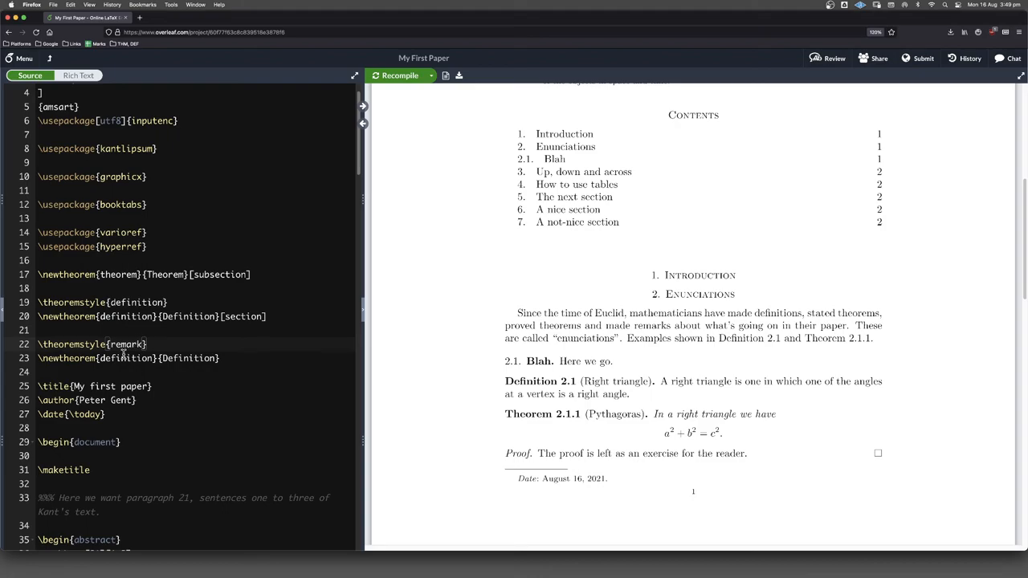
{"action": "double_click", "coordinate": [127, 344]}
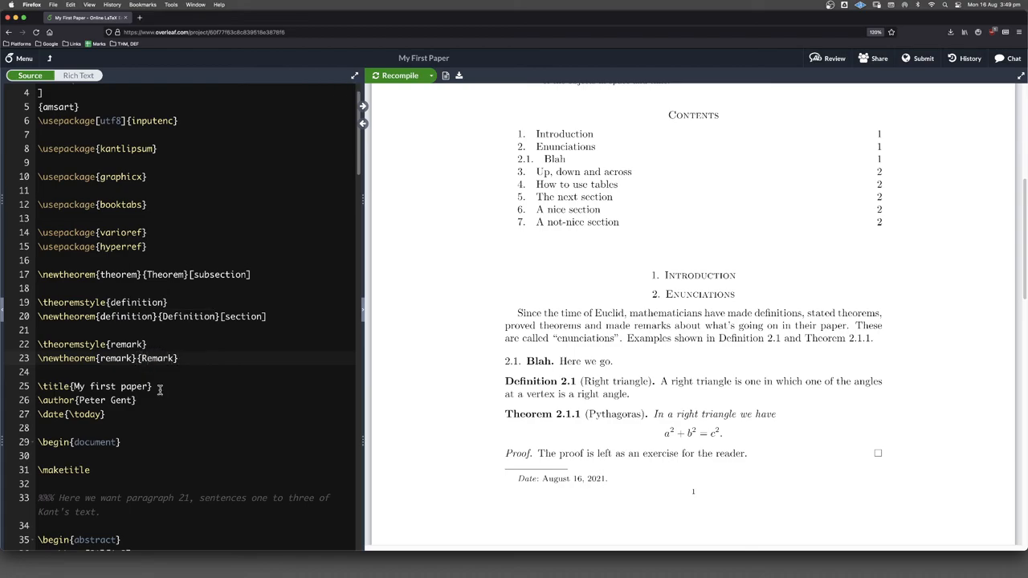
{"action": "scroll", "scroll_direction": "down", "scroll_amount": 3}
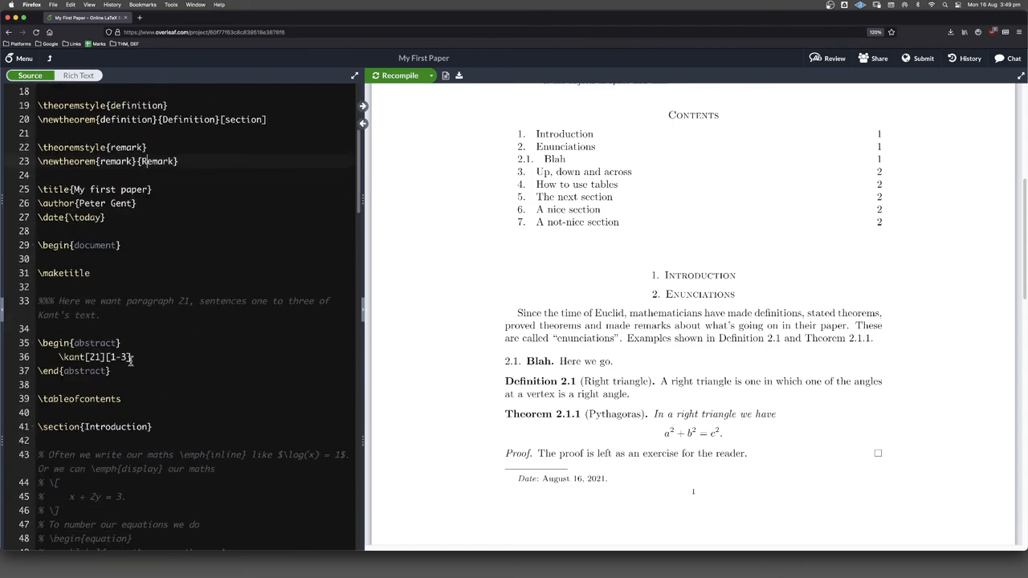
Step: Add a remark block after the proof: "It's a bit cheeky to ask the reader to prove everything!"
{"action": "scroll", "scroll_direction": "down", "scroll_amount": 3}
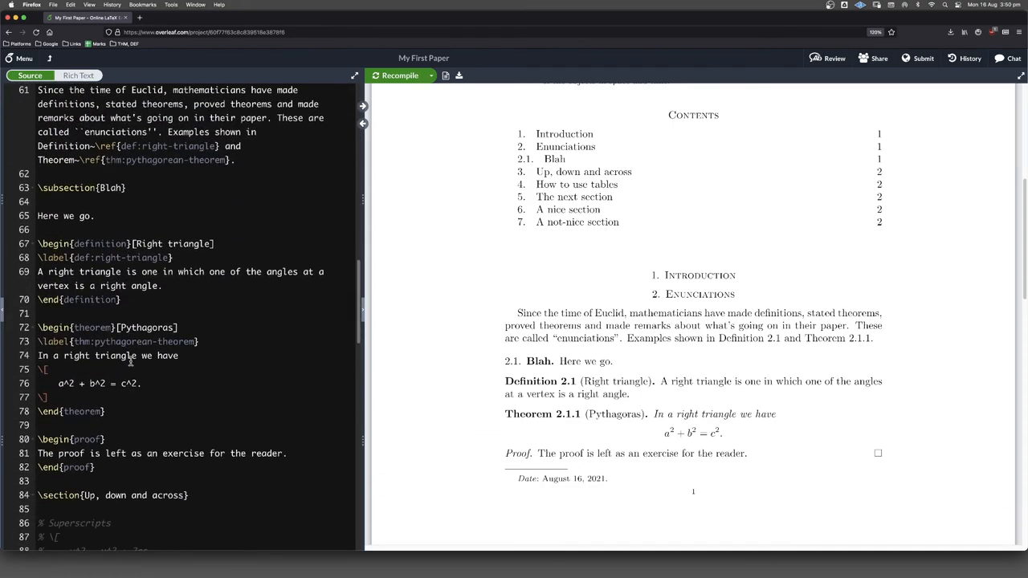
{"action": "scroll", "scroll_direction": "down", "scroll_amount": 3}
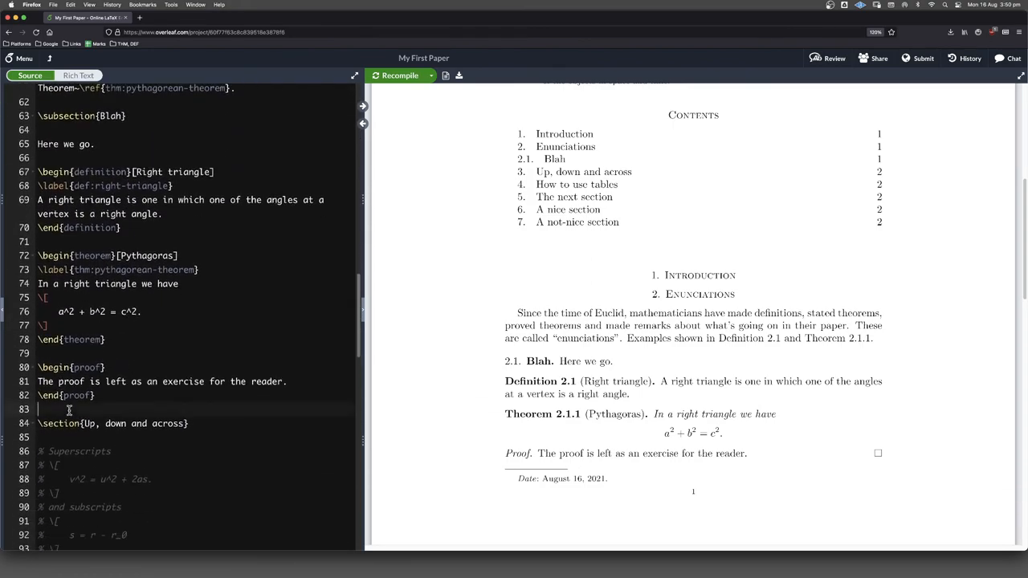
{"action": "type", "text": "\\begin{remark"}
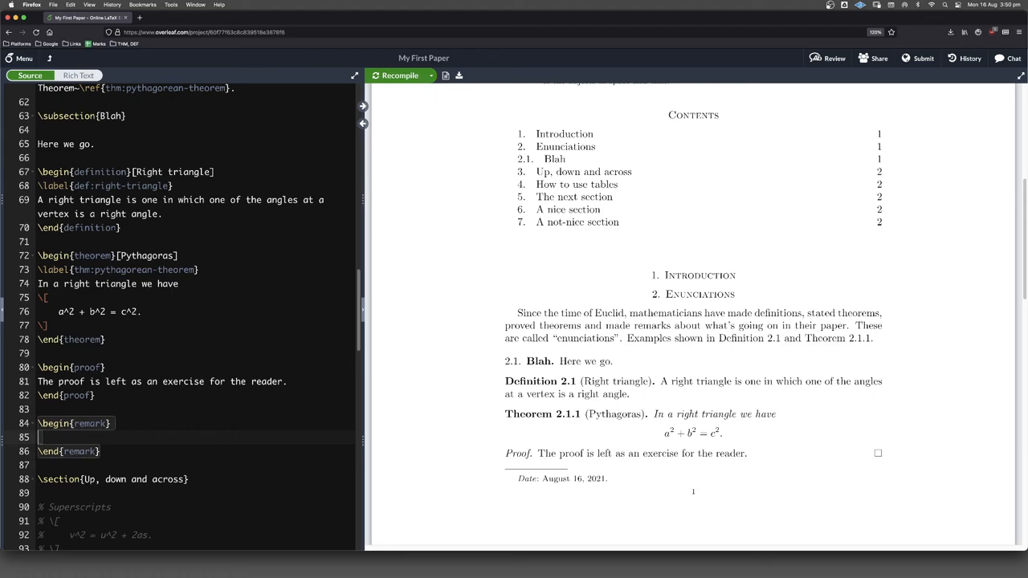
{"action": "type", "text": "It's a bit che"}
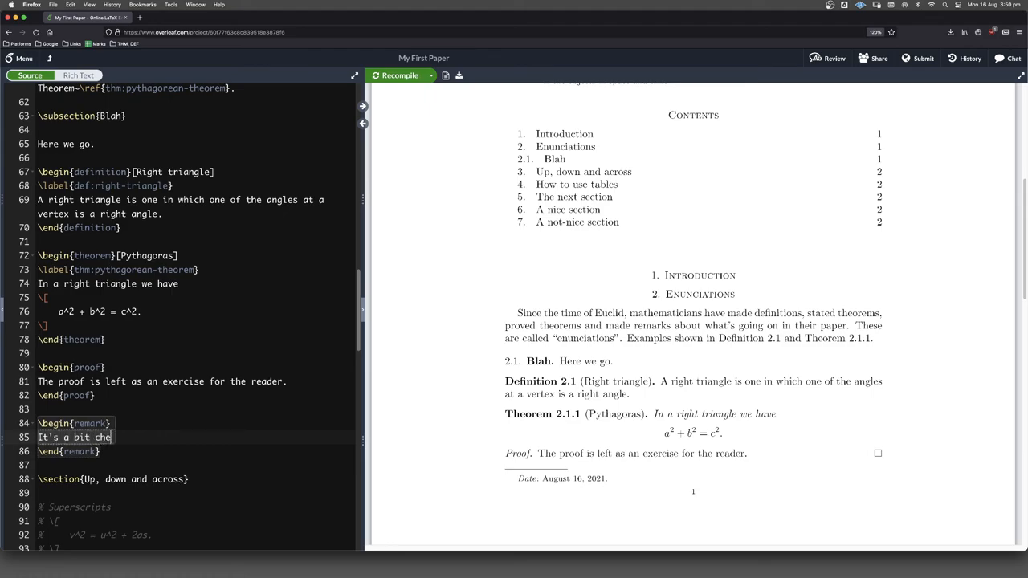
{"action": "type", "text": "o"}
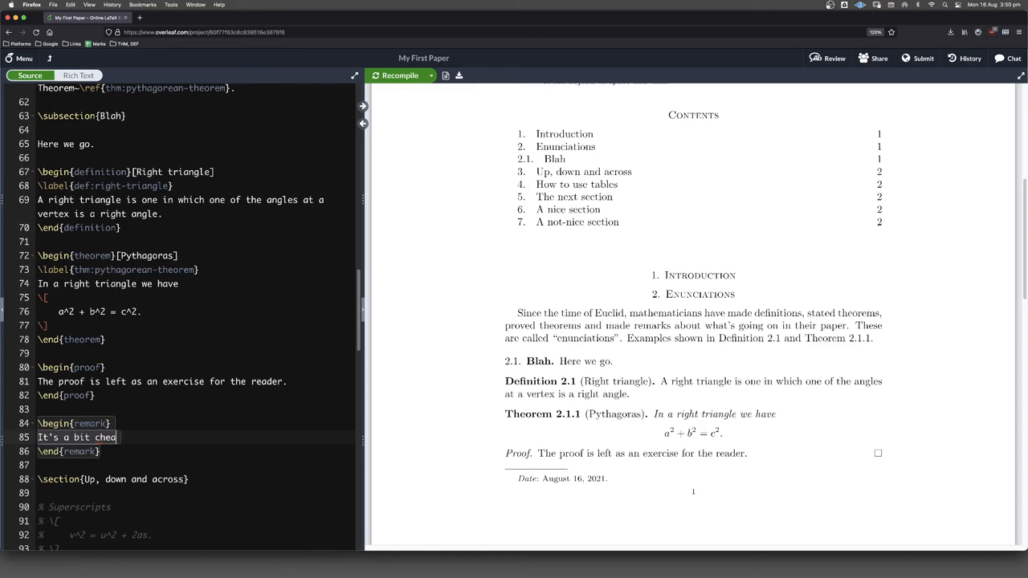
{"action": "key", "text": "backspace"}
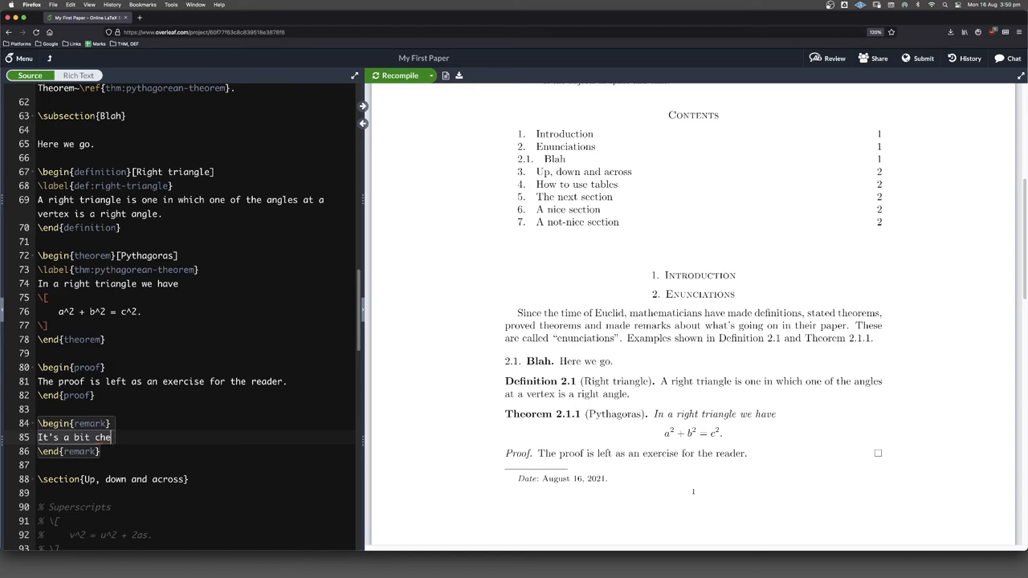
{"action": "type", "text": "eky to ask"}
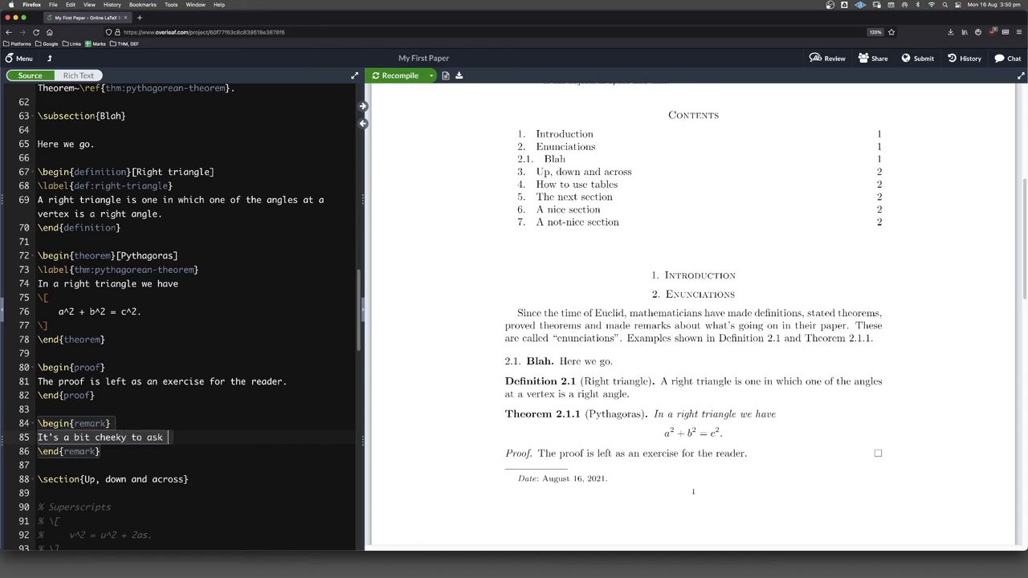
{"action": "type", "text": "the reader t"}
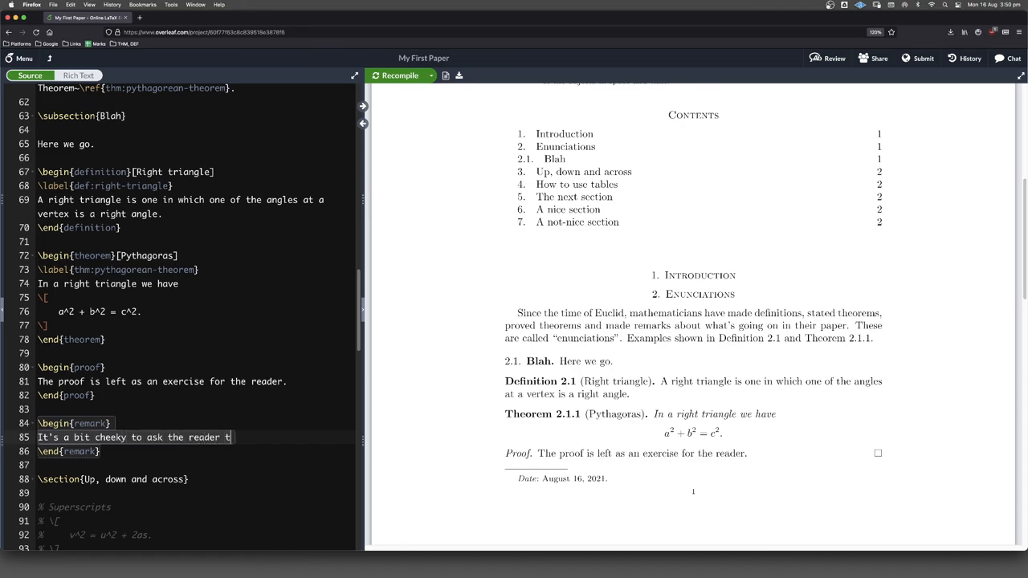
{"action": "type", "text": "o prove"}
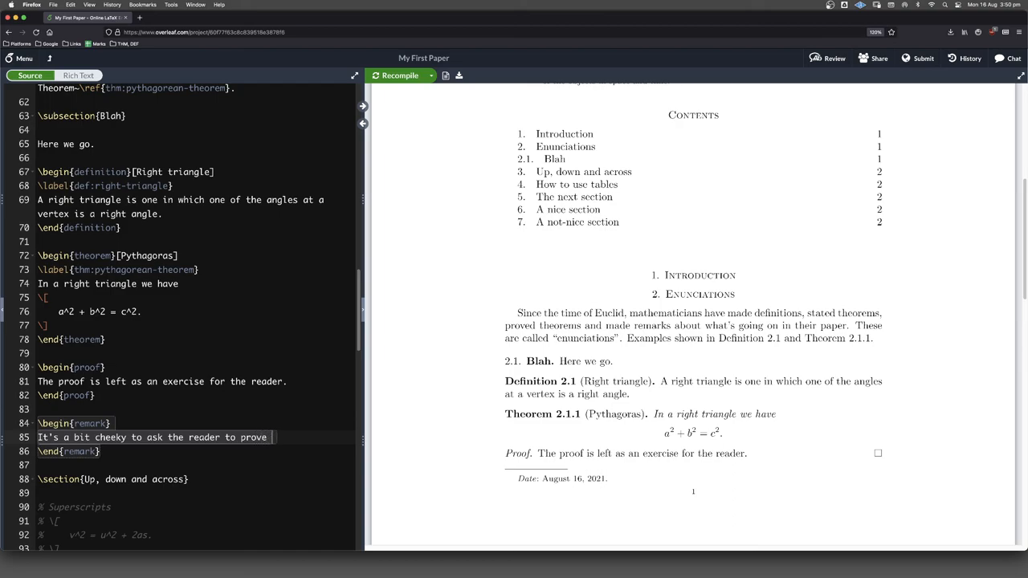
{"action": "type", "text": "everything!"}
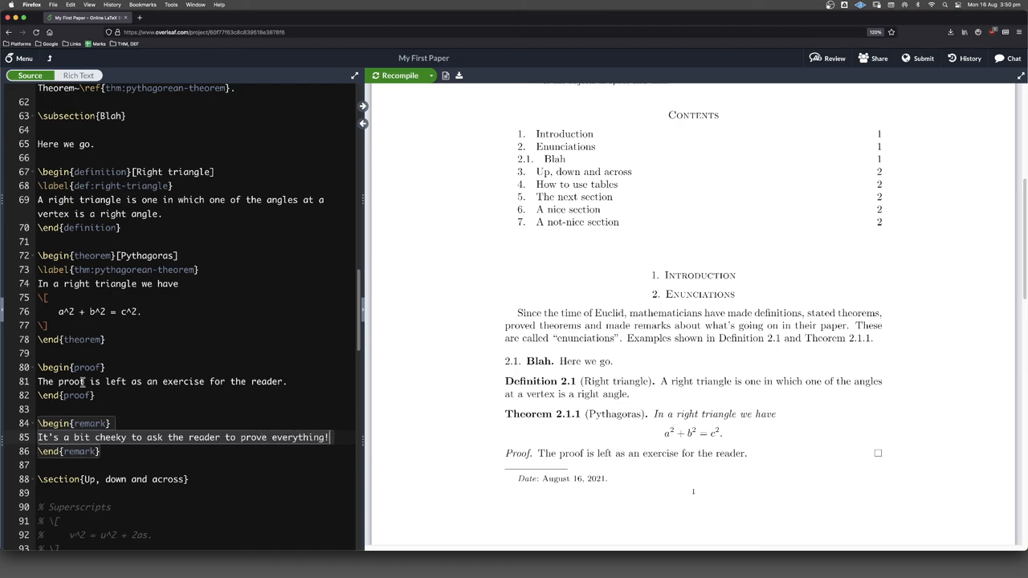
Step: Recompile and view Remark 1 with the cheeky sentence rendered beneath the proof
{"action": "left_click", "coordinate": [399, 76]}
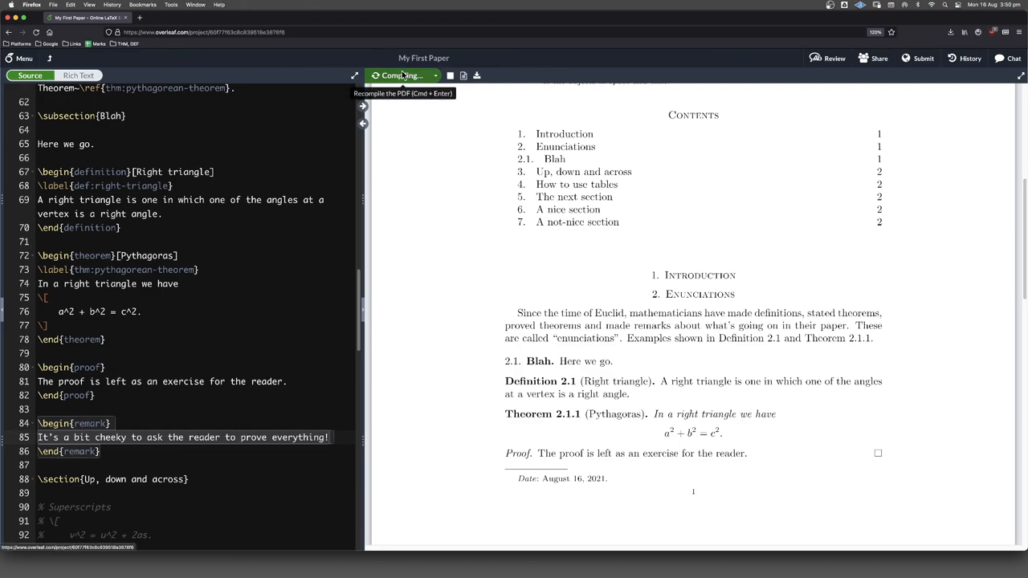
{"action": "left_click", "coordinate": [400, 75]}
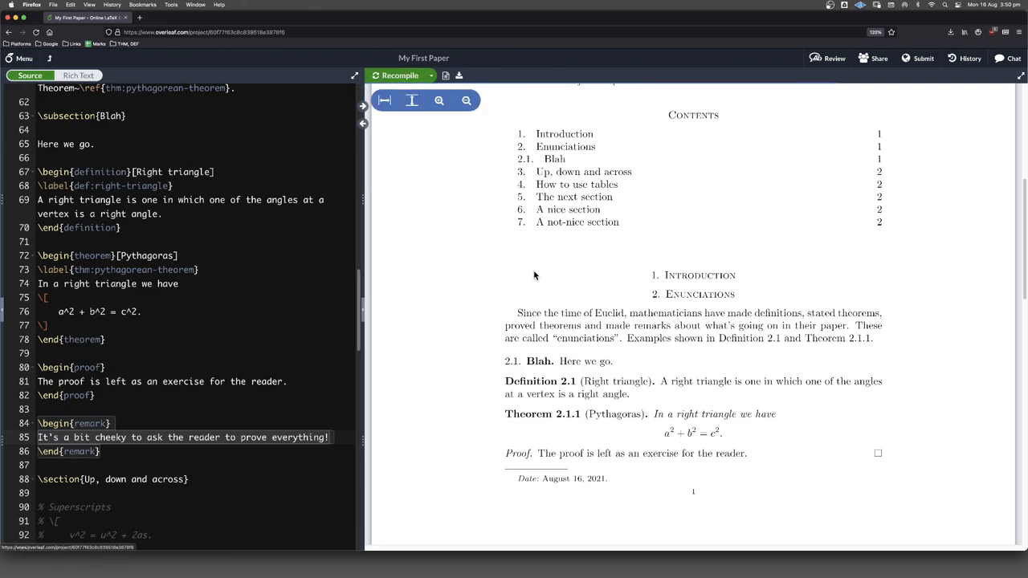
{"action": "scroll", "scroll_direction": "down", "scroll_amount": 3}
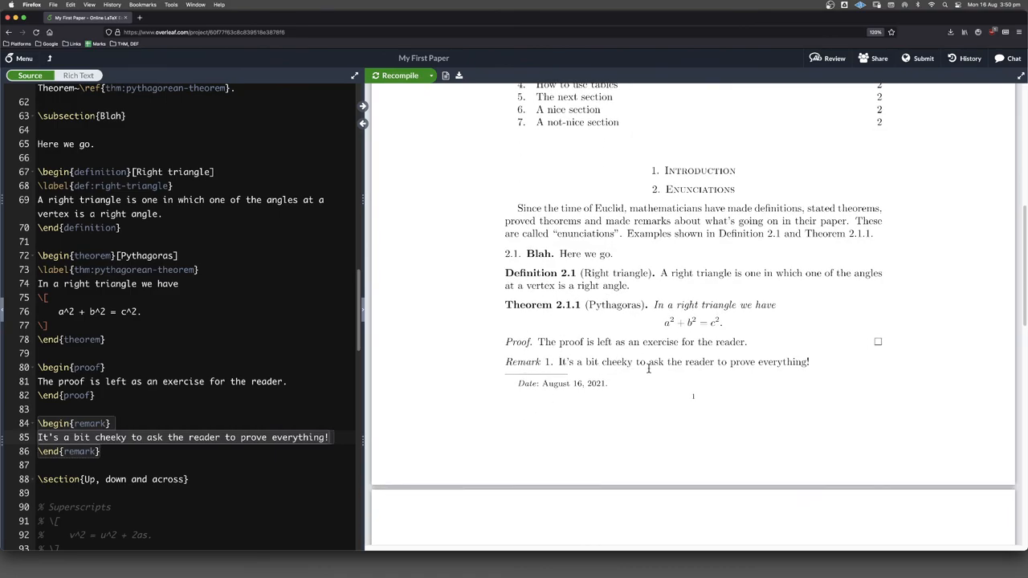
{"action": "scroll", "scroll_direction": "up", "scroll_amount": 3}
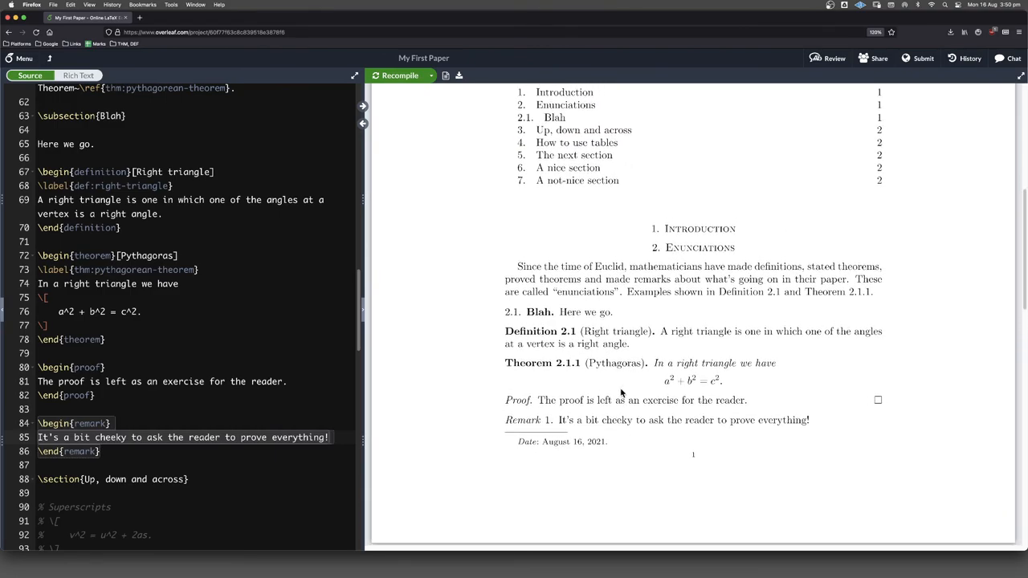